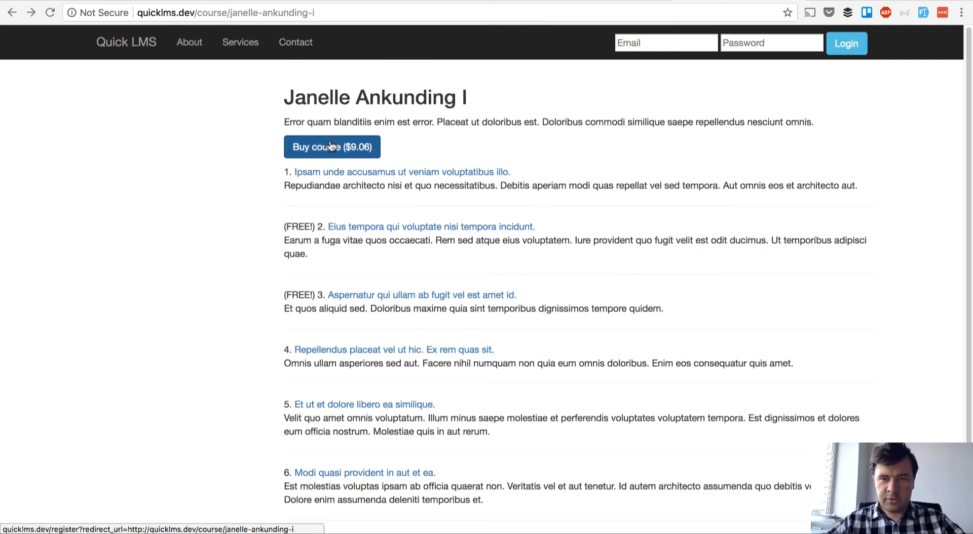
- Click 'Buy course ($9.06)' on the Janelle Ankunding I course page
{"action": "left_click", "coordinate": [332, 147]}
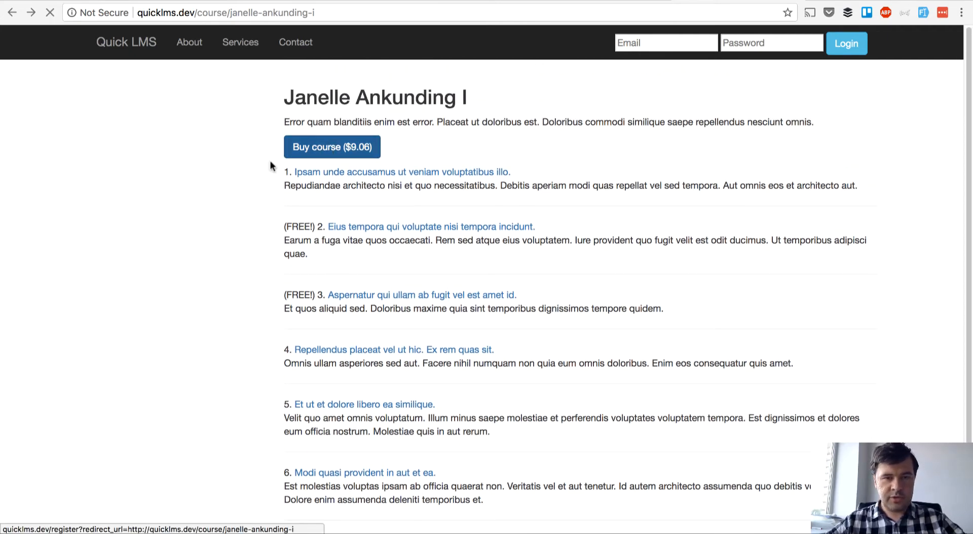
{"action": "left_click", "coordinate": [332, 147]}
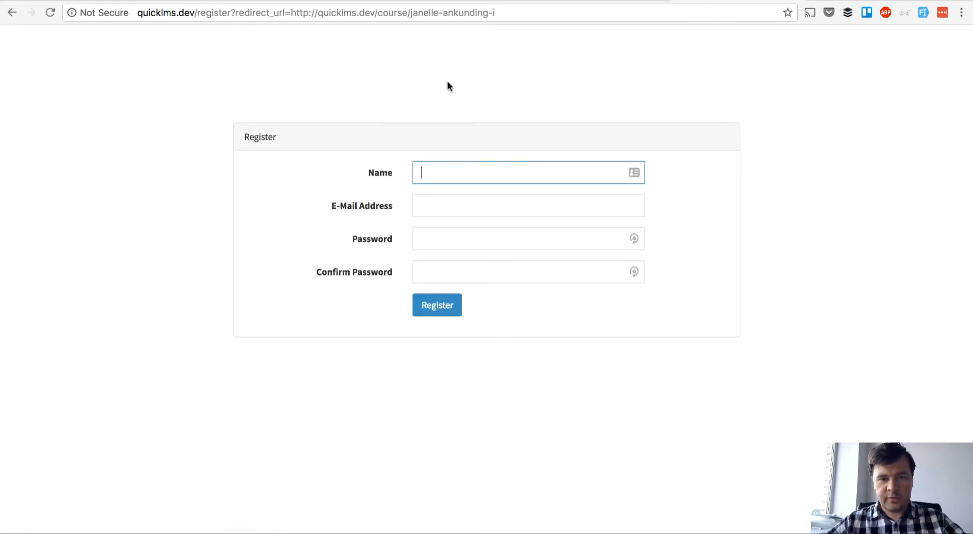
{"action": "mouse_move", "coordinate": [12, 226]}
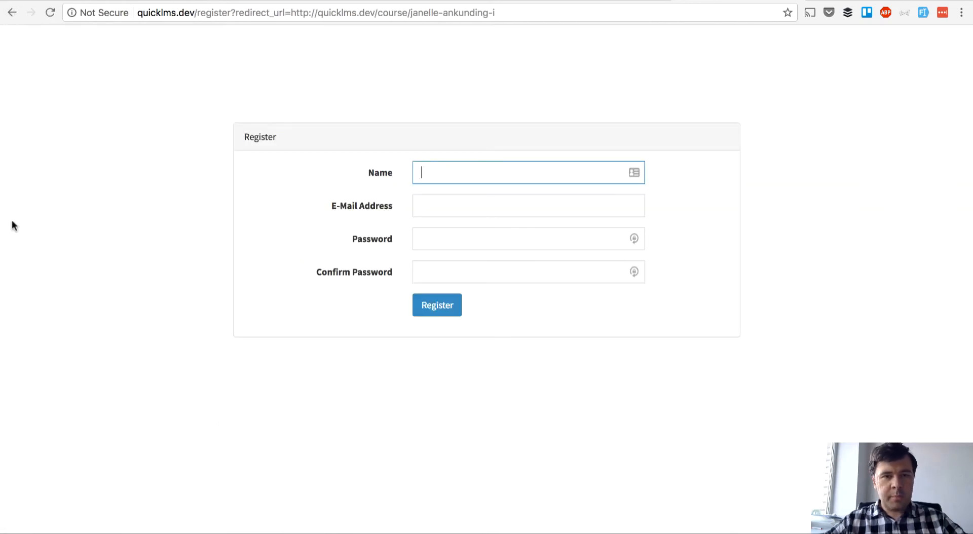
{"action": "mouse_move", "coordinate": [120, 336]}
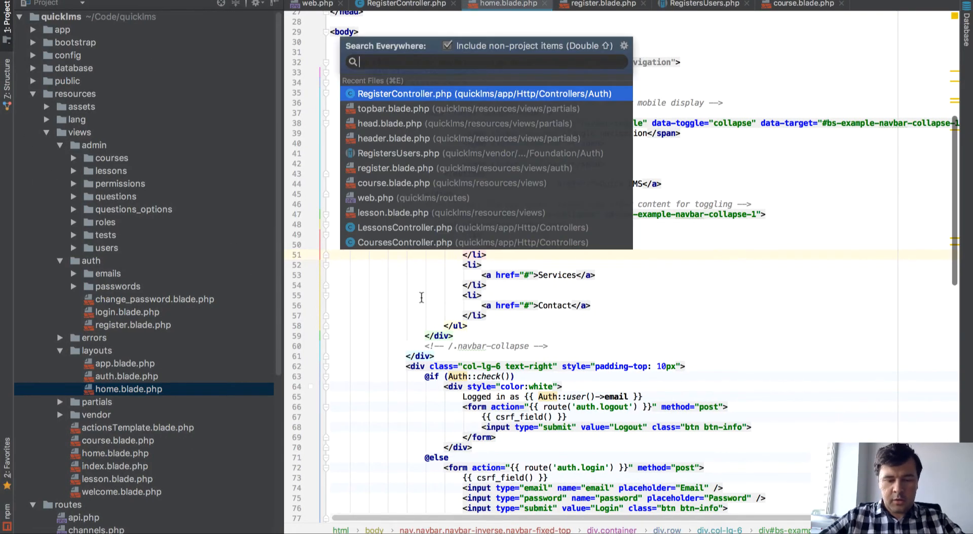
- Open register.blade.php and go to the end of the Register button block
{"action": "type", "text": "register"}
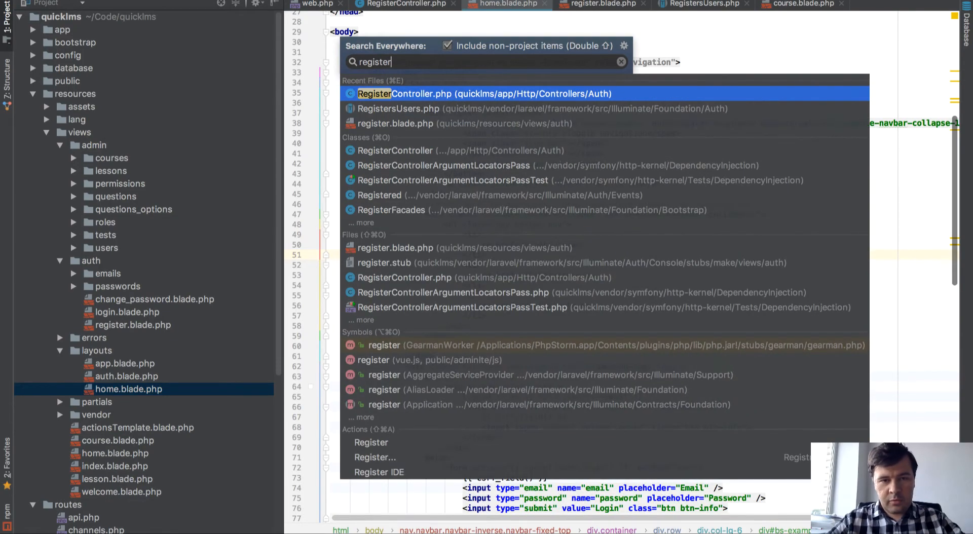
{"action": "left_click", "coordinate": [396, 124]}
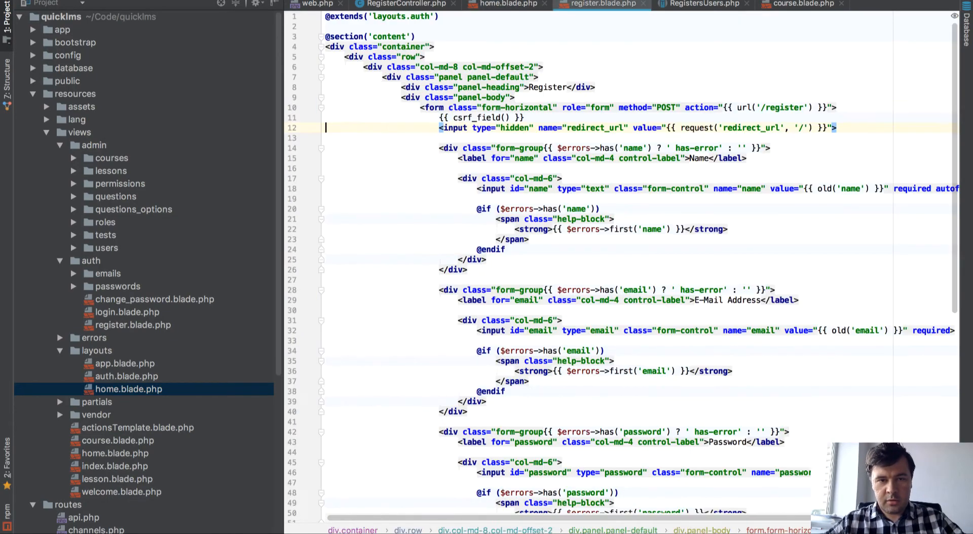
{"action": "scroll", "scroll_direction": "down", "scroll_amount": 3}
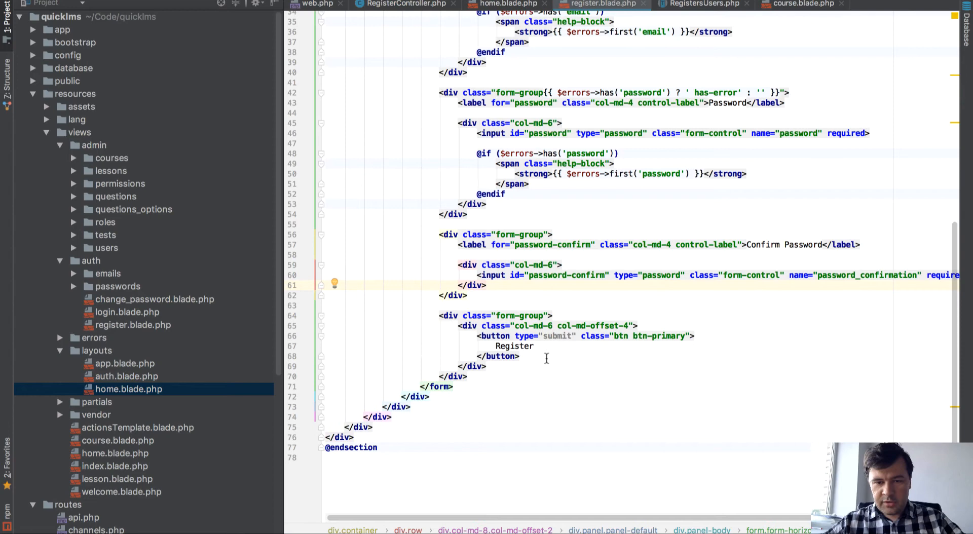
{"action": "left_click", "coordinate": [531, 346]}
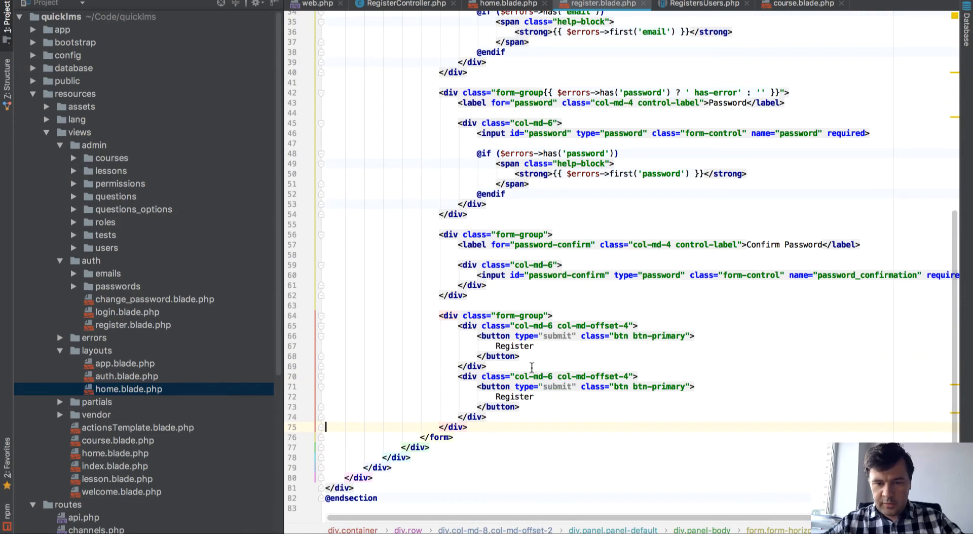
- Add an 'Existing user? Log in here' link to route('auth.login') in the duplicated div
{"action": "double_click", "coordinate": [590, 377]}
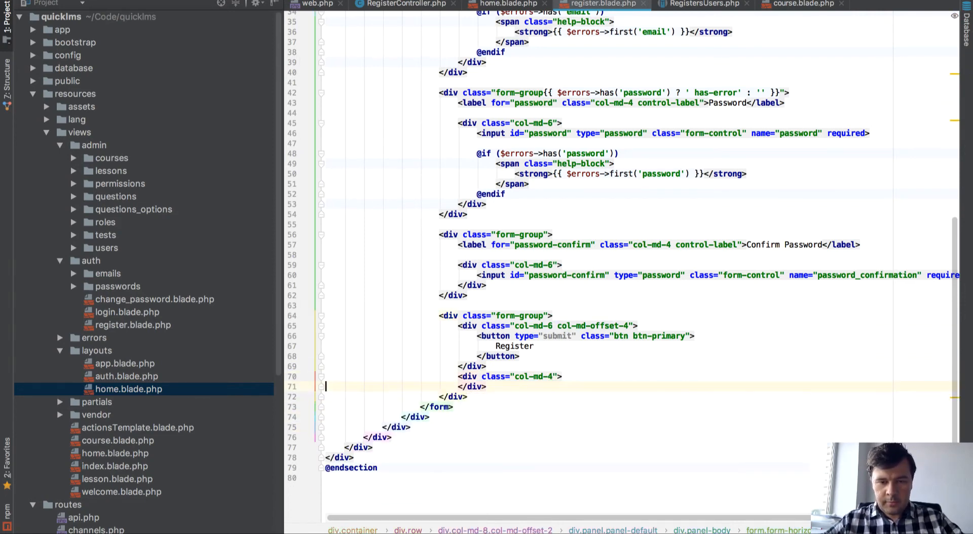
{"action": "type", "text": "<a href></a>"}
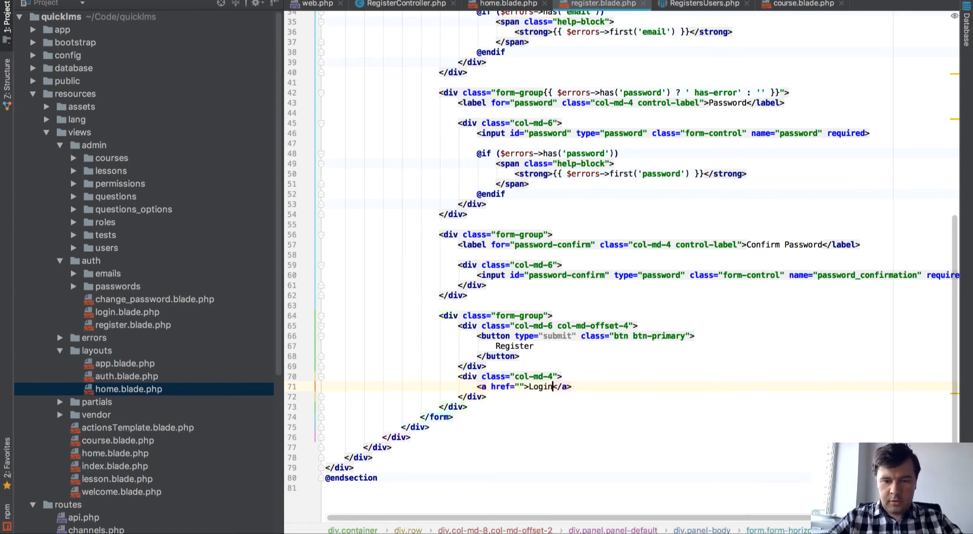
{"action": "type", "text": "Exit"}
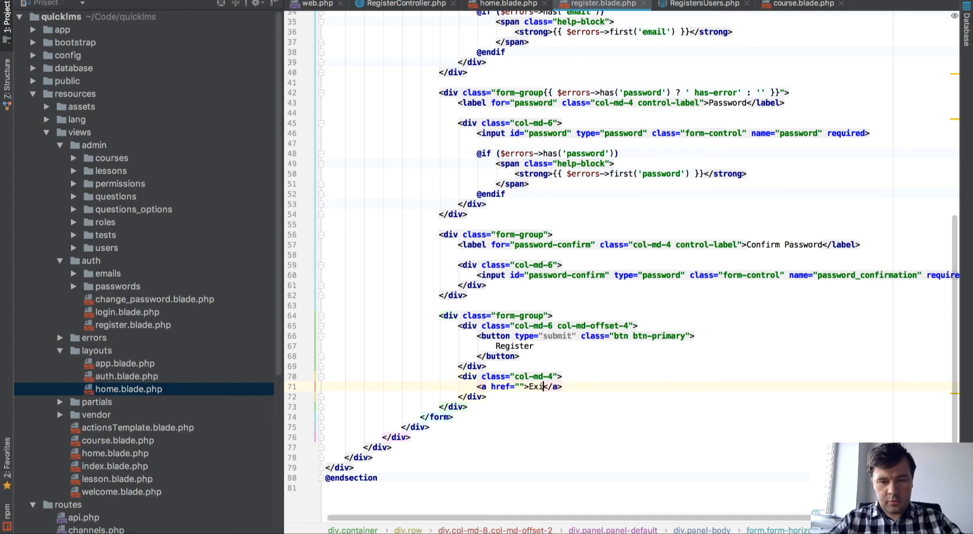
{"action": "type", "text": "Existing user? Log"}
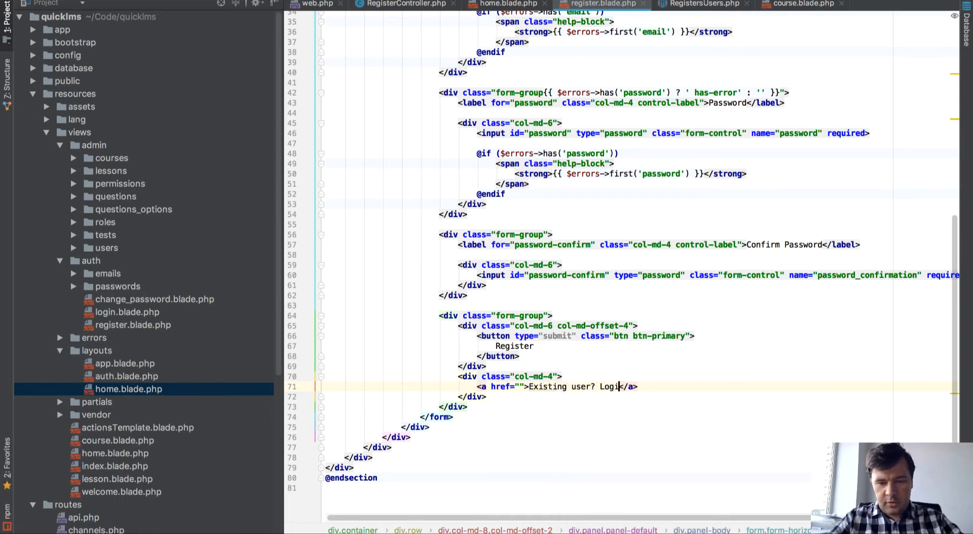
{"action": "type", "text": "in here"}
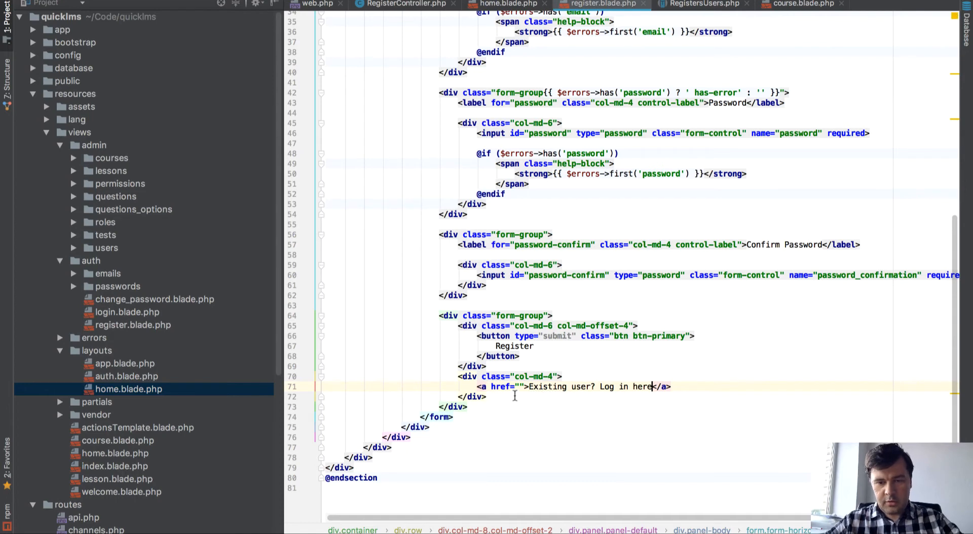
{"action": "type", "text": "{{ route }}"}
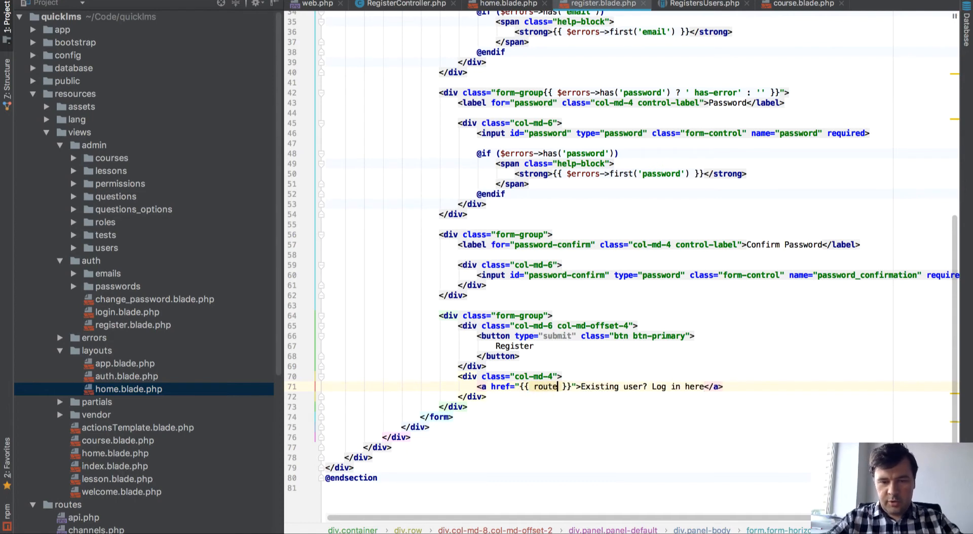
{"action": "type", "text": "'auth.l"}
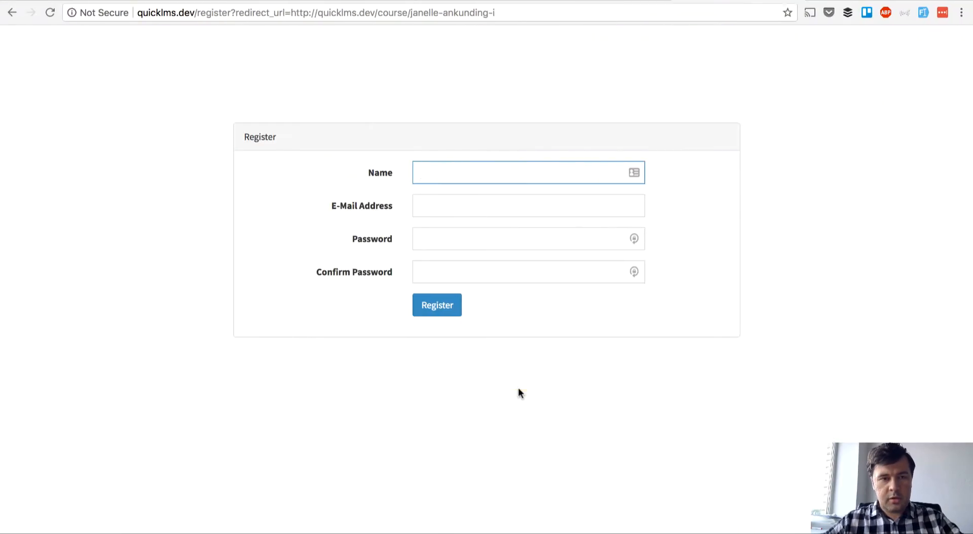
{"action": "left_click", "coordinate": [528, 173]}
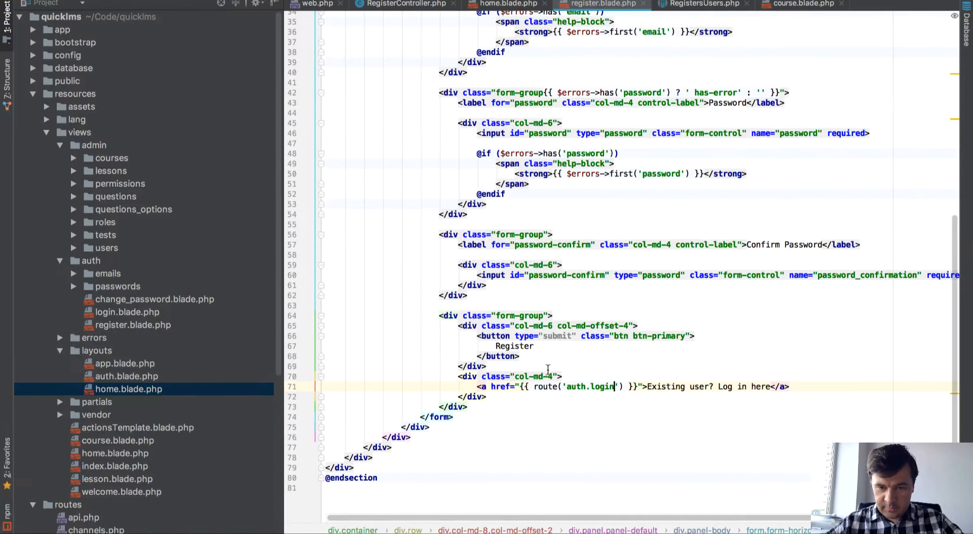
{"action": "type", "text": "2"}
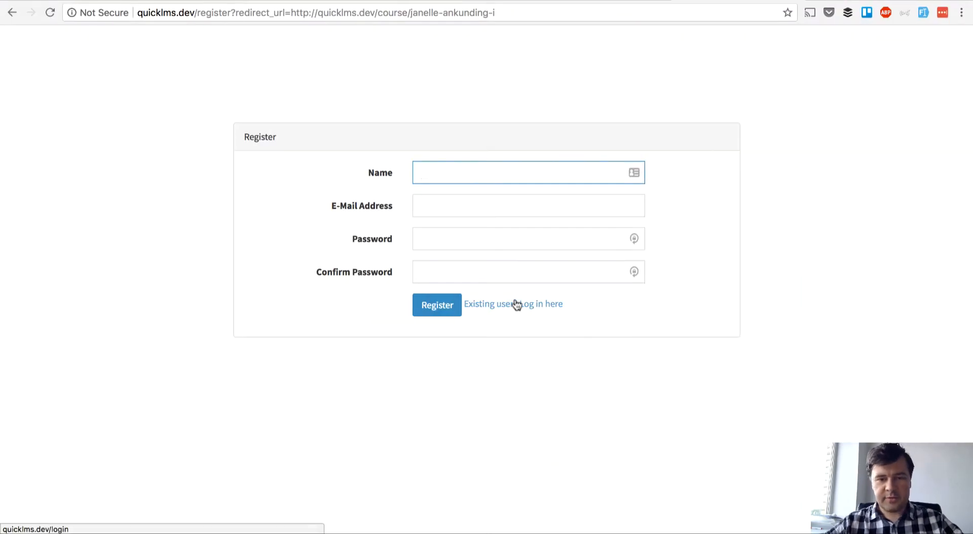
- Follow the new 'Existing user? Log in here' link on the registration page
{"action": "left_click", "coordinate": [513, 304]}
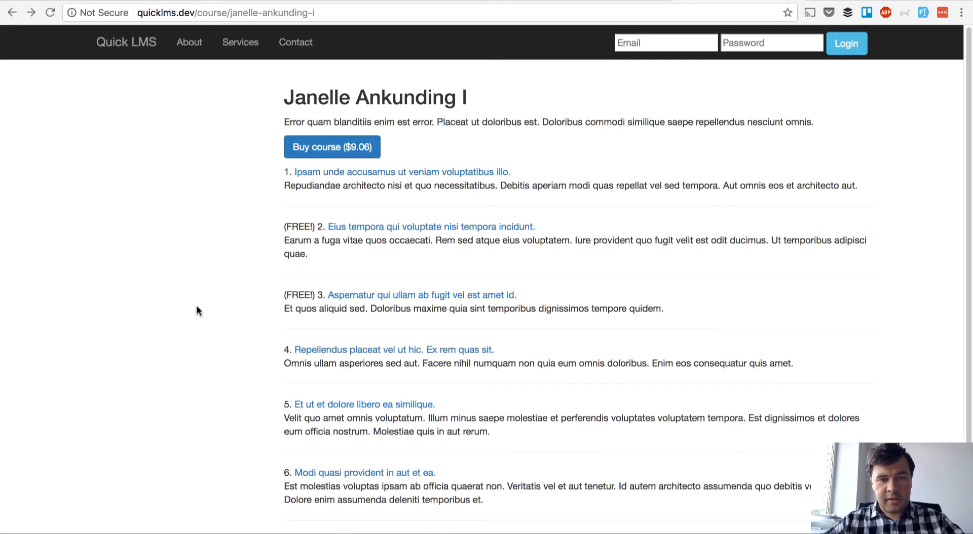
{"action": "mouse_move", "coordinate": [410, 147]}
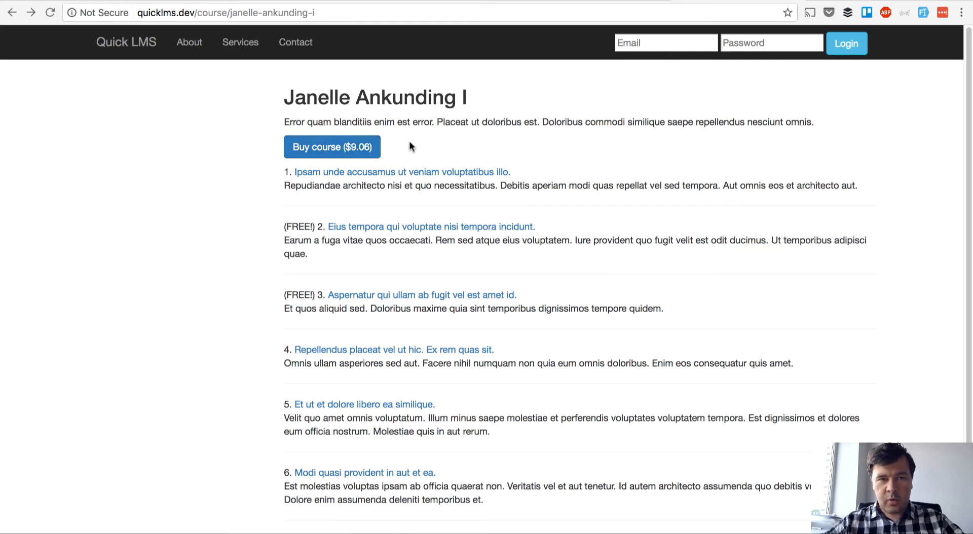
{"action": "mouse_move", "coordinate": [220, 238]}
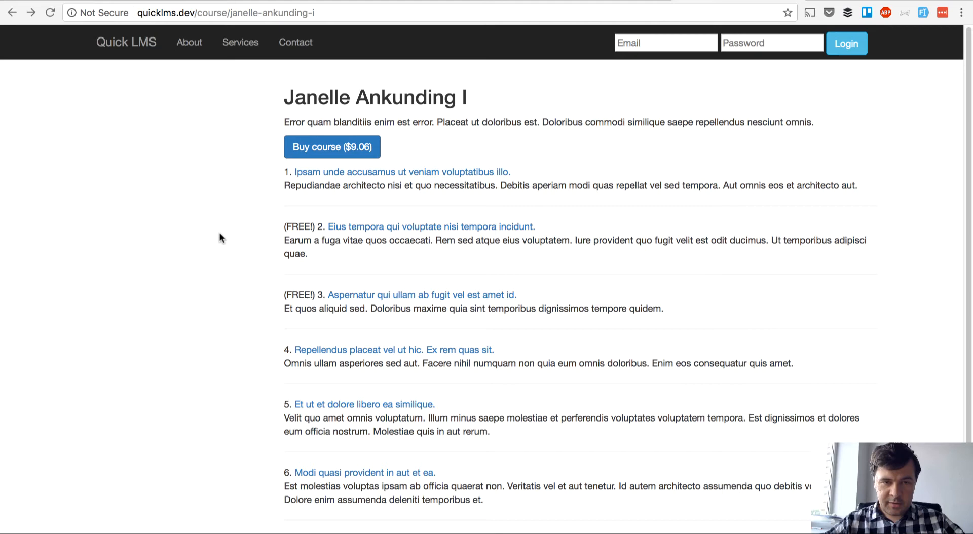
{"action": "mouse_move", "coordinate": [331, 147]}
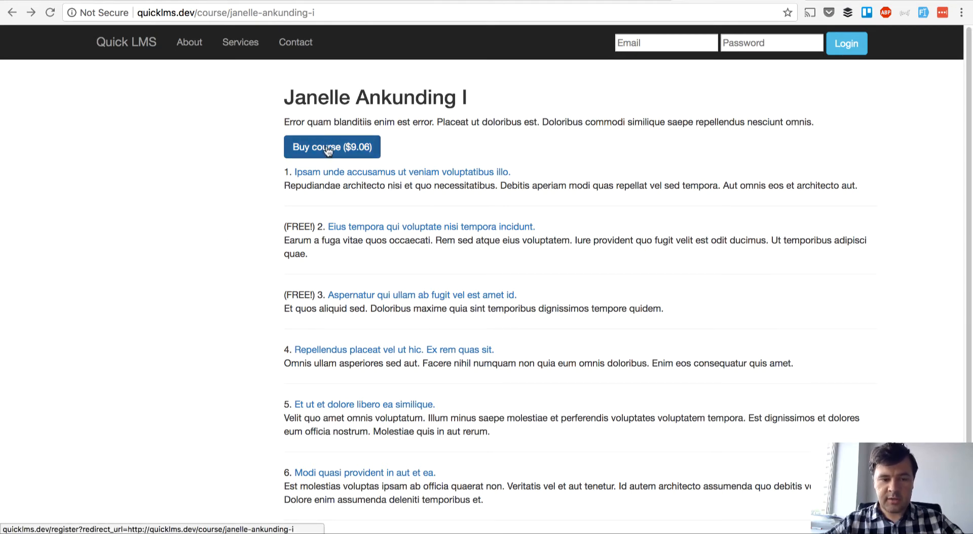
{"action": "mouse_move", "coordinate": [368, 118]}
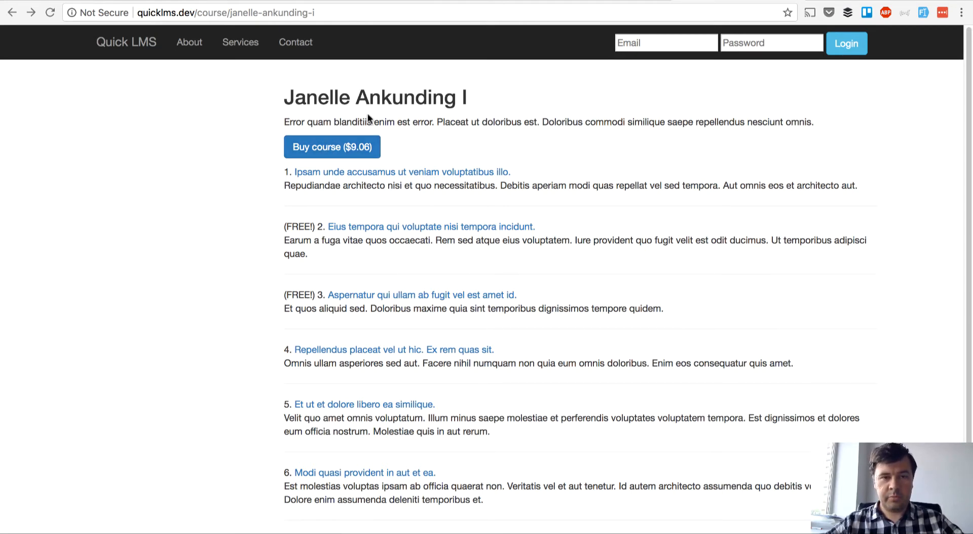
{"action": "mouse_move", "coordinate": [183, 236]}
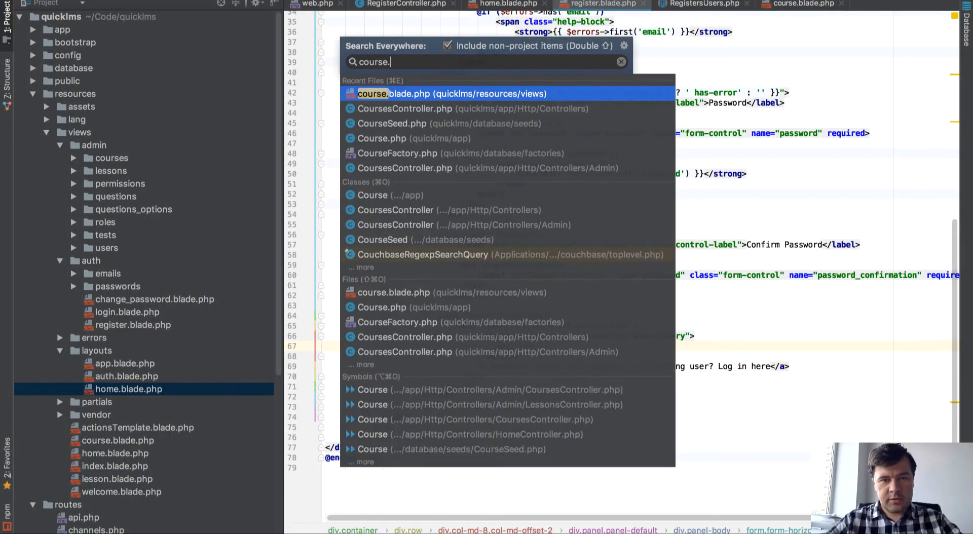
{"action": "left_click", "coordinate": [451, 93]}
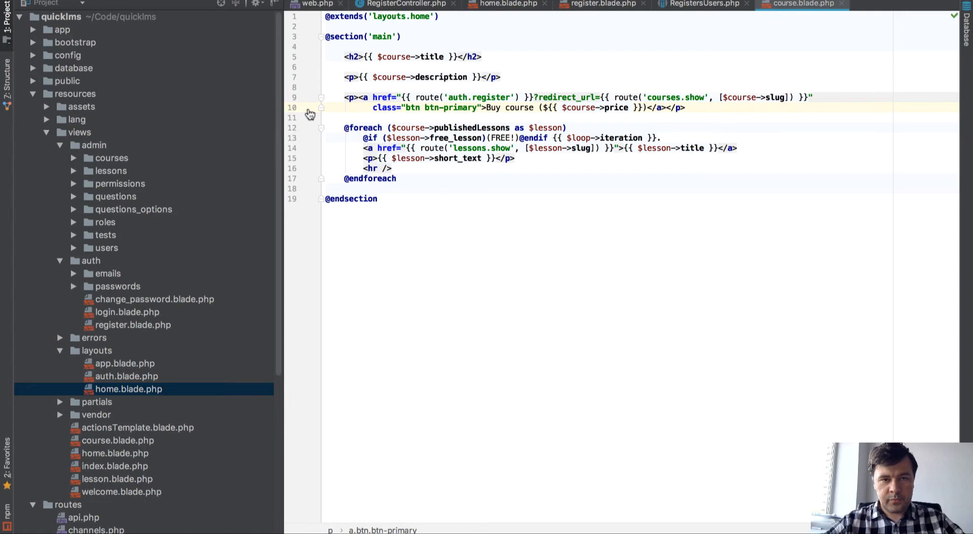
{"action": "key", "text": "Enter"}
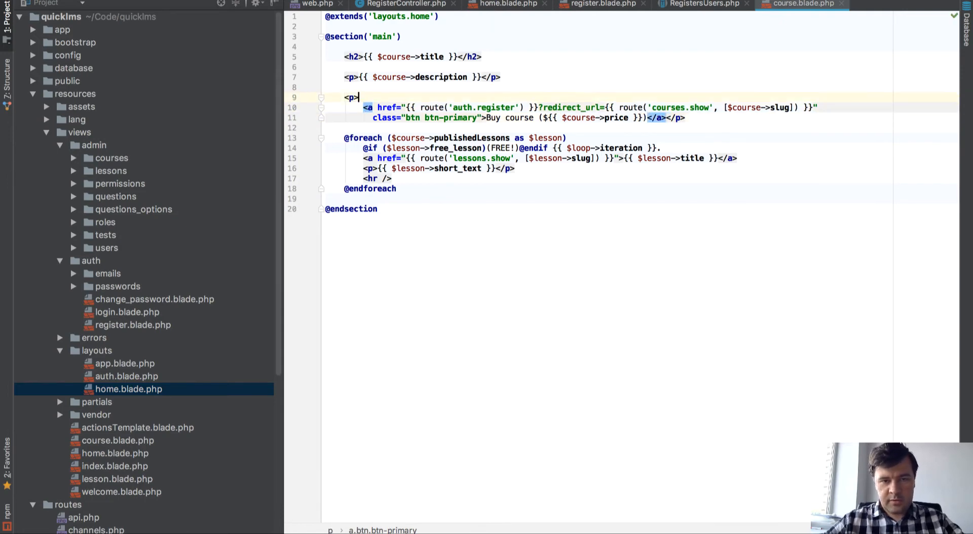
{"action": "type", "text": "@if ()"}
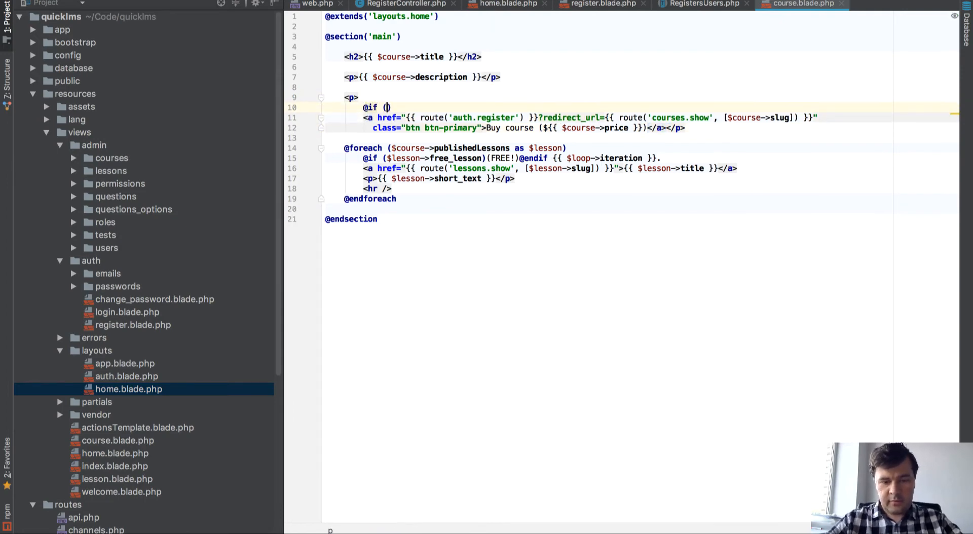
{"action": "type", "text": "\\Illuminate\\Support\\Facades\\Auth::"}
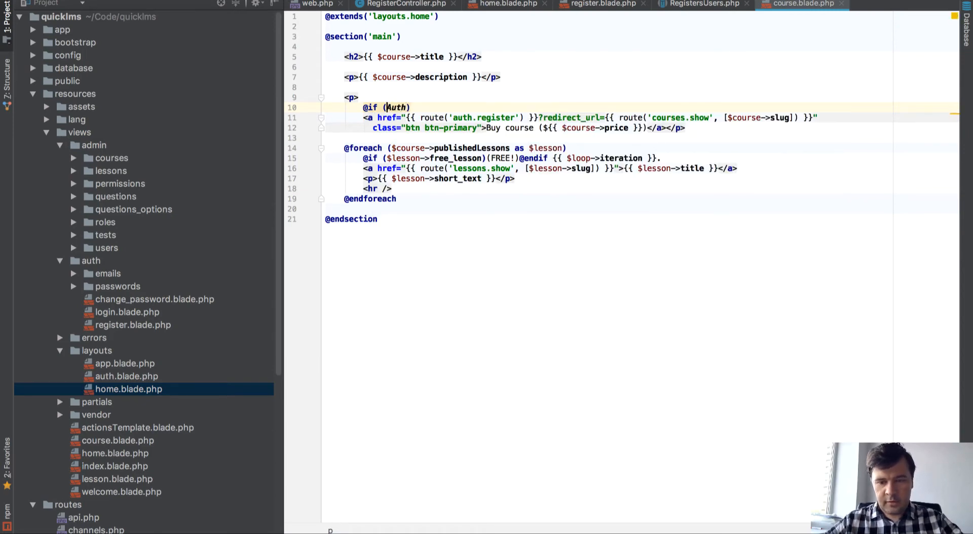
{"action": "type", "text": "\\Auth::ch"}
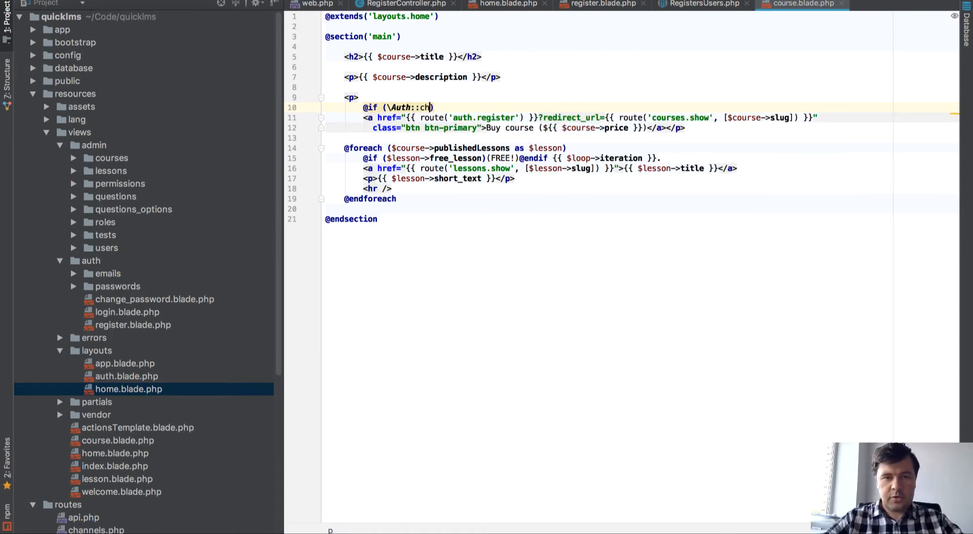
{"action": "type", "text": "eck()"}
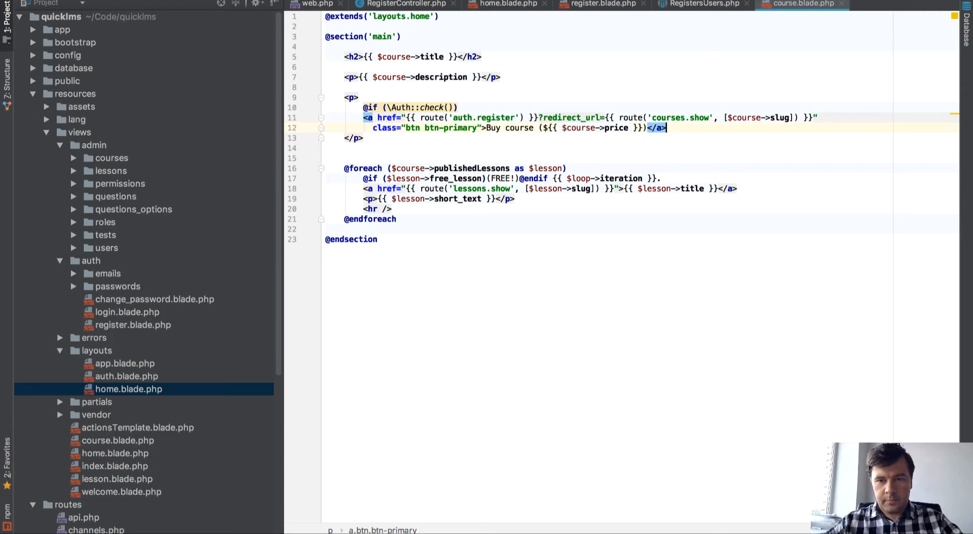
{"action": "type", "text": "@else"}
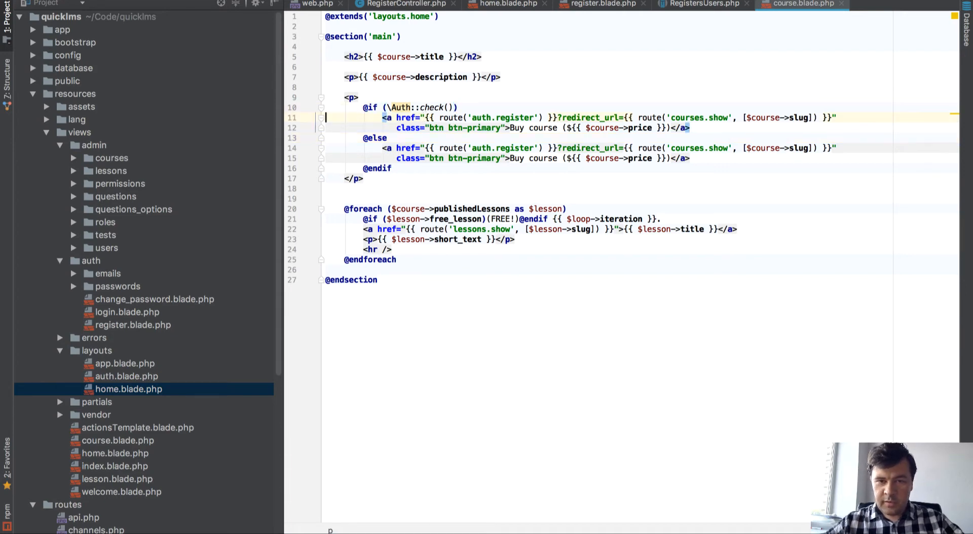
{"action": "left_click", "coordinate": [458, 108]}
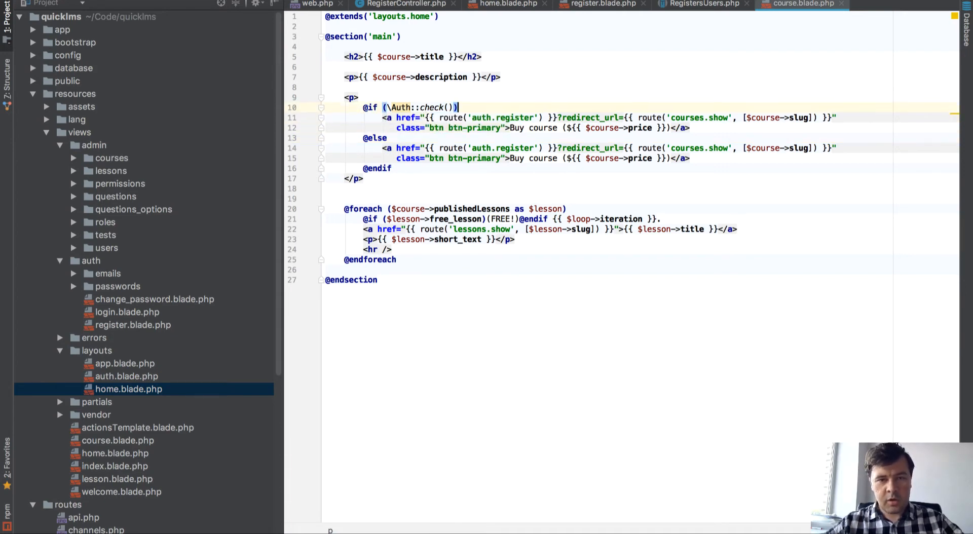
{"action": "mouse_move", "coordinate": [123, 263]}
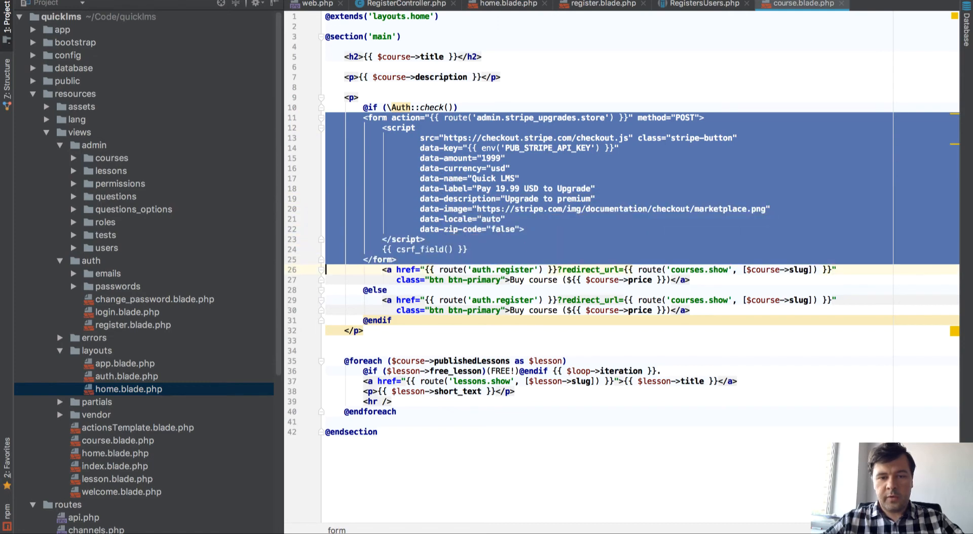
- Set the Stripe form action to # and data-amount to the course price
{"action": "left_click", "coordinate": [444, 239]}
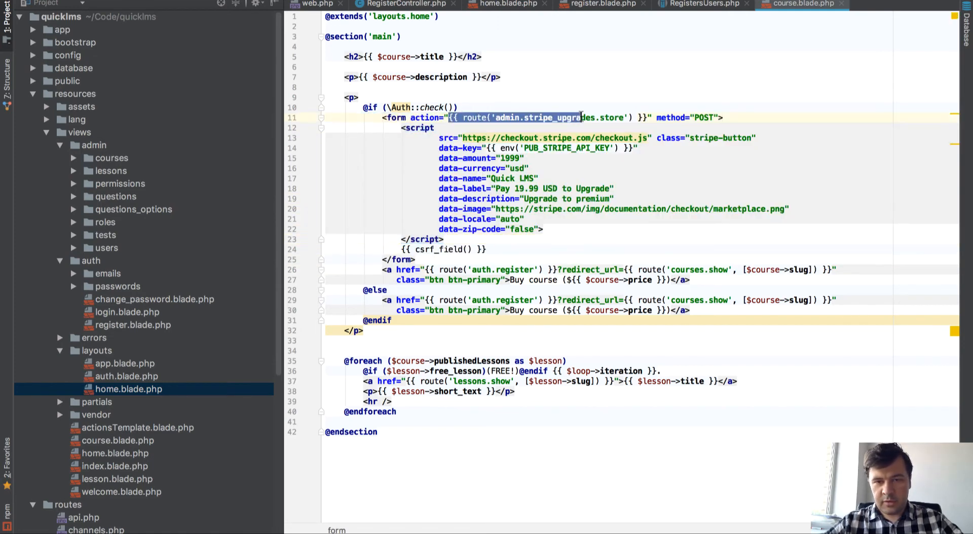
{"action": "type", "text": "#\" method=\"POST\">"}
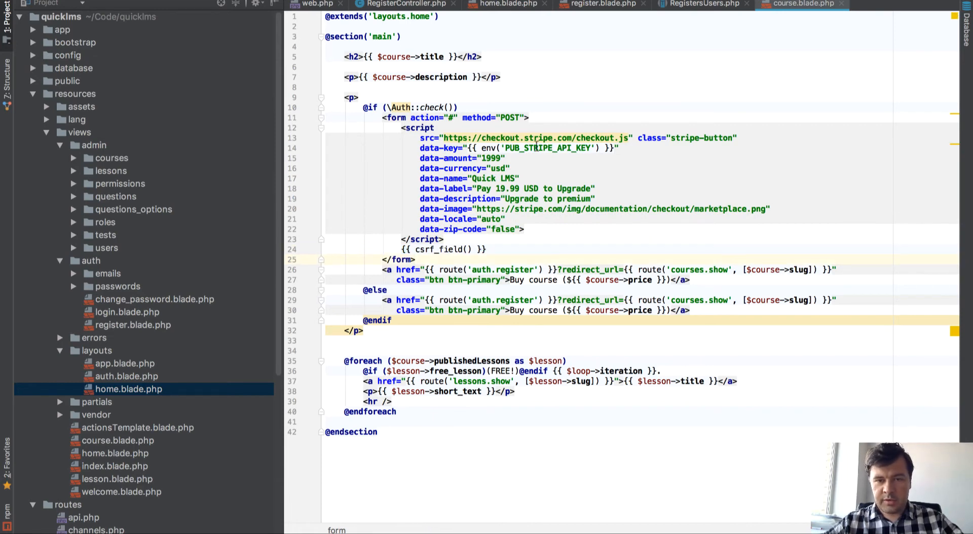
{"action": "double_click", "coordinate": [547, 147]}
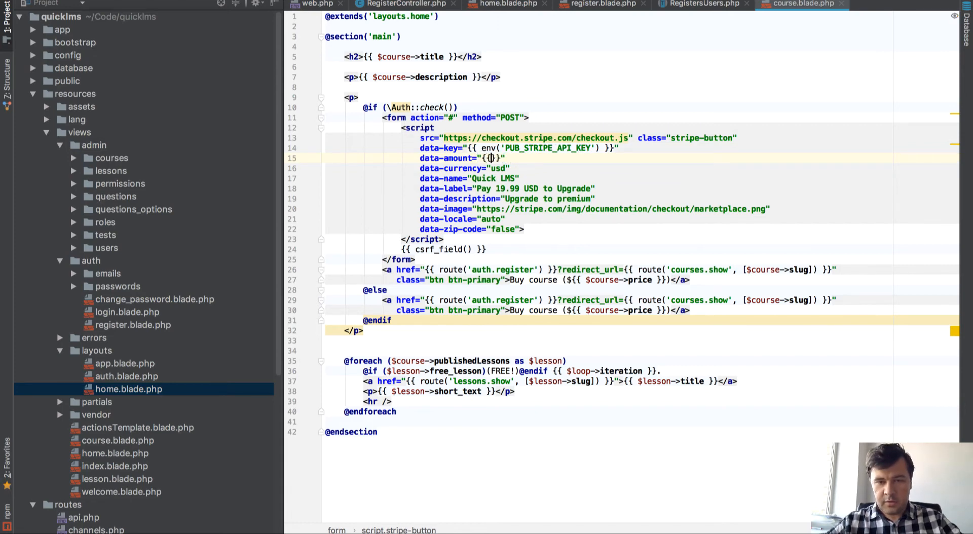
{"action": "type", "text": "$course->price * 100"}
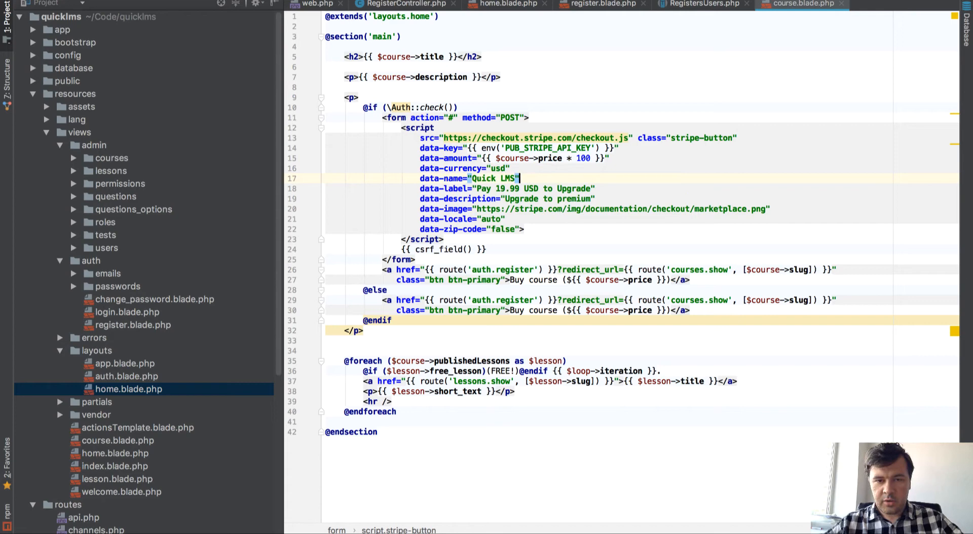
- Change the checkout label to 'Buy course for $price', removing 'to Upgrade' and USD
{"action": "double_click", "coordinate": [494, 178]}
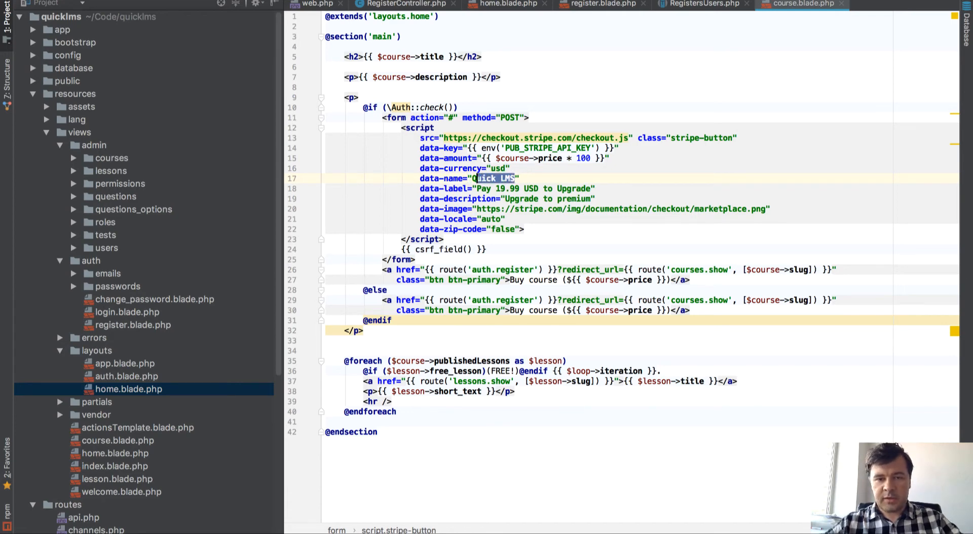
{"action": "left_click", "coordinate": [517, 178]}
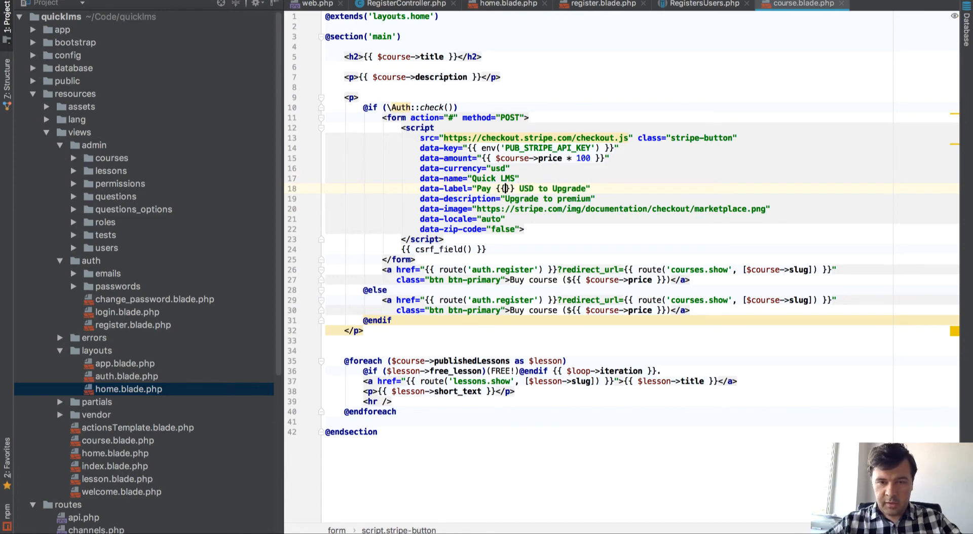
{"action": "type", "text": "$course->price"}
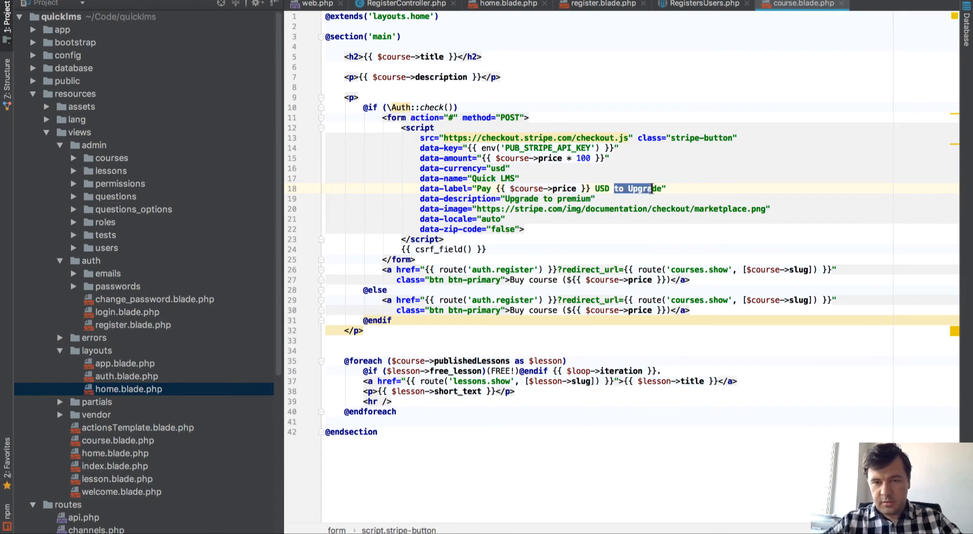
{"action": "key", "text": "Delete"}
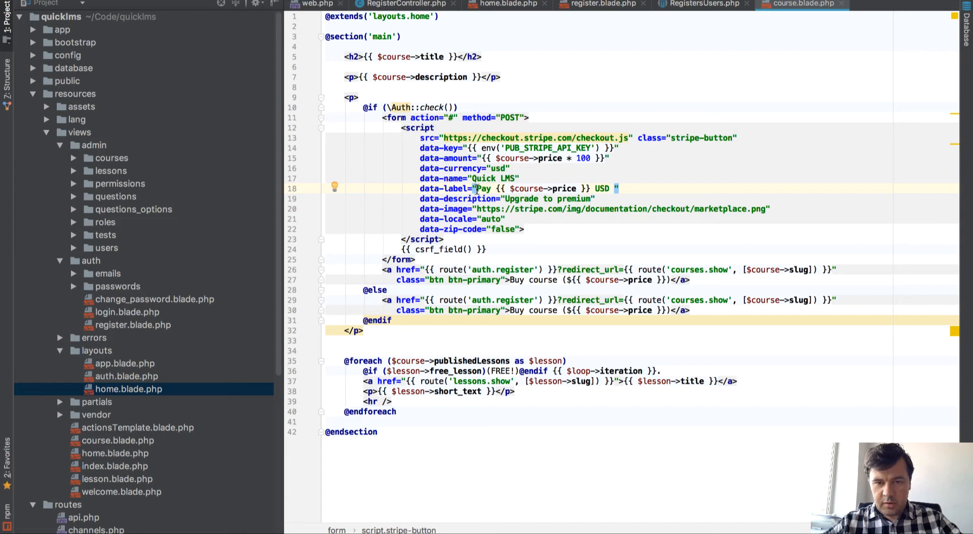
{"action": "type", "text": "Buy c"}
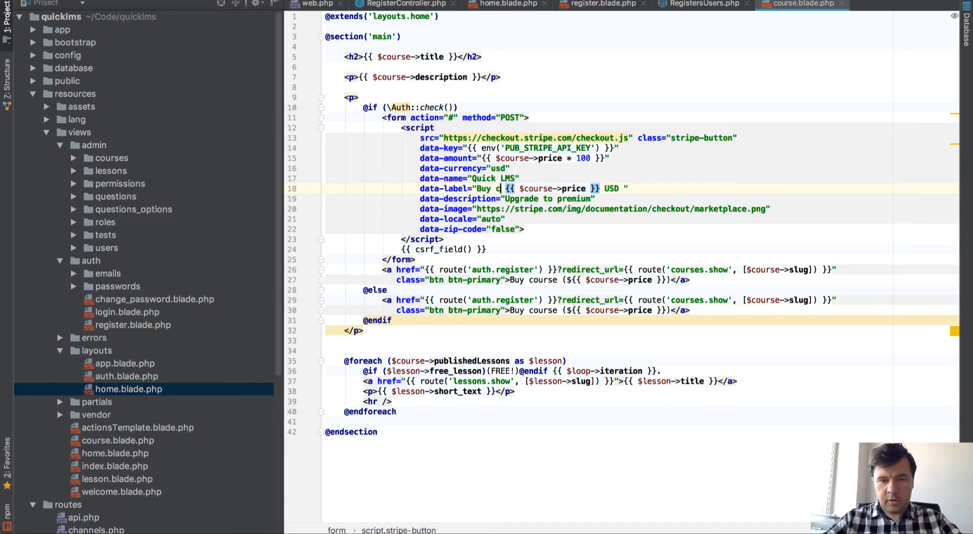
{"action": "type", "text": "ourse for"}
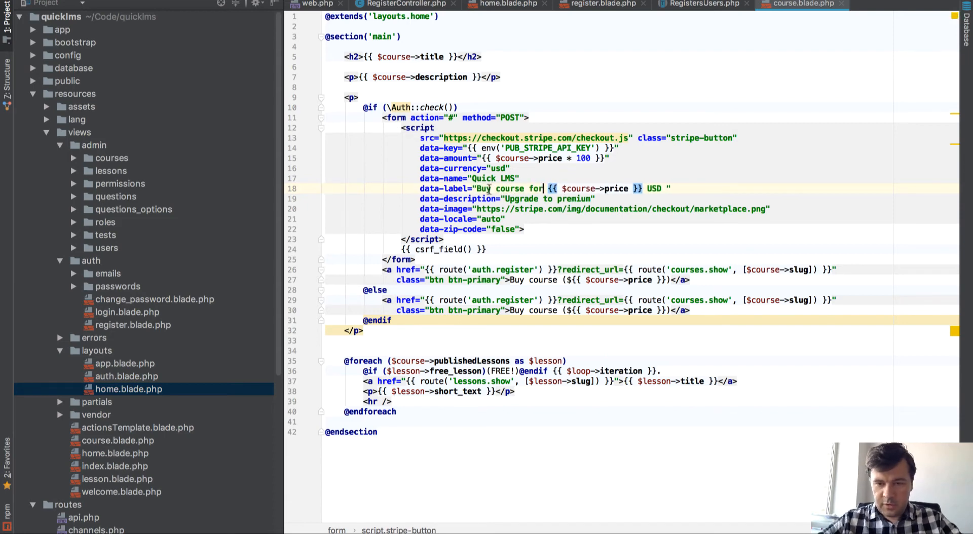
{"action": "double_click", "coordinate": [654, 188]}
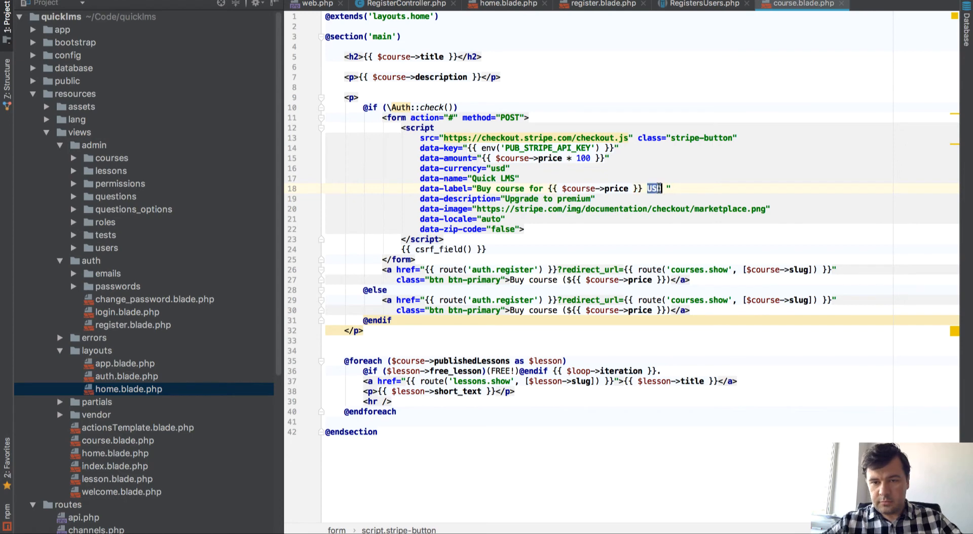
{"action": "key", "text": "Delete"}
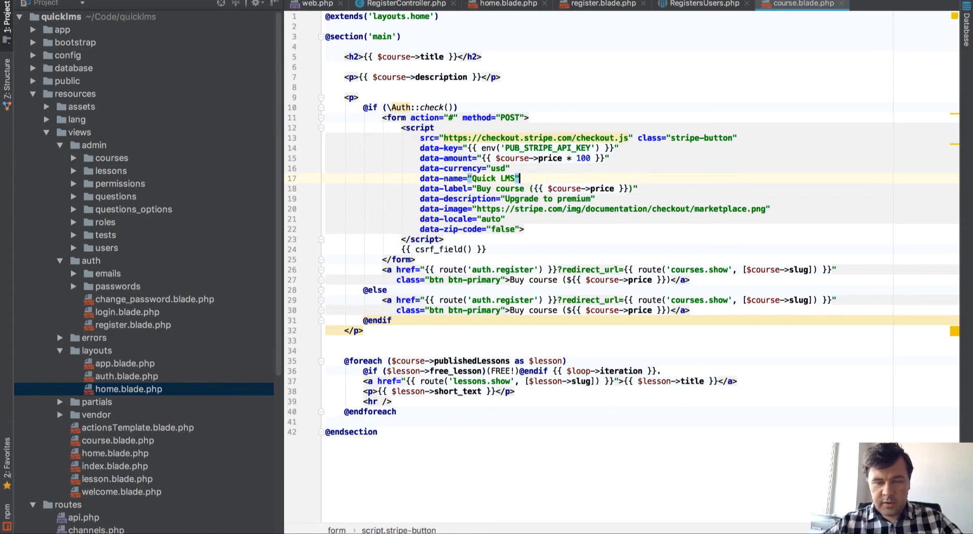
- Replace the 'Upgrade to premium' description with 'Course:' and the course title
{"action": "left_click", "coordinate": [478, 188]}
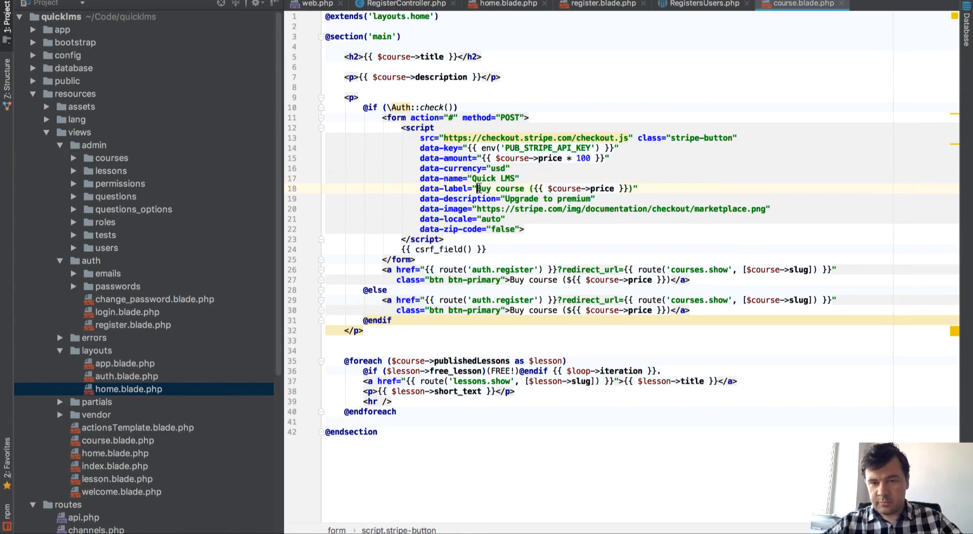
{"action": "double_click", "coordinate": [556, 188]}
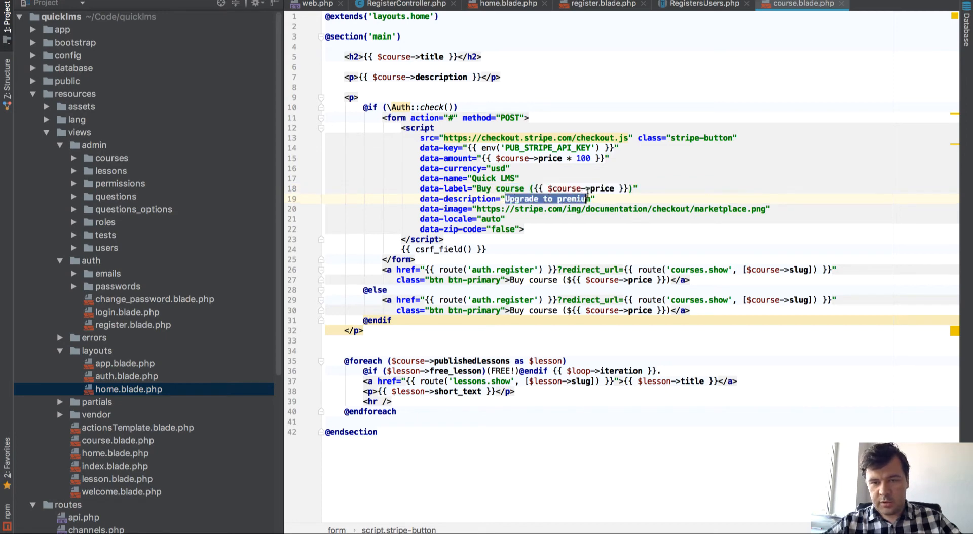
{"action": "type", "text": "Course: {{ $course->titl"}
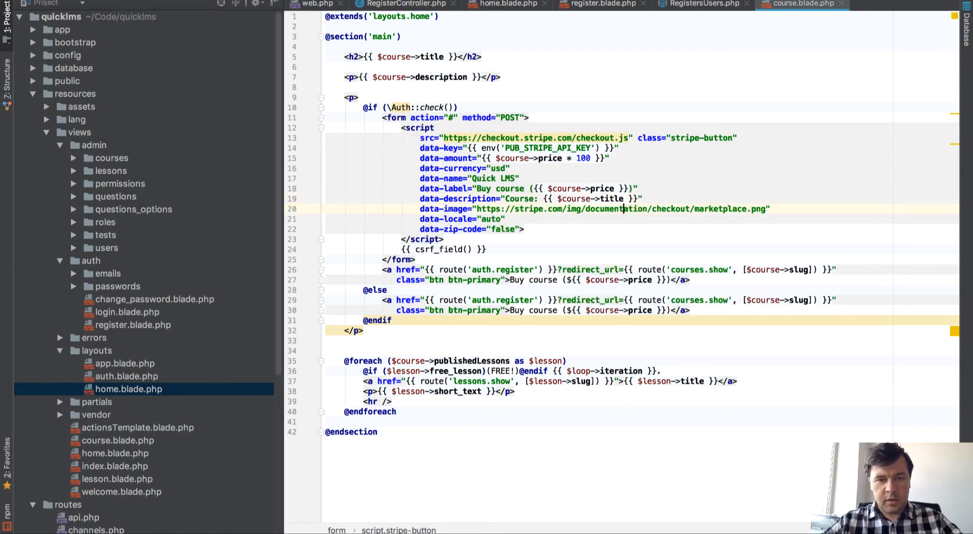
{"action": "left_click", "coordinate": [328, 259]}
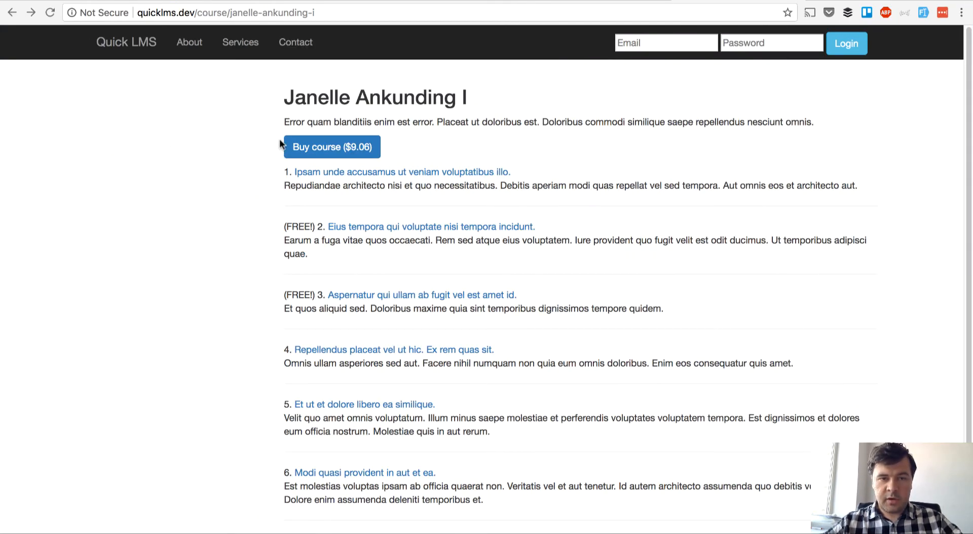
{"action": "left_click", "coordinate": [666, 42]}
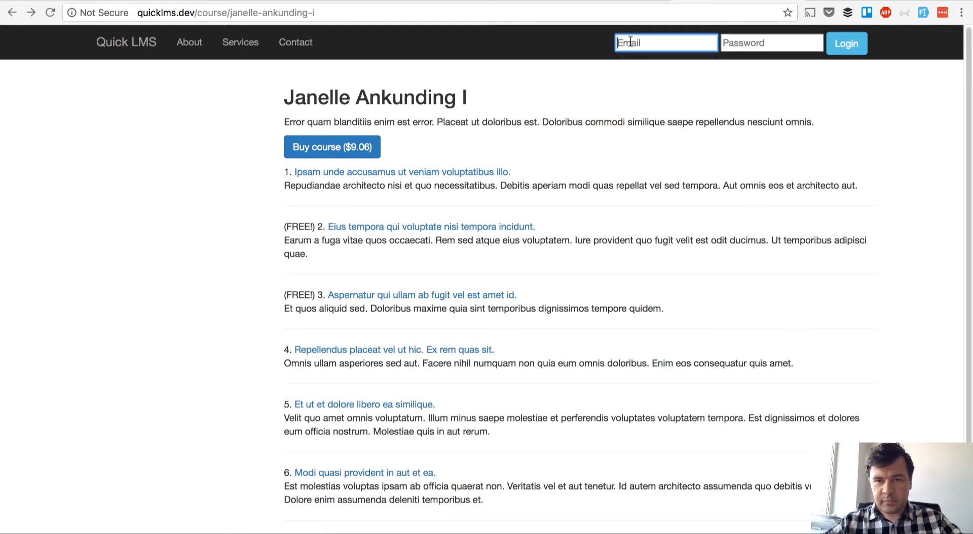
{"action": "type", "text": "student@student.com"}
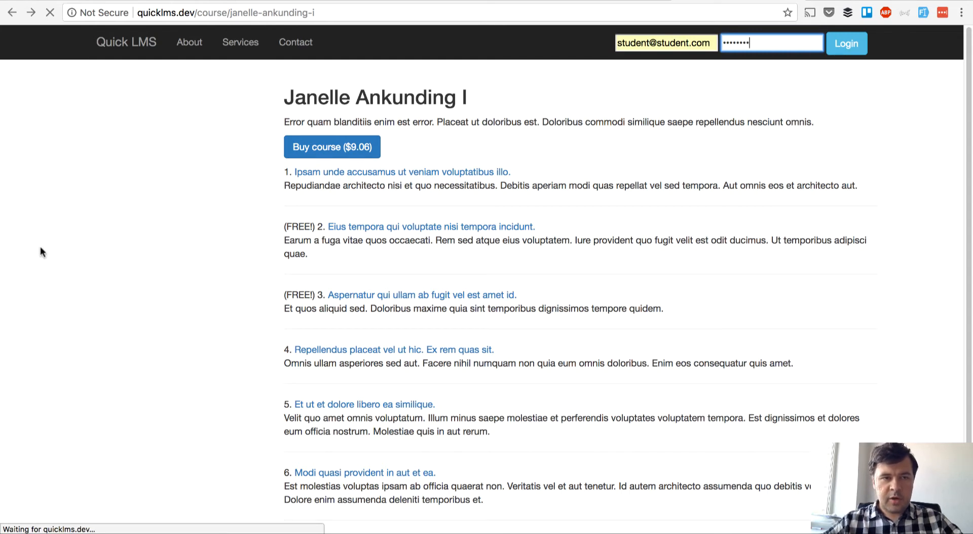
{"action": "left_click", "coordinate": [846, 44]}
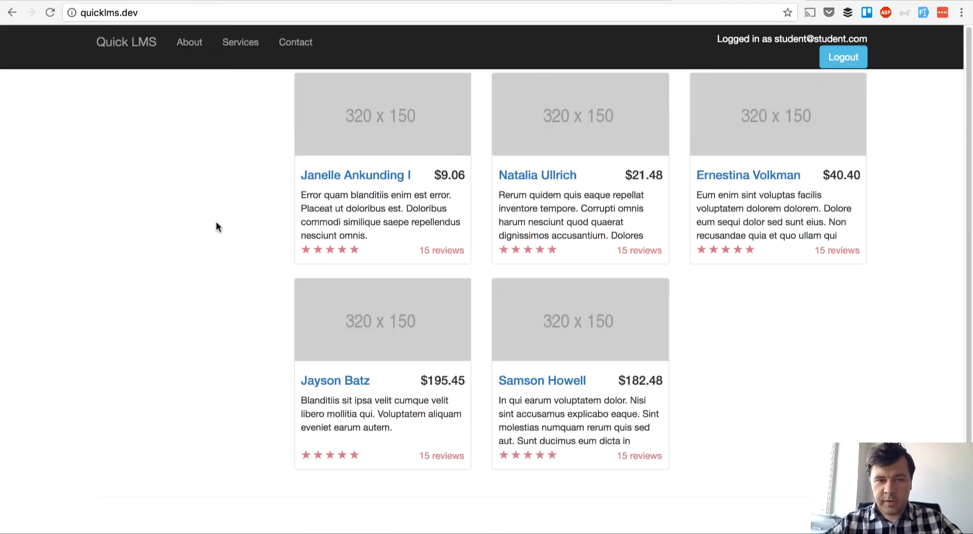
- Open the Janelle Ankunding I course page to show the Buy course button
{"action": "left_click", "coordinate": [355, 174]}
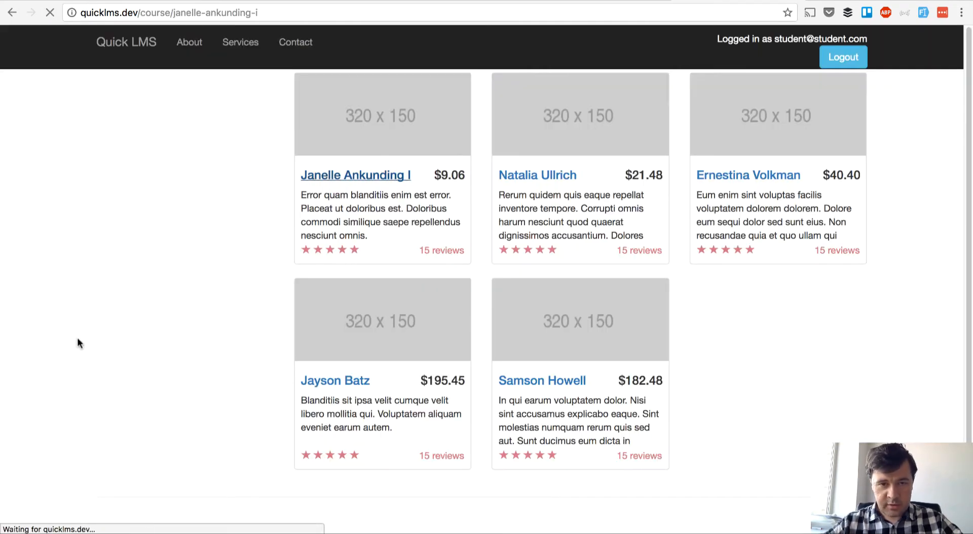
{"action": "left_click", "coordinate": [355, 174]}
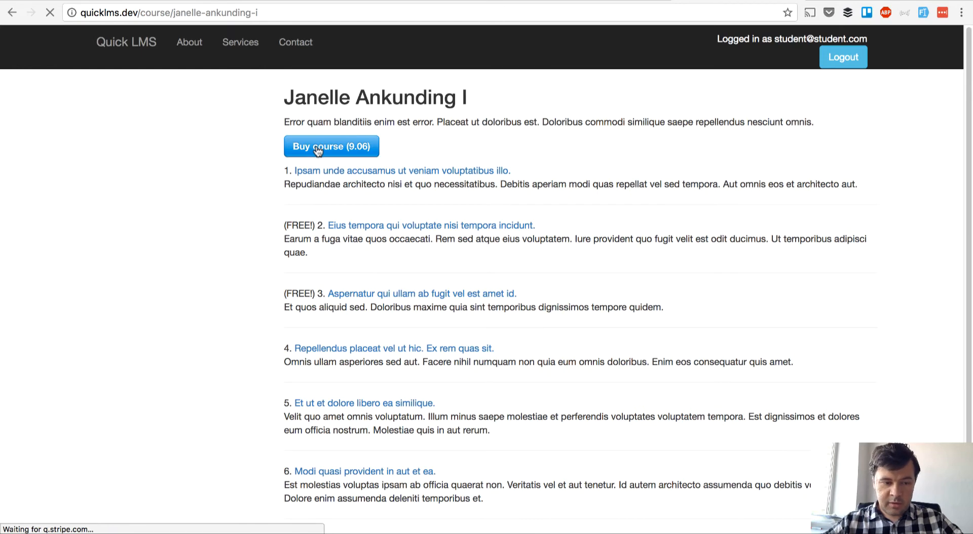
{"action": "left_click", "coordinate": [330, 147]}
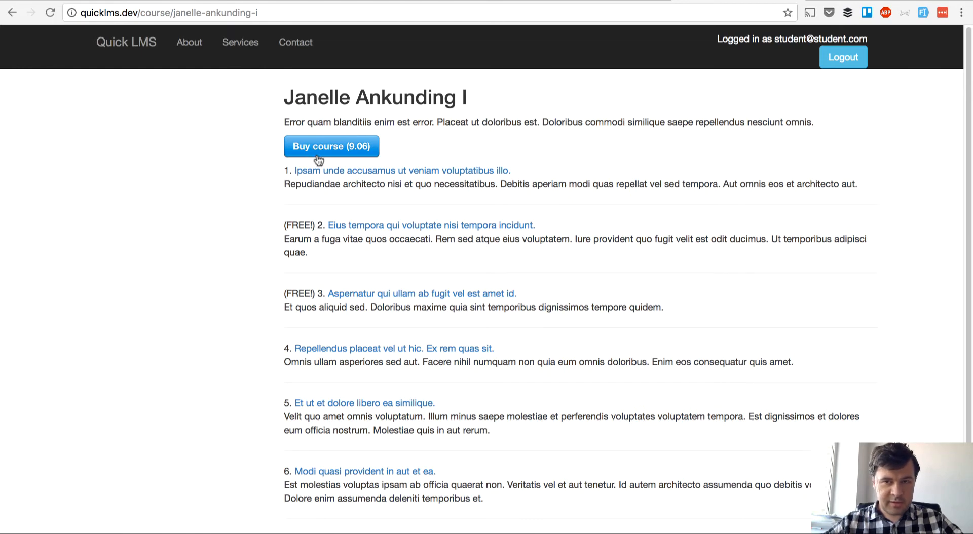
{"action": "mouse_move", "coordinate": [328, 138]}
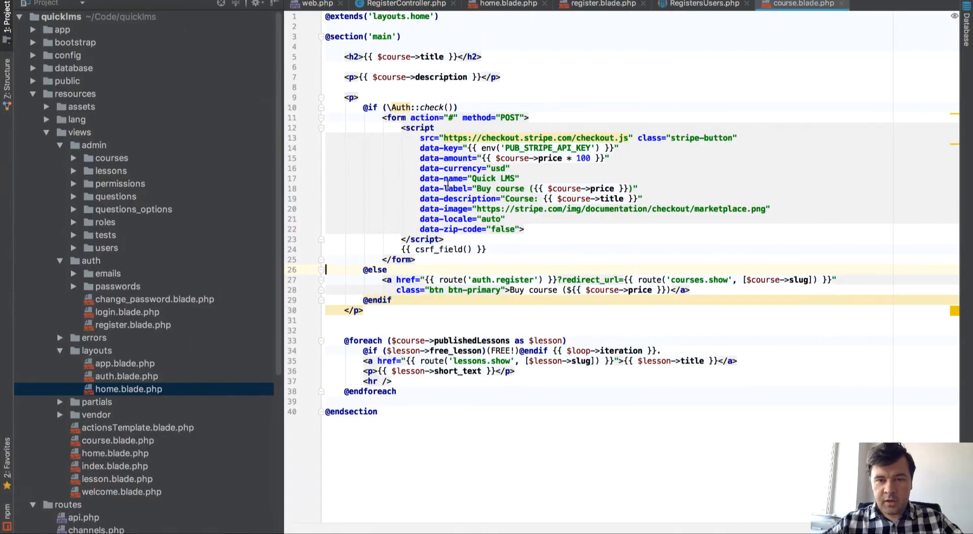
{"action": "left_click", "coordinate": [526, 189]}
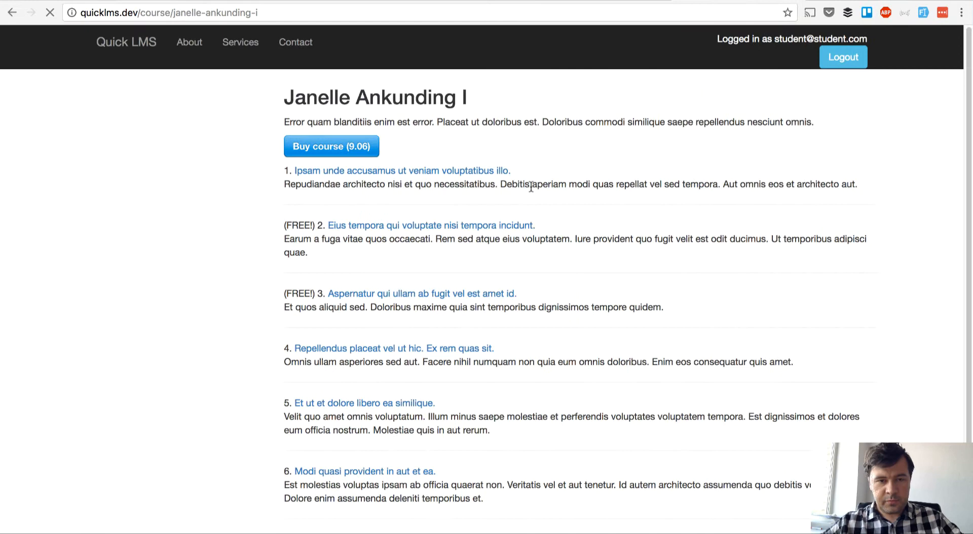
{"action": "left_click", "coordinate": [331, 146]}
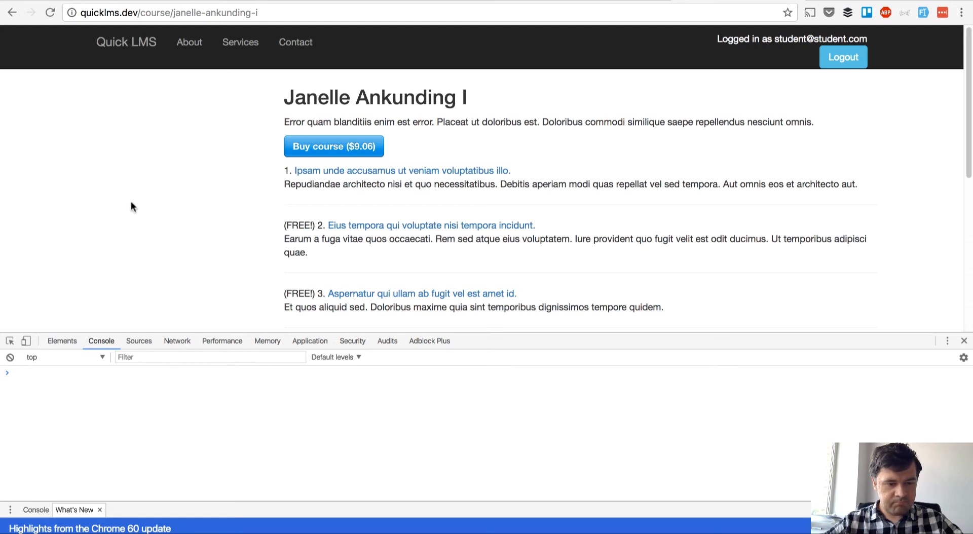
{"action": "mouse_move", "coordinate": [307, 164]}
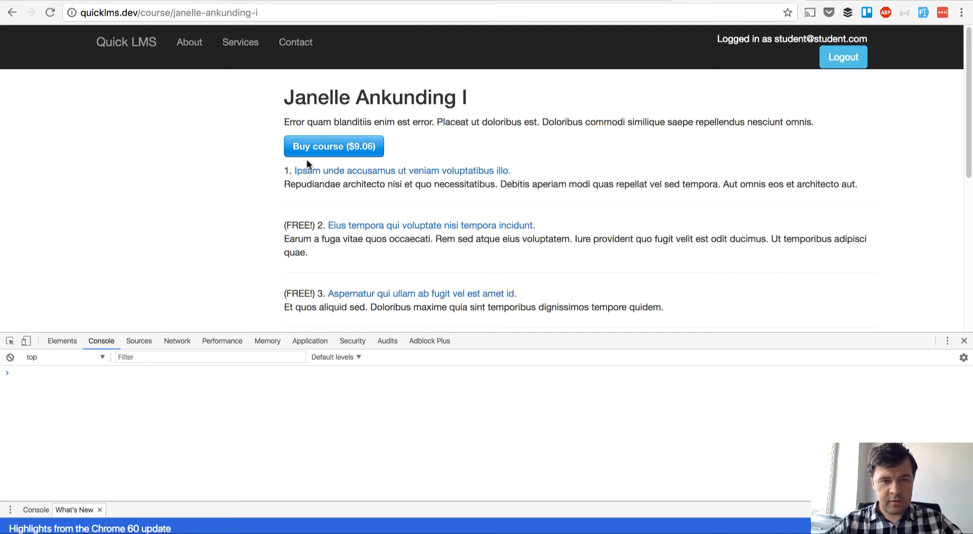
- Launch Stripe Checkout with 'Buy course ($9.06)' and close the developer console
{"action": "left_click", "coordinate": [333, 146]}
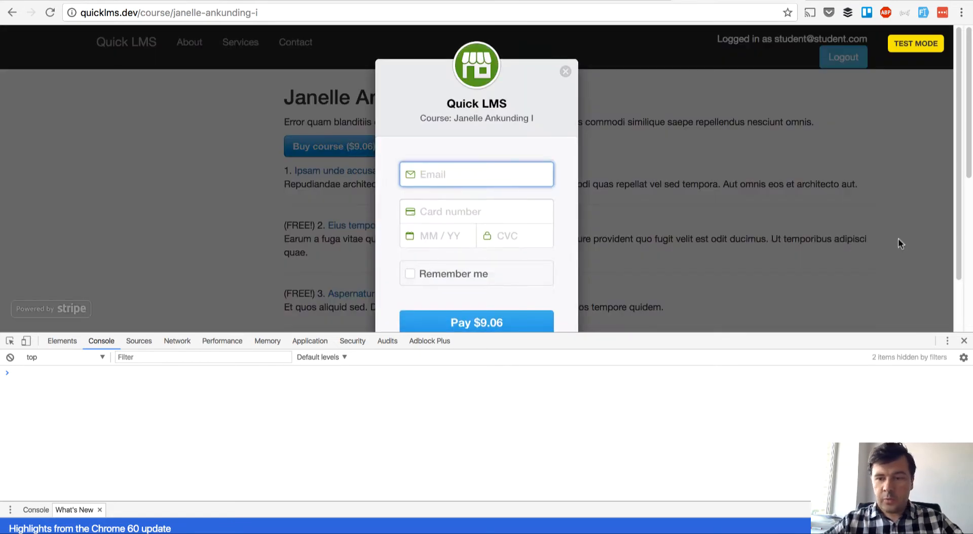
{"action": "left_click", "coordinate": [963, 341]}
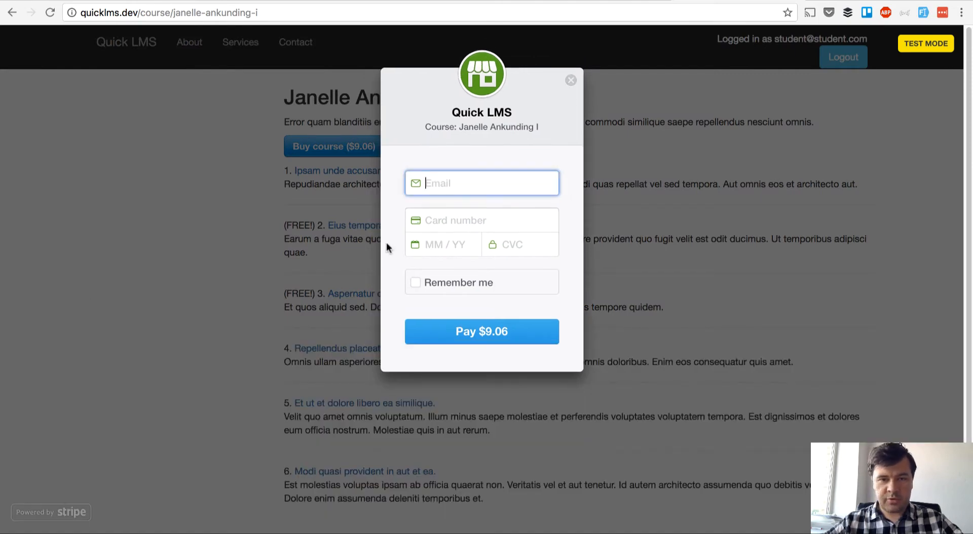
{"action": "mouse_move", "coordinate": [321, 305]}
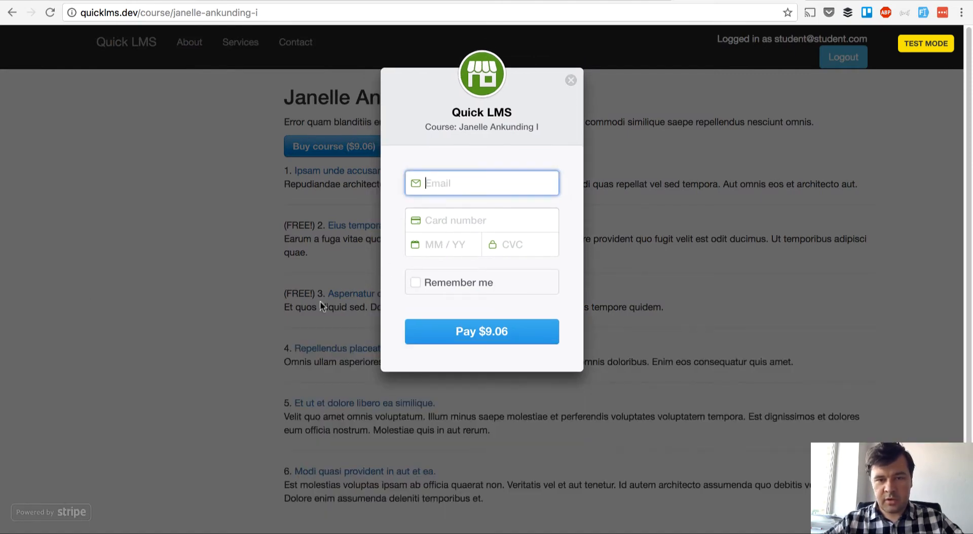
{"action": "mouse_move", "coordinate": [137, 364]}
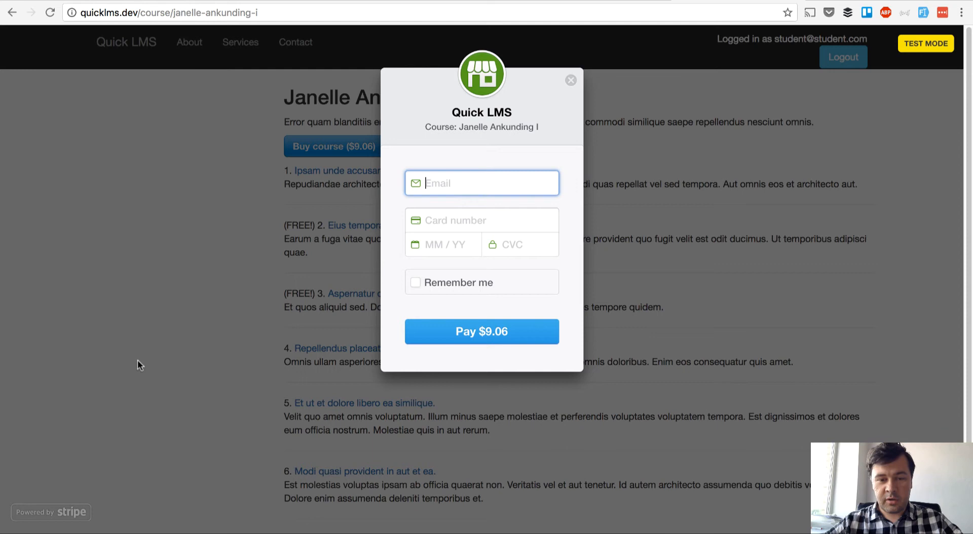
{"action": "mouse_move", "coordinate": [122, 341]}
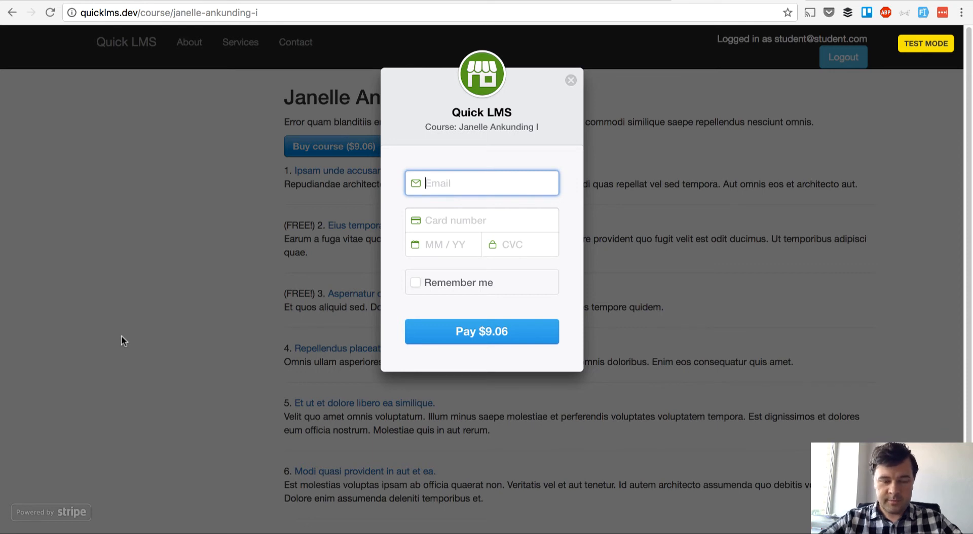
{"action": "mouse_move", "coordinate": [196, 341]}
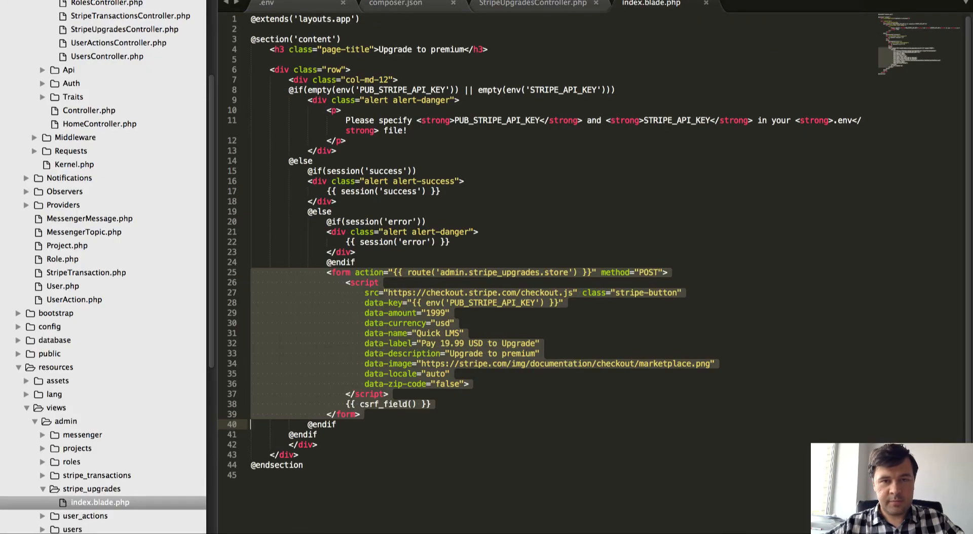
- Open the project's composer.json through Search Everywhere
{"action": "left_click", "coordinate": [395, 5]}
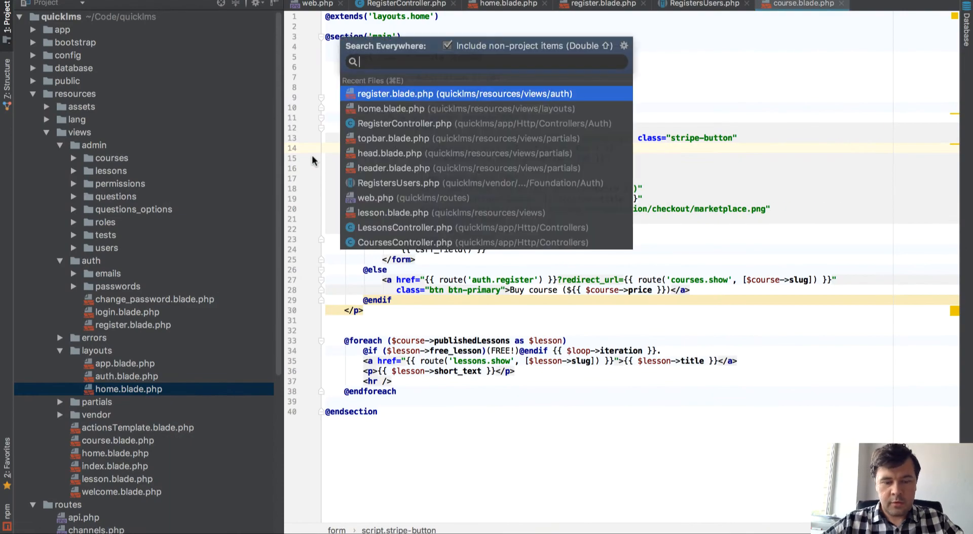
{"action": "type", "text": "composer.js"}
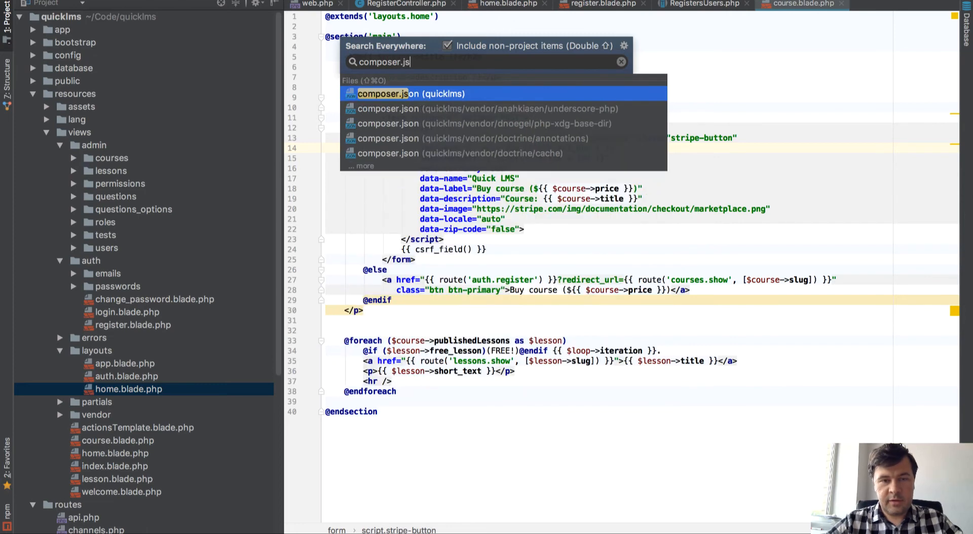
{"action": "left_click", "coordinate": [409, 94]}
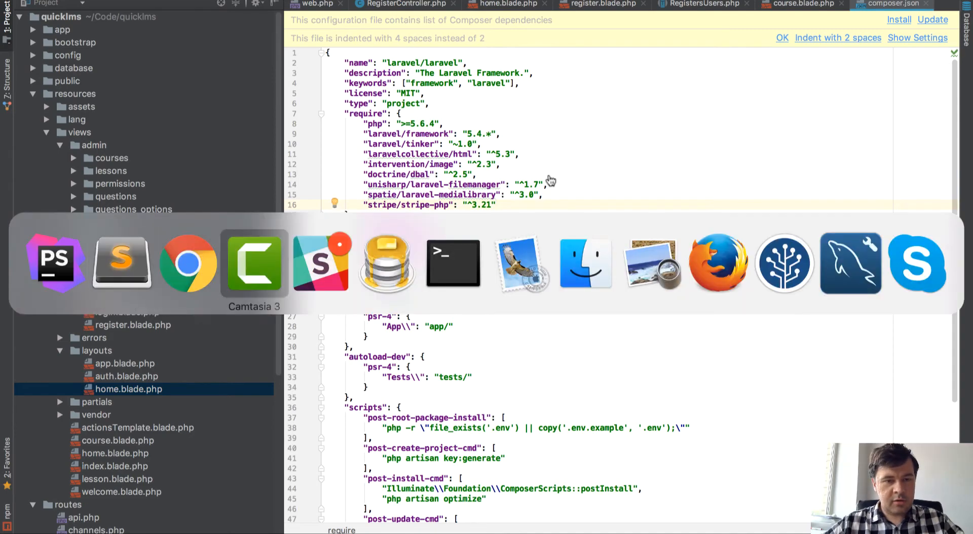
- Run composer upgrade, then composer update, in the Homestead terminal
{"action": "left_click", "coordinate": [453, 262]}
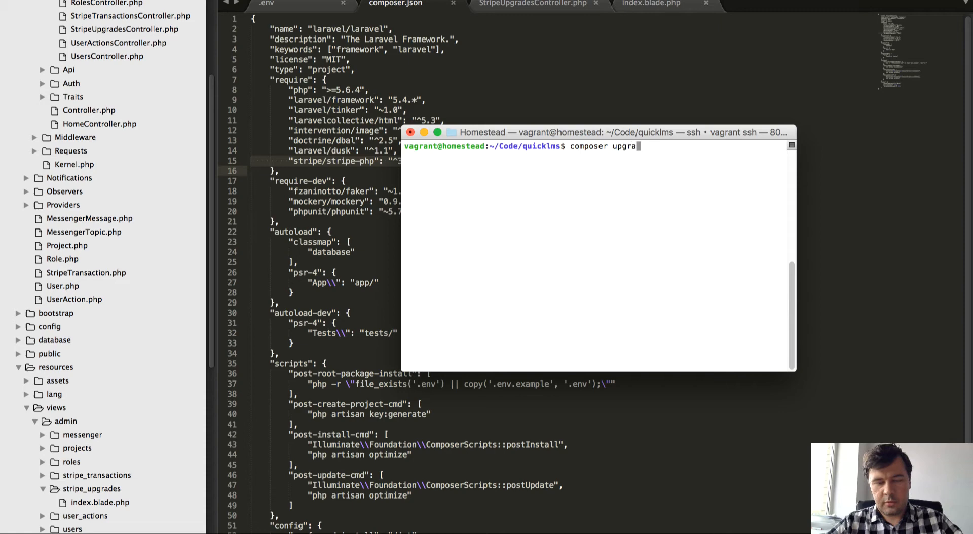
{"action": "key", "text": "Return"}
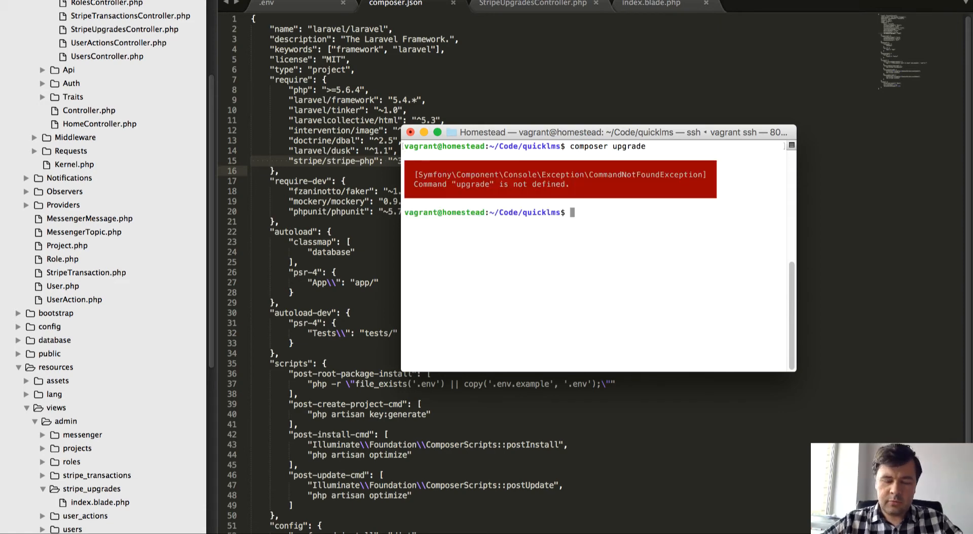
{"action": "type", "text": "compose"}
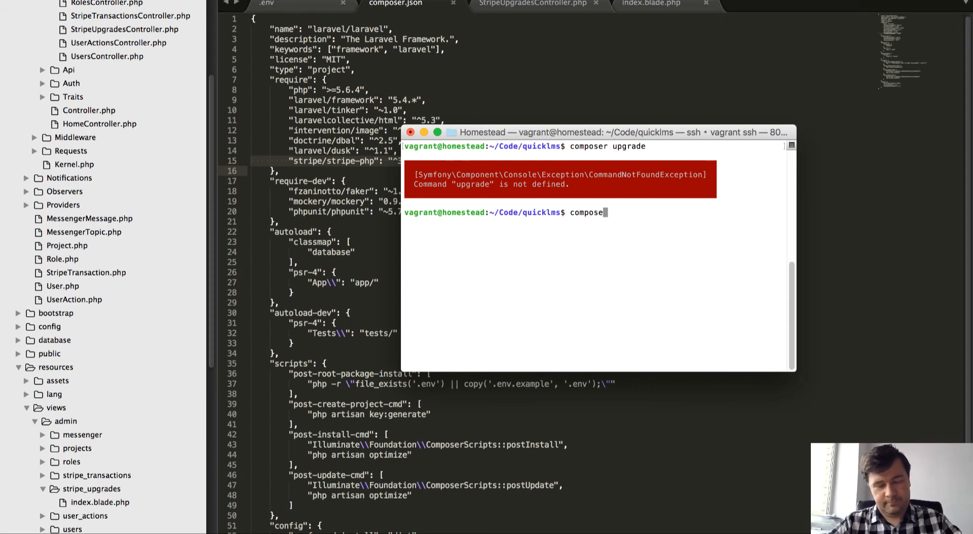
{"action": "key", "text": "Return"}
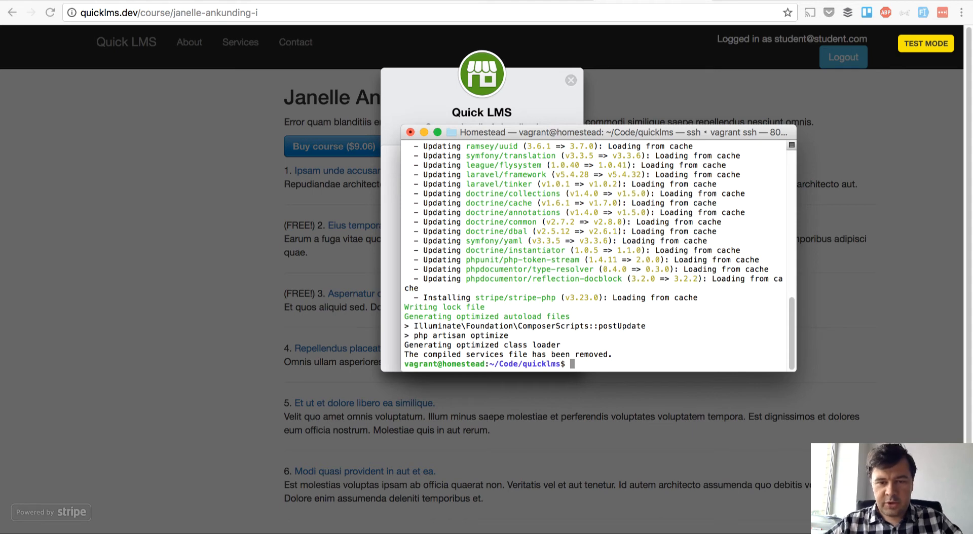
{"action": "mouse_move", "coordinate": [533, 175]}
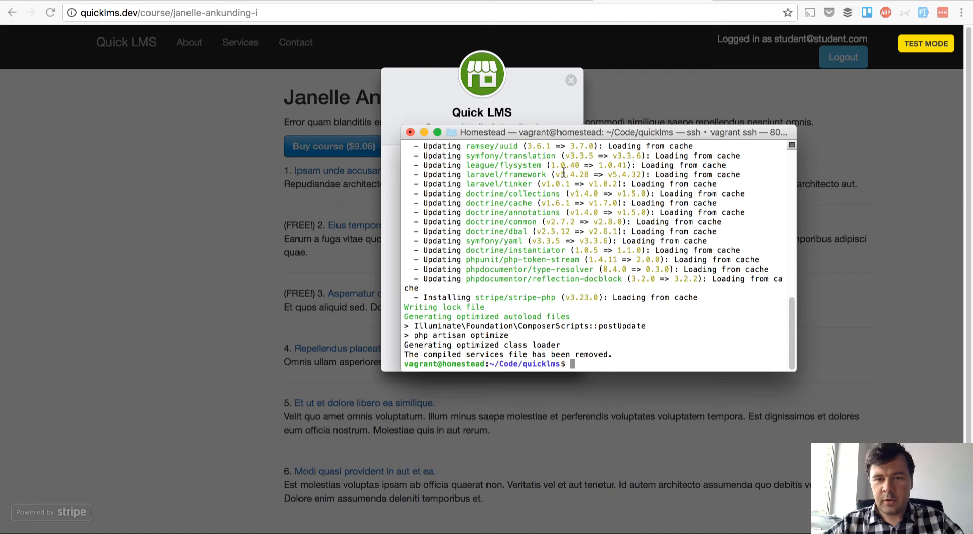
{"action": "mouse_move", "coordinate": [526, 299]}
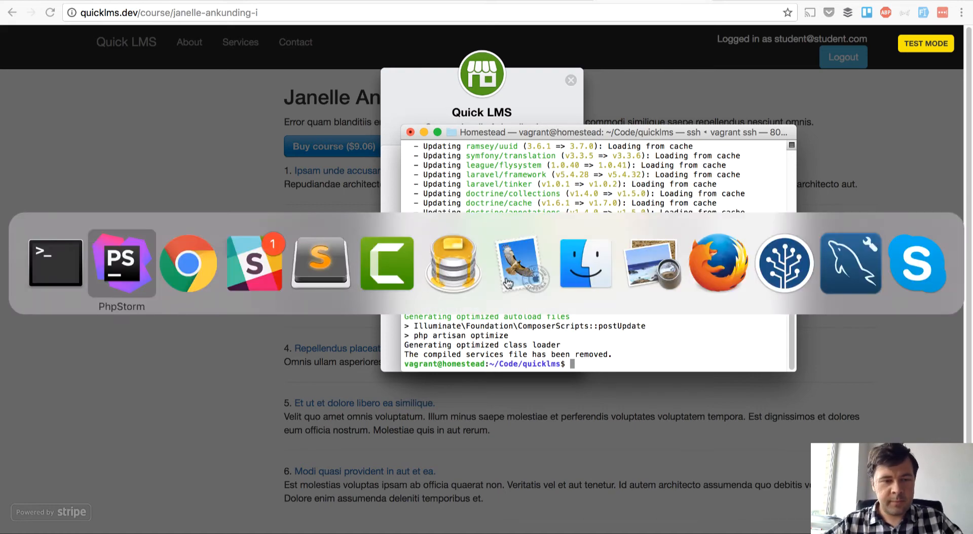
{"action": "left_click", "coordinate": [122, 262]}
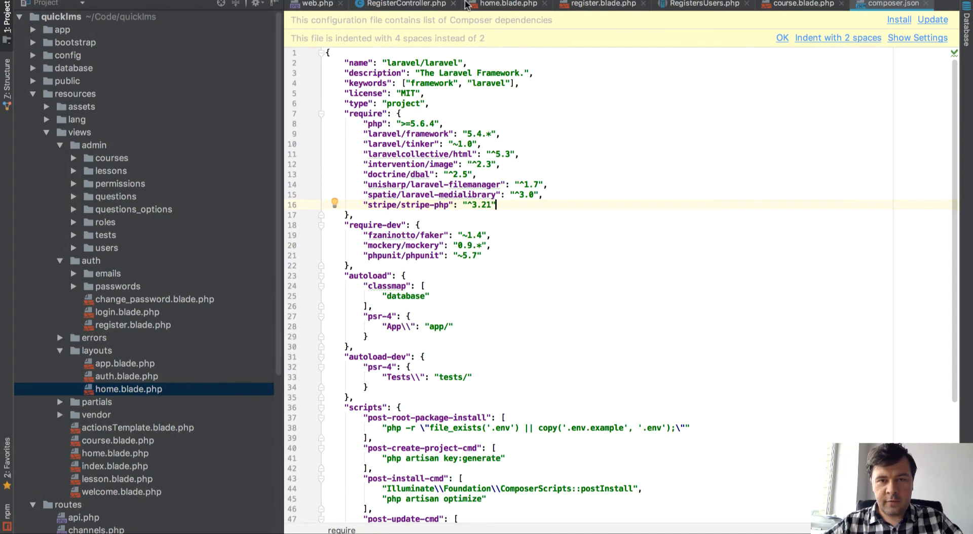
{"action": "mouse_move", "coordinate": [808, 5]}
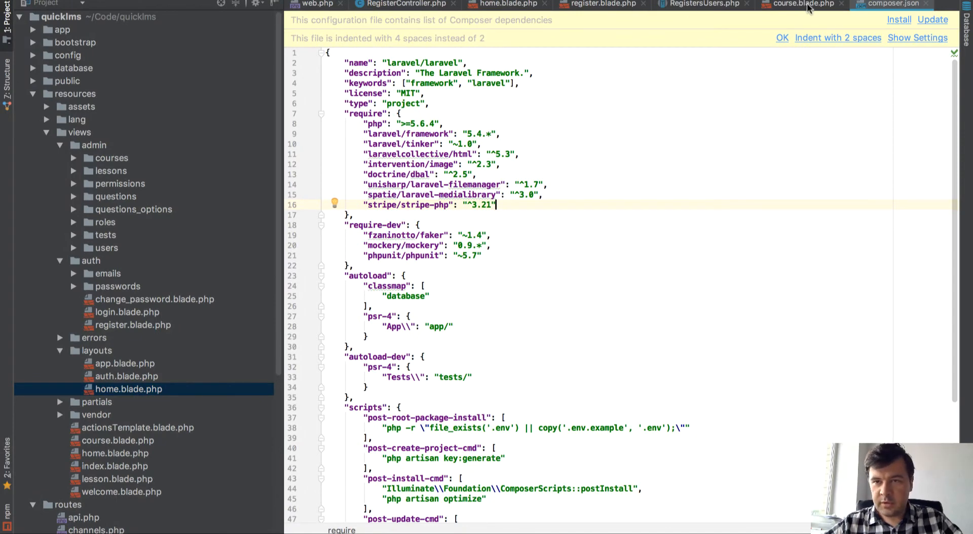
- Set the course.blade.php Stripe form action to {{ route('course.payment') }}
{"action": "left_click", "coordinate": [799, 3]}
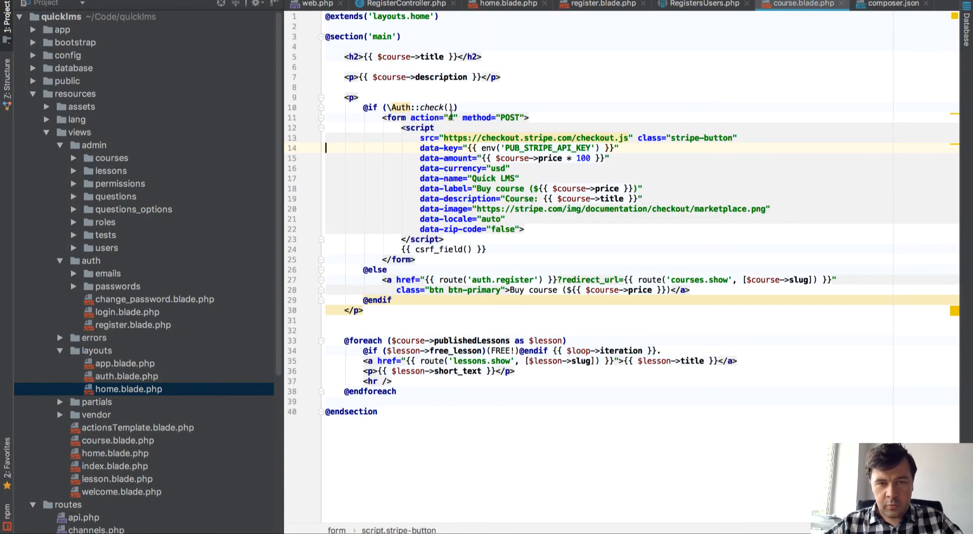
{"action": "type", "text": "{{ r }}"}
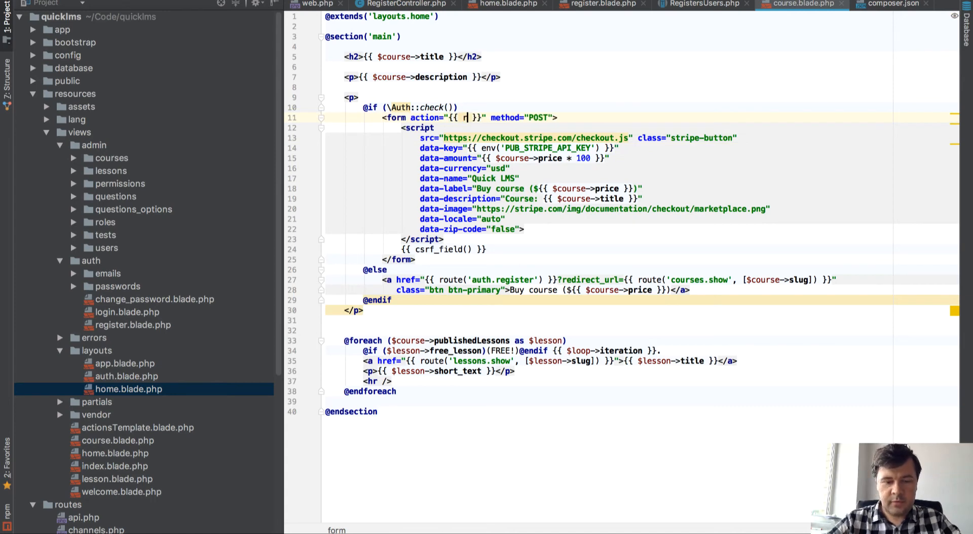
{"action": "type", "text": "route('"}
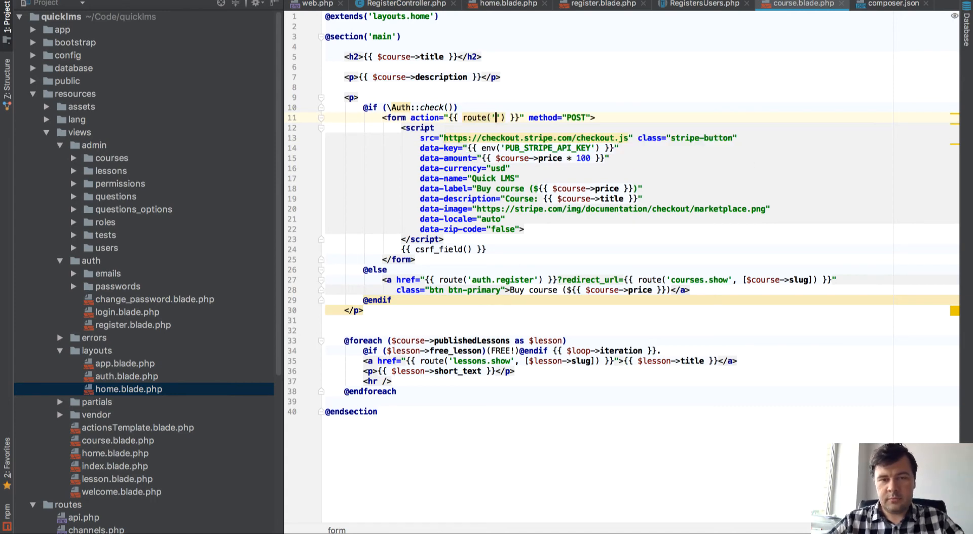
{"action": "type", "text": "course.pay"}
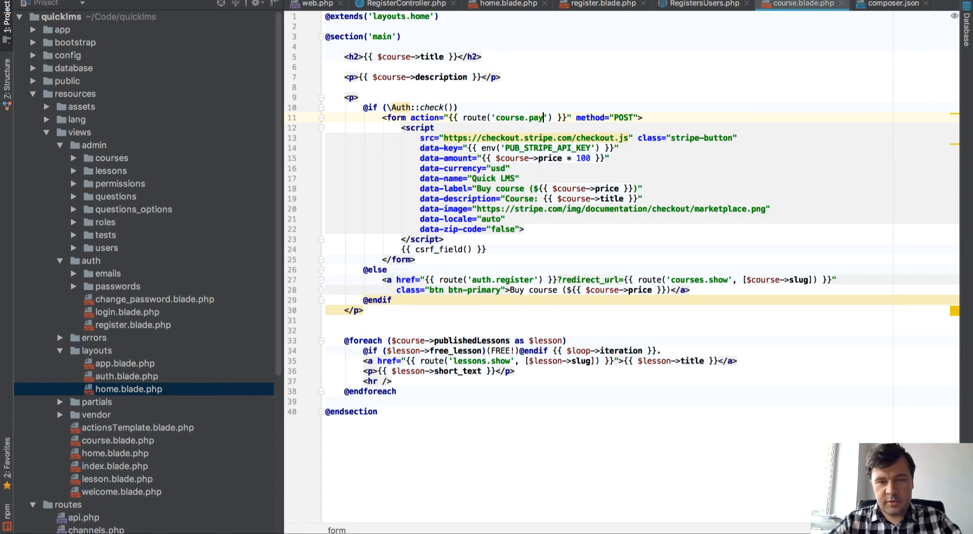
{"action": "type", "text": "ment"}
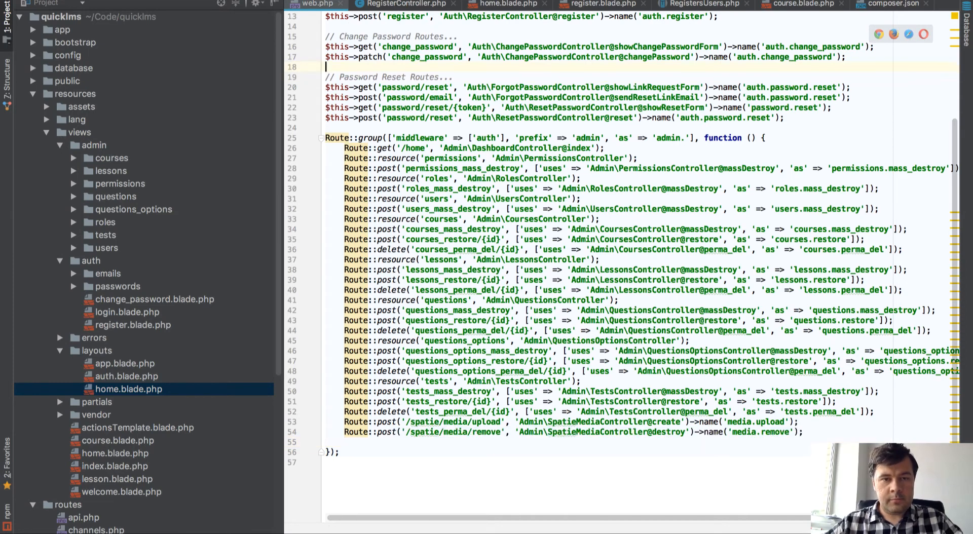
- Turn line 5 of web.php into a POST 'course/payment' route to CoursesController@payment named 'courses.payment'
{"action": "scroll", "scroll_direction": "up", "scroll_amount": 3}
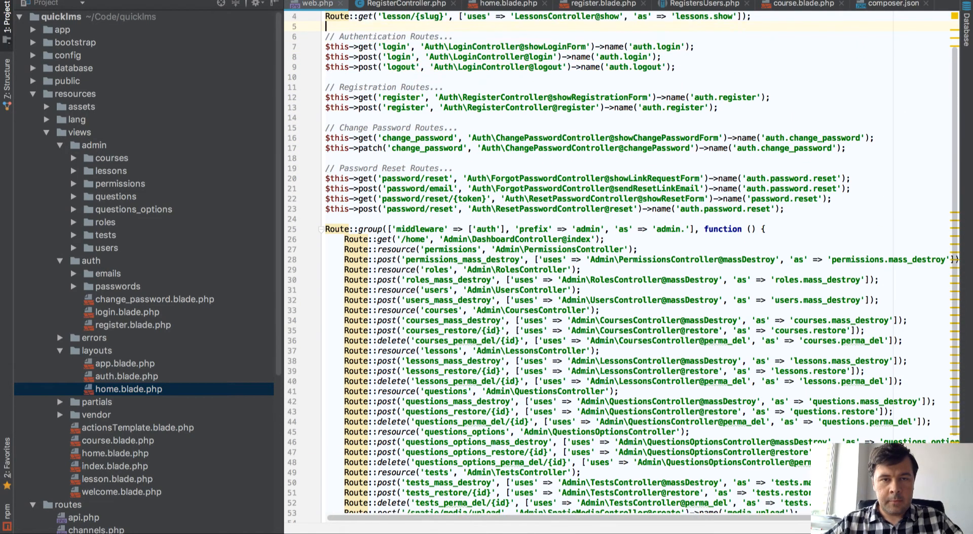
{"action": "scroll", "scroll_direction": "up", "scroll_amount": 3}
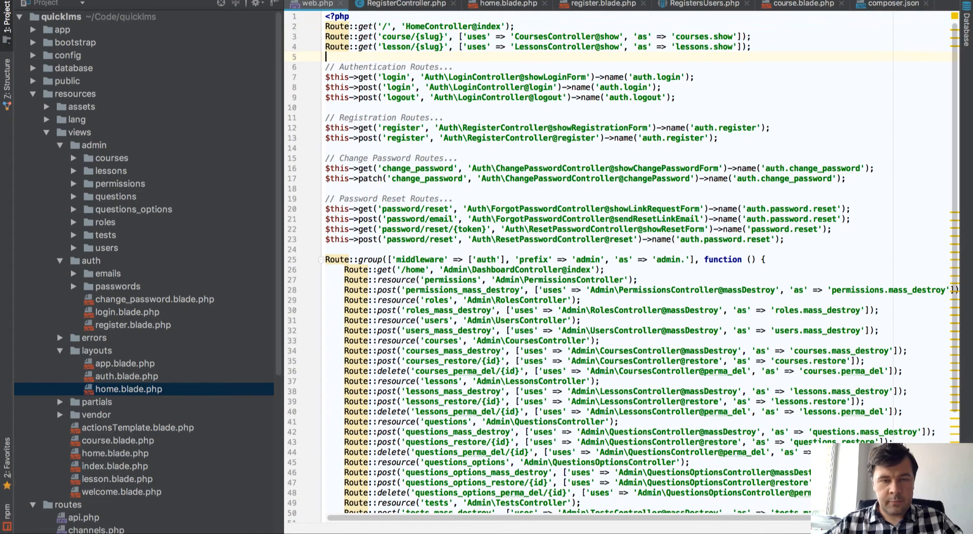
{"action": "type", "text": "Route::post('/spatie/media/remove', 'Admin\\SpatieMediaController@destroy')->name('media.remove');"}
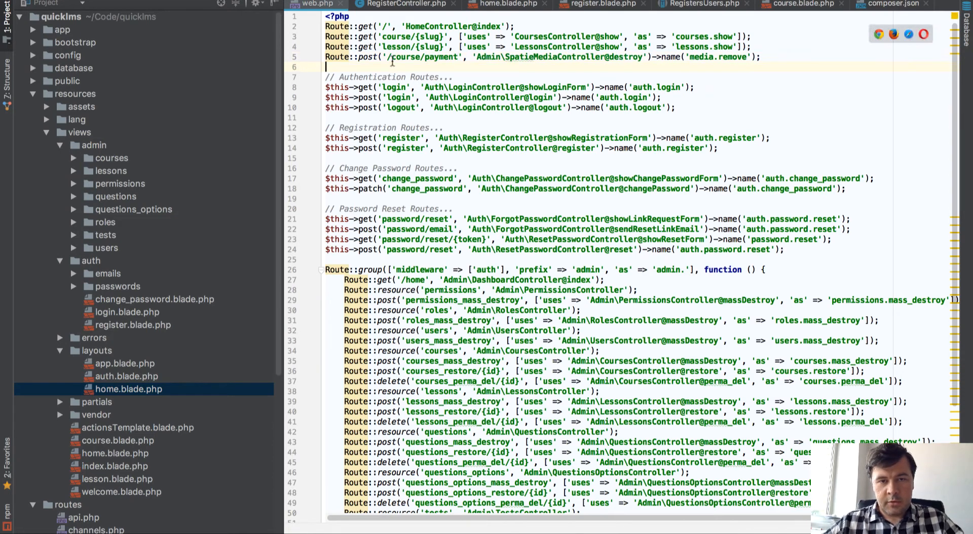
{"action": "left_click", "coordinate": [403, 57]}
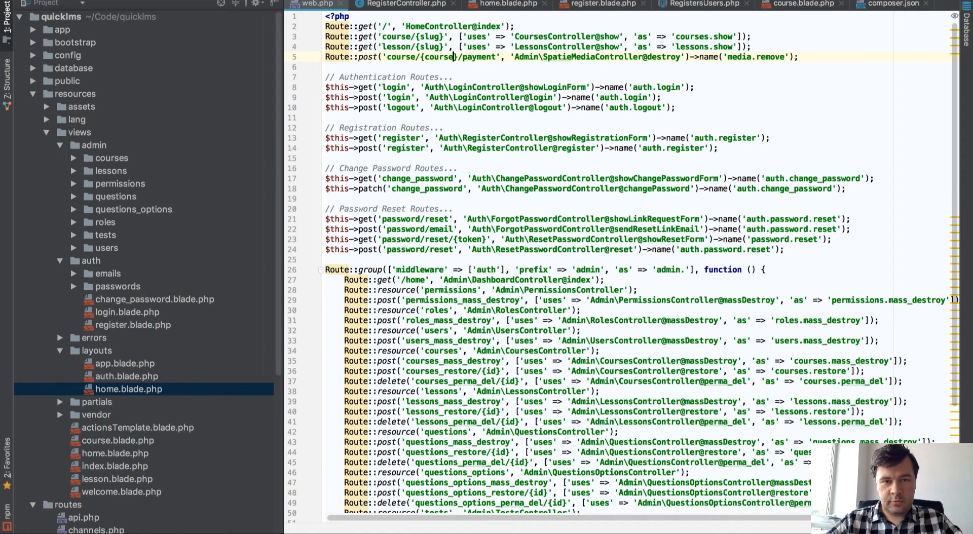
{"action": "type", "text": "_id"}
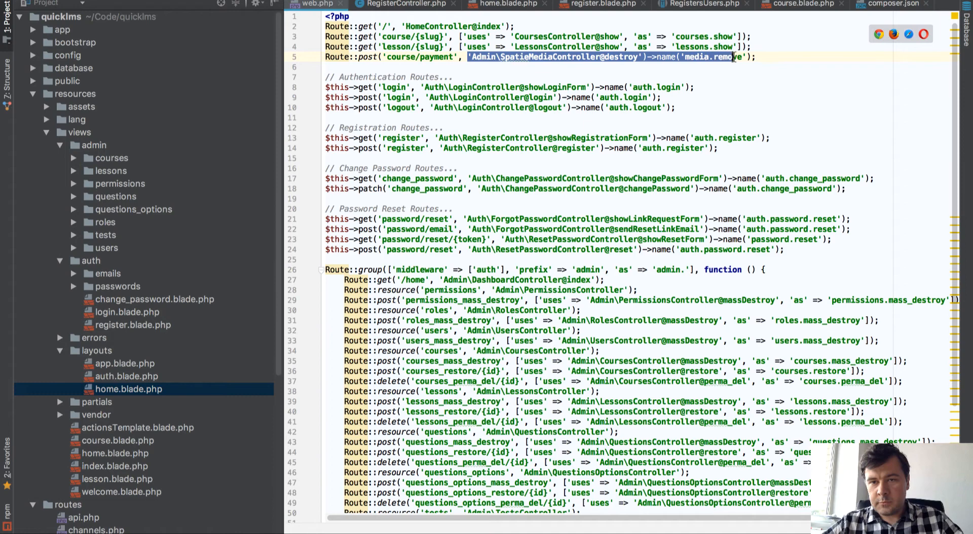
{"action": "type", "text": "['uses' => 'CoursesController@show', 'as' => 'courses.show']"}
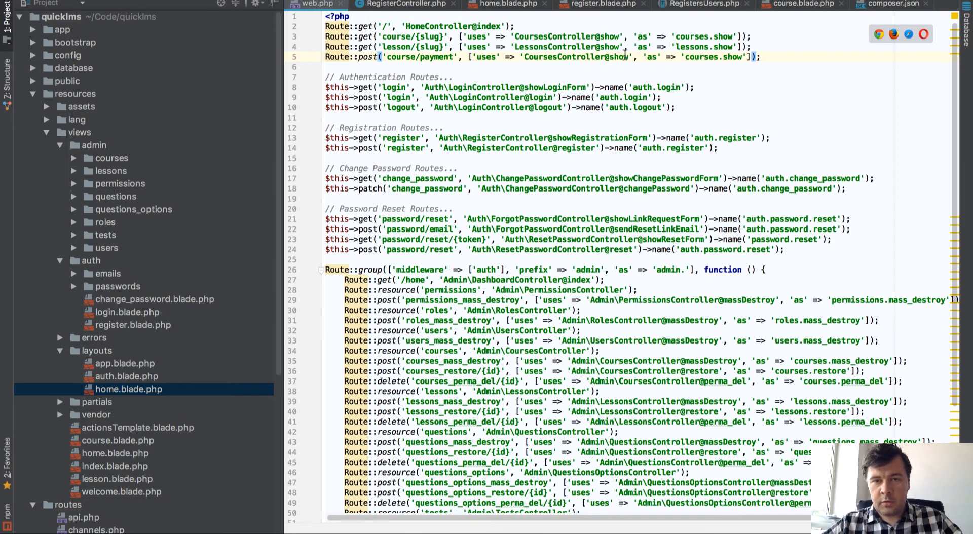
{"action": "type", "text": "pahment"}
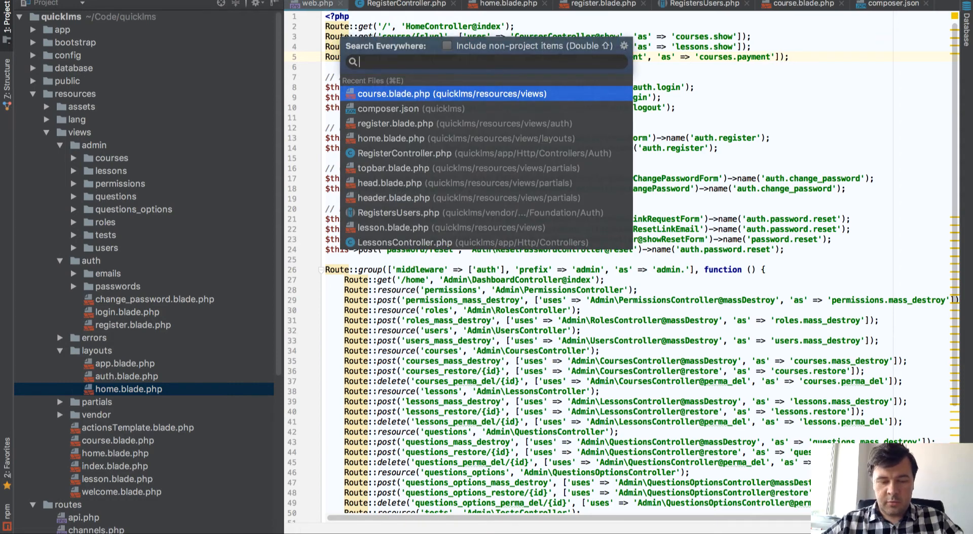
- Open CoursesController and rename the duplicated show() method to payment()
{"action": "type", "text": "coursescontr"}
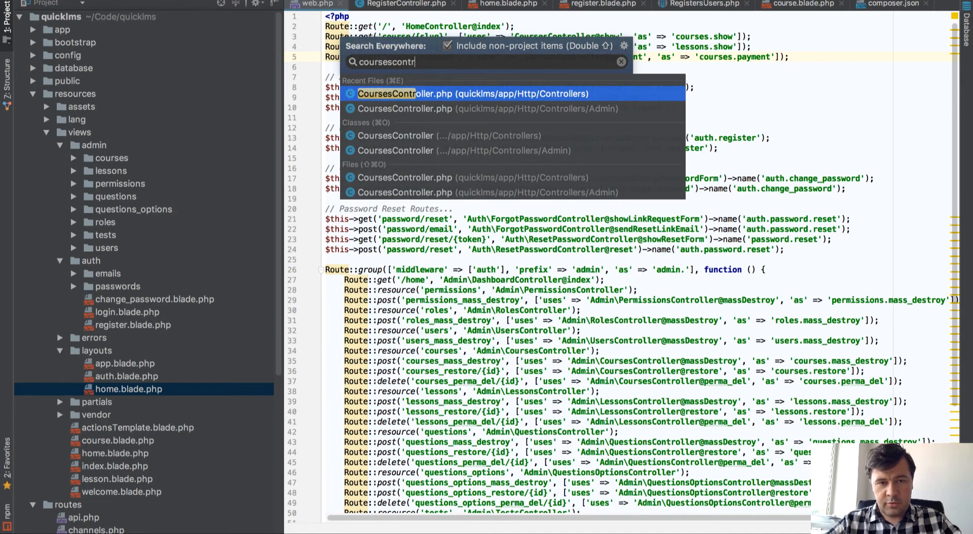
{"action": "left_click", "coordinate": [472, 94]}
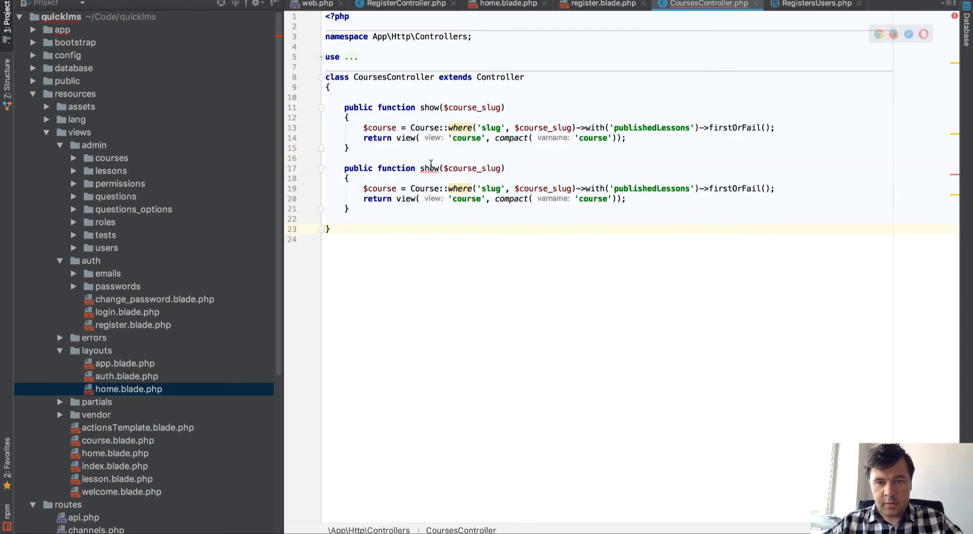
{"action": "type", "text": "paym"}
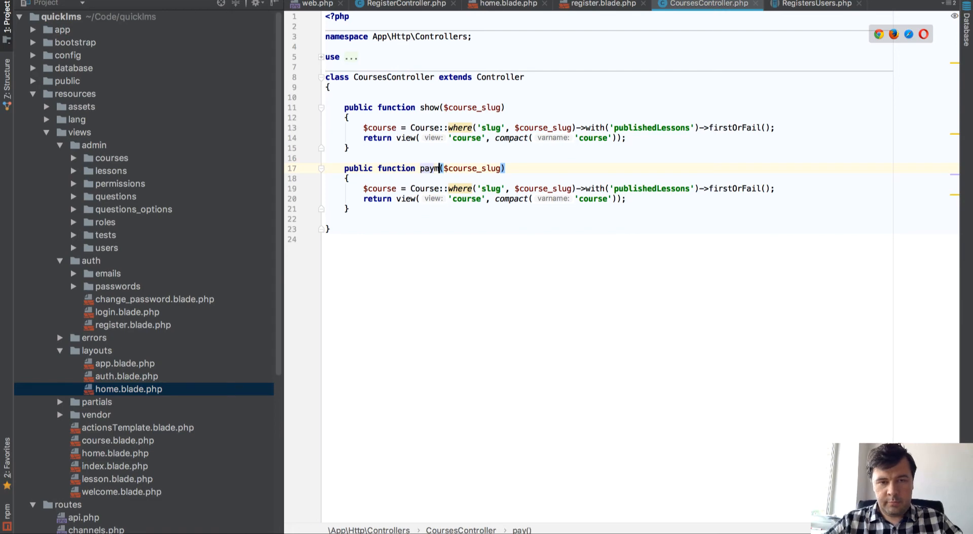
{"action": "type", "text": "ment()"}
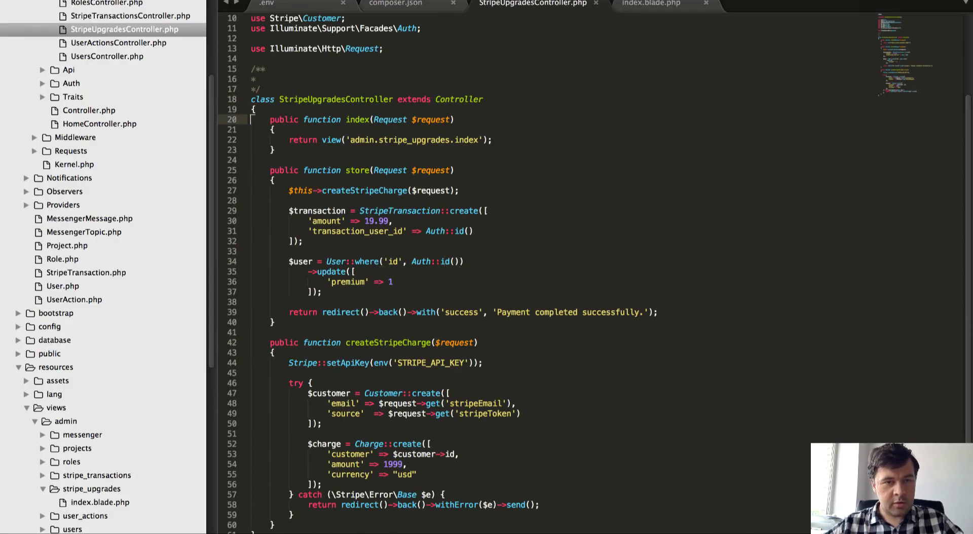
- Paste the store method's Stripe charge, transaction and premium-update code into payment()
{"action": "left_click", "coordinate": [251, 200]}
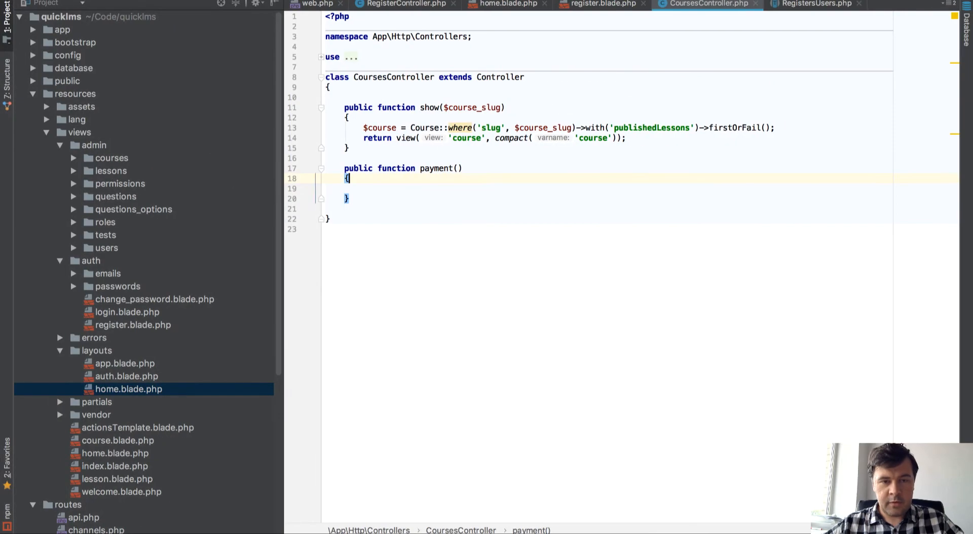
{"action": "type", "text": "$this->createStripeCharge($request);"}
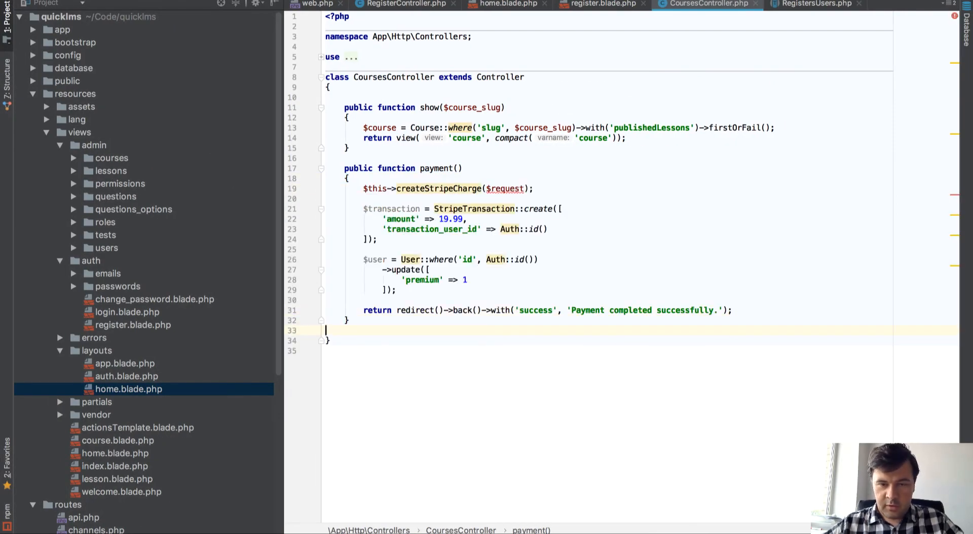
- Copy createStripeCharge() from StripeUpgradesController and return to CoursesController below payment()
{"action": "left_click", "coordinate": [435, 189]}
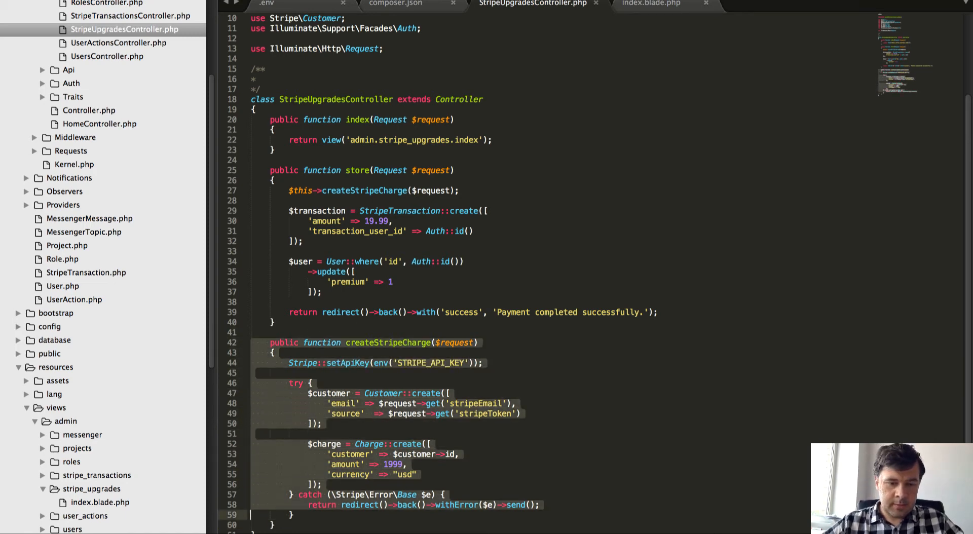
{"action": "left_click", "coordinate": [394, 4]}
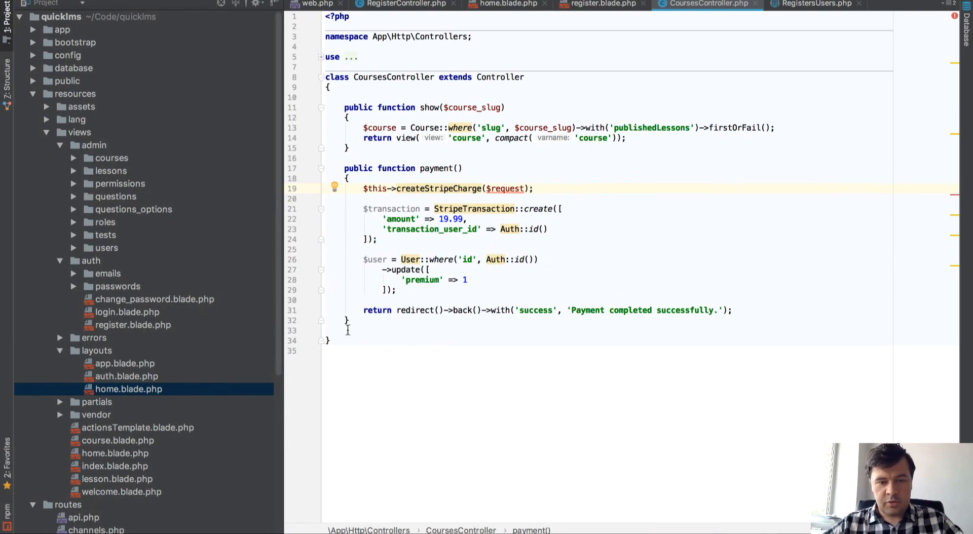
- Give payment() a Request parameter and make createStripeCharge charge $request->get('payment_amount')
{"action": "scroll", "scroll_direction": "down", "scroll_amount": 3}
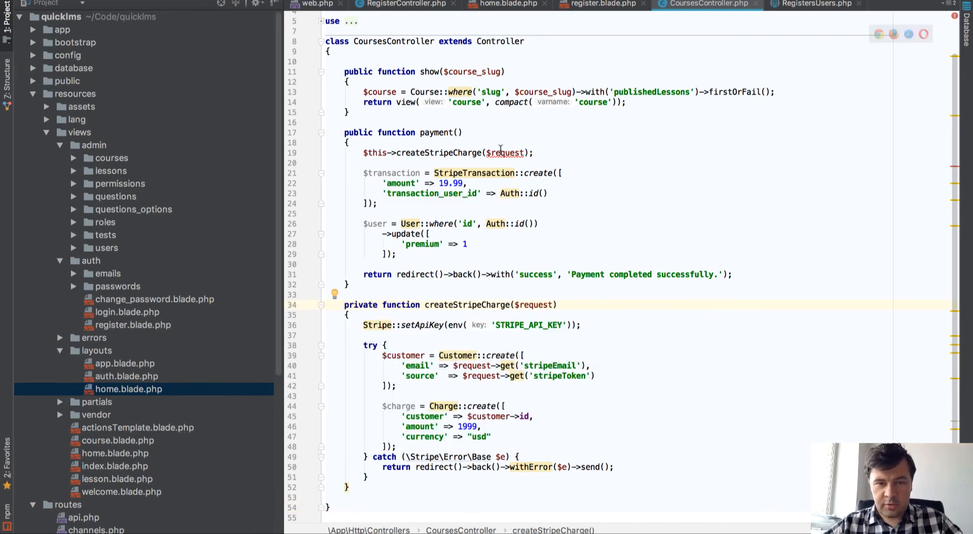
{"action": "type", "text": "Request $request"}
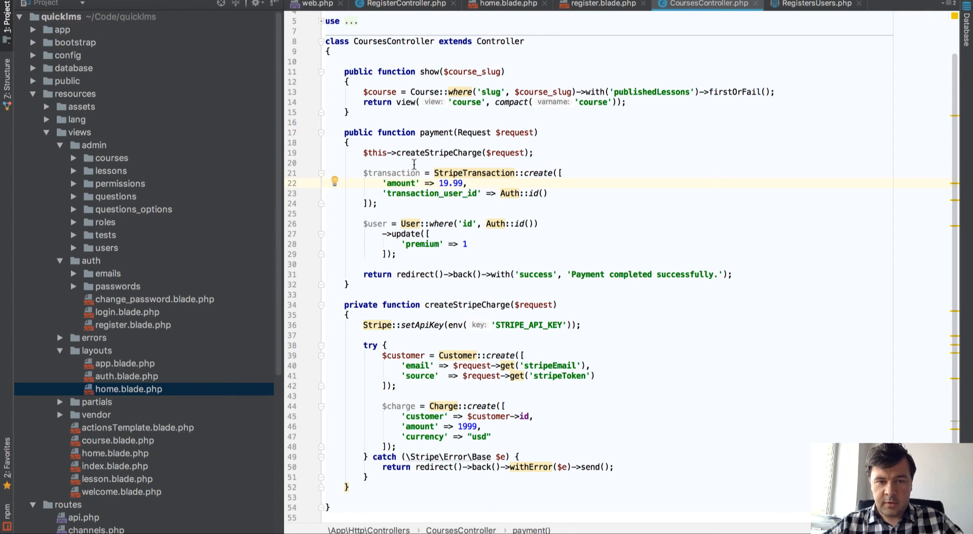
{"action": "mouse_move", "coordinate": [456, 354]}
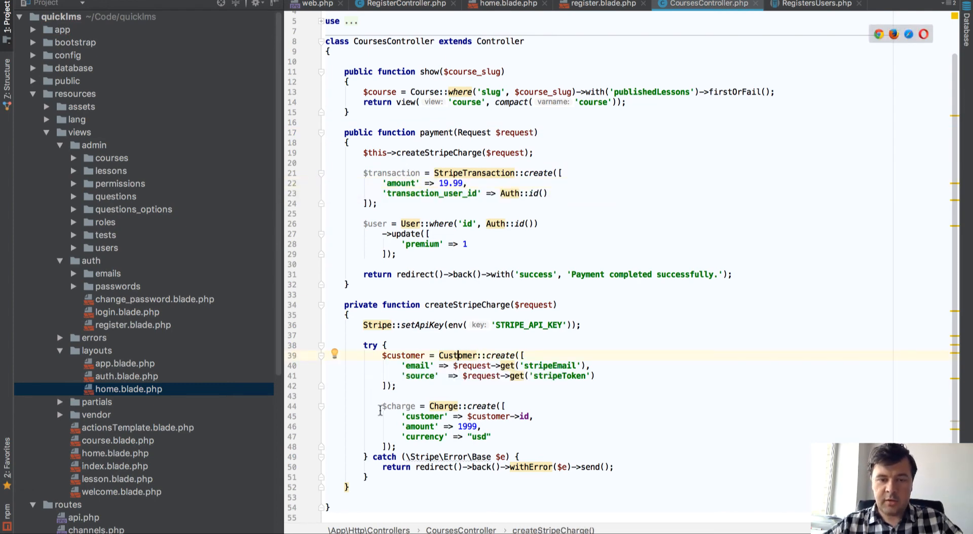
{"action": "mouse_move", "coordinate": [443, 406]}
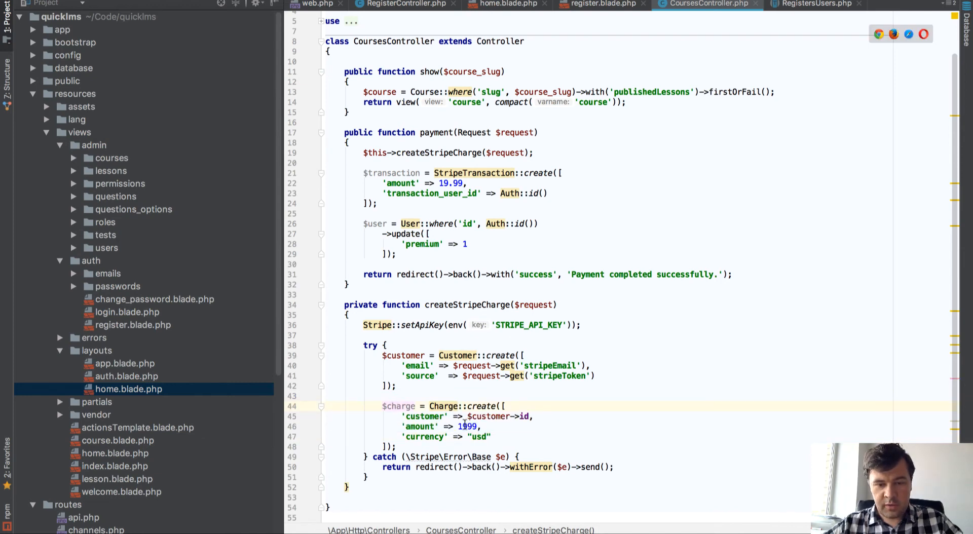
{"action": "key", "text": "Backspace"}
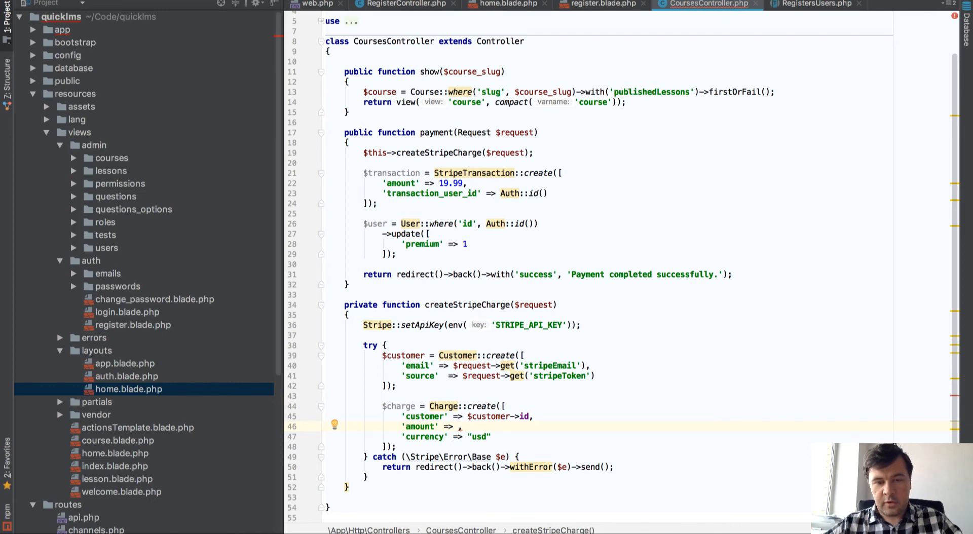
{"action": "type", "text": "$request->"}
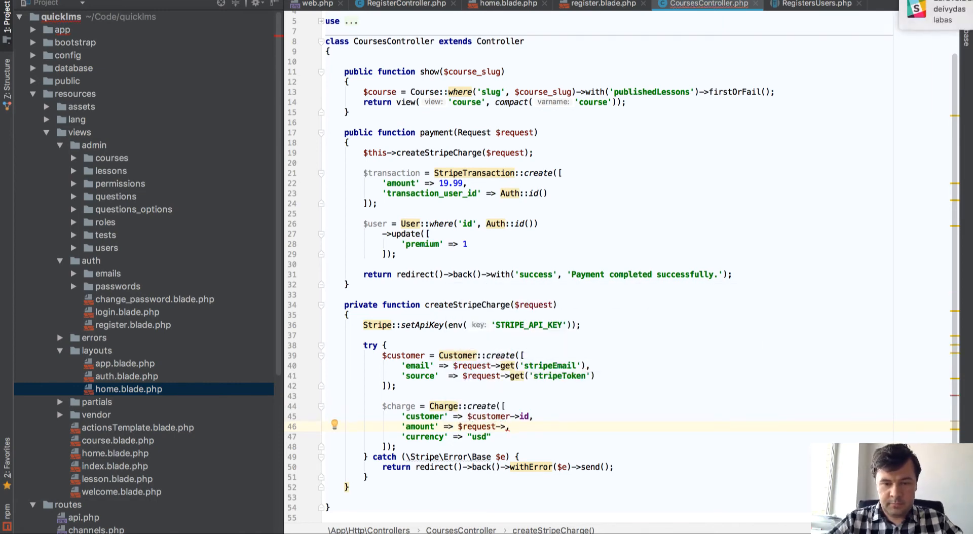
{"action": "type", "text": "get('"}
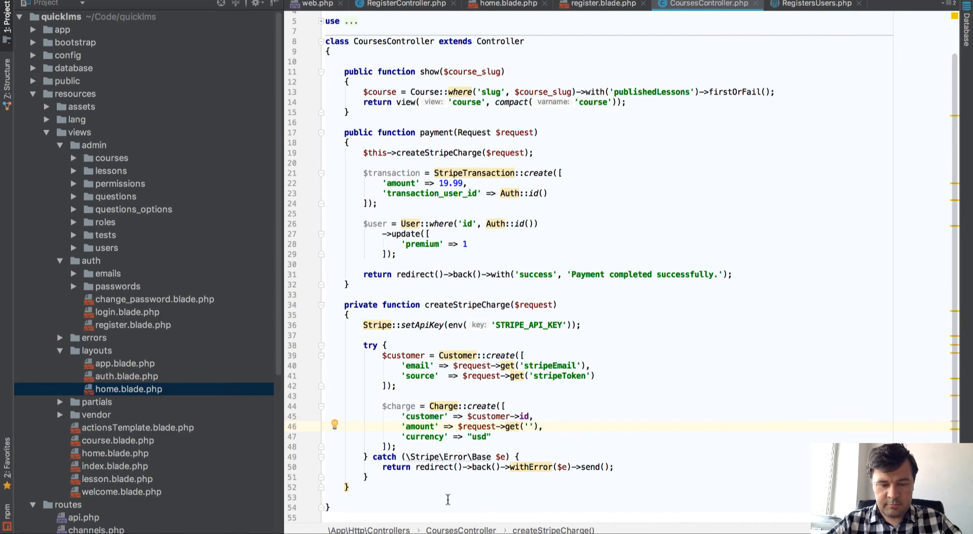
{"action": "type", "text": "payment_a"}
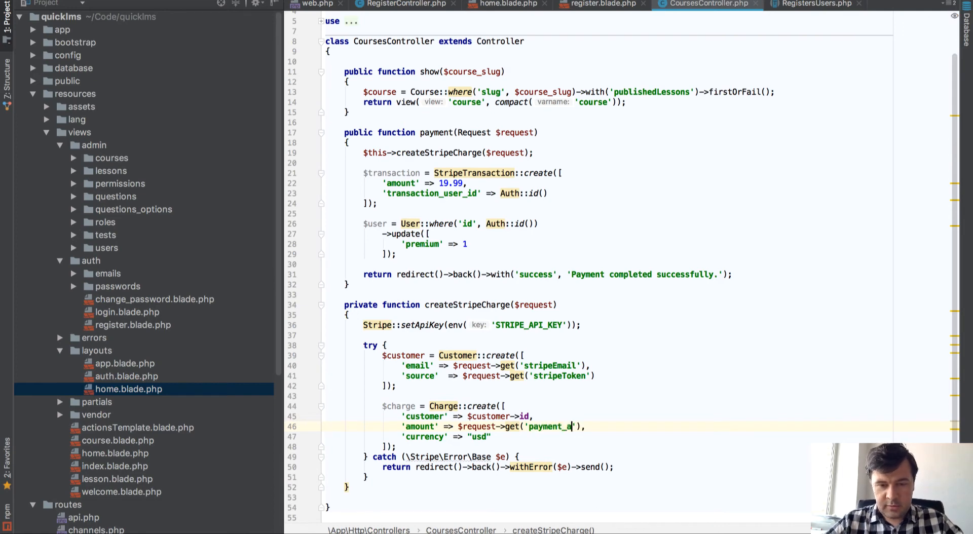
{"action": "type", "text": "mount"}
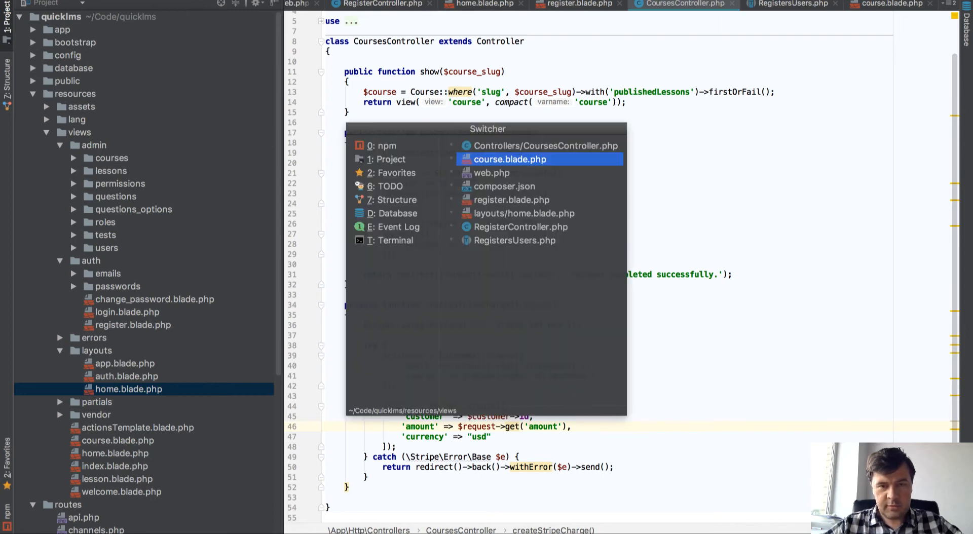
{"action": "left_click", "coordinate": [509, 159]}
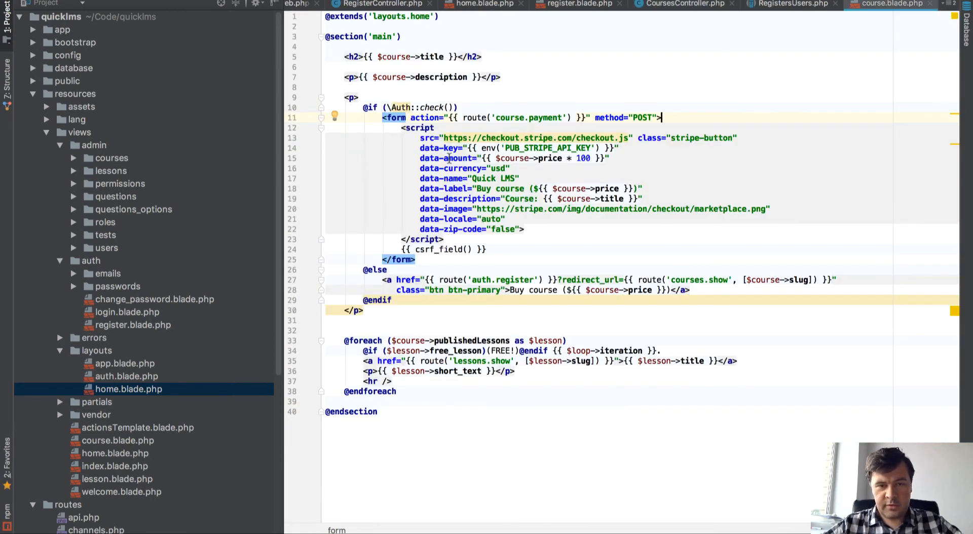
{"action": "left_click", "coordinate": [683, 5]}
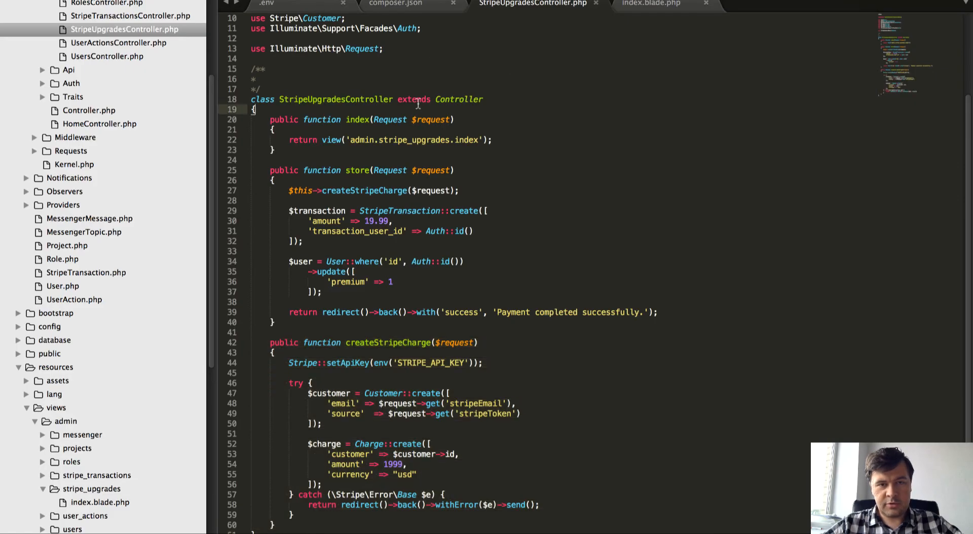
- Scroll to the top of StripeUpgradesController to review its use statements
{"action": "scroll", "scroll_direction": "up", "scroll_amount": 3}
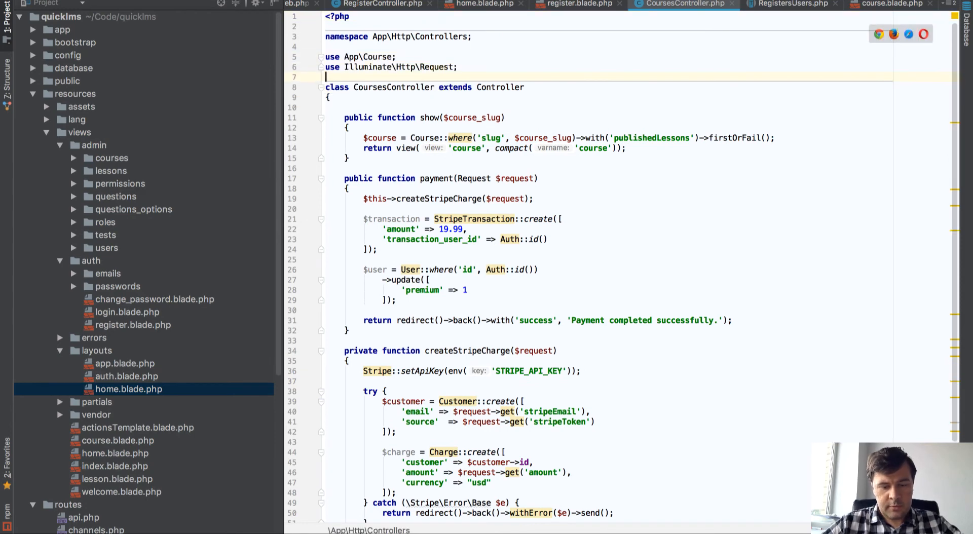
- Resolve the Stripe, Customer and Charge references, then search the project for STRIPE_API_KEY
{"action": "scroll", "scroll_direction": "down", "scroll_amount": 3}
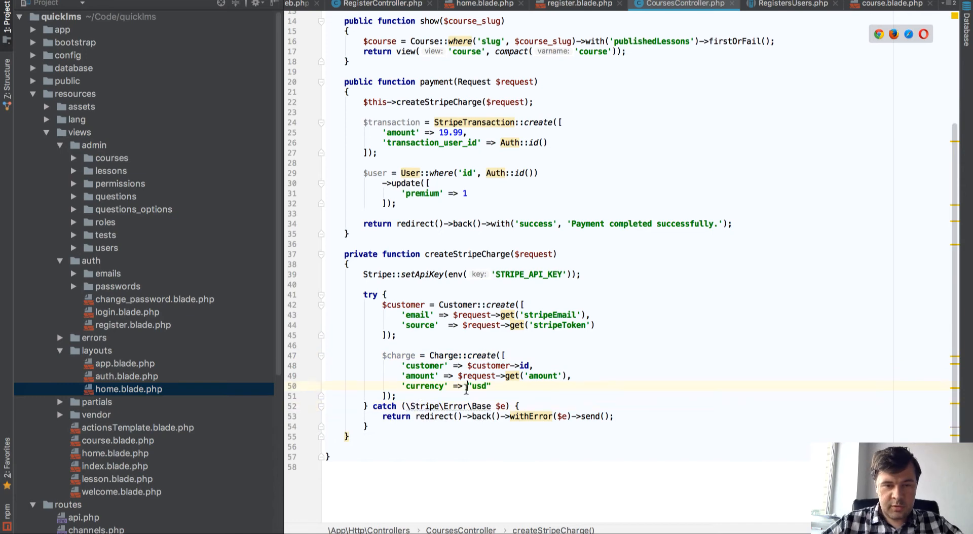
{"action": "double_click", "coordinate": [467, 254]}
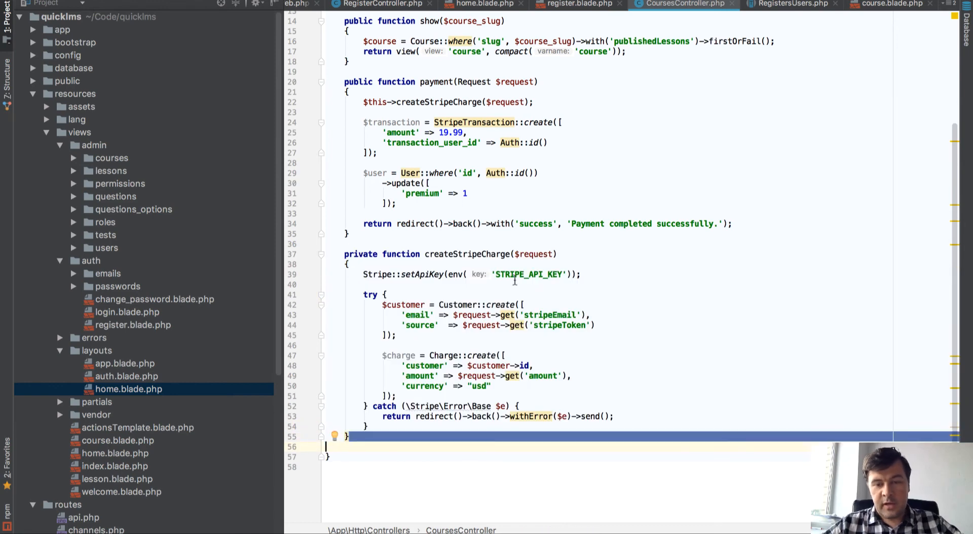
{"action": "double_click", "coordinate": [529, 274]}
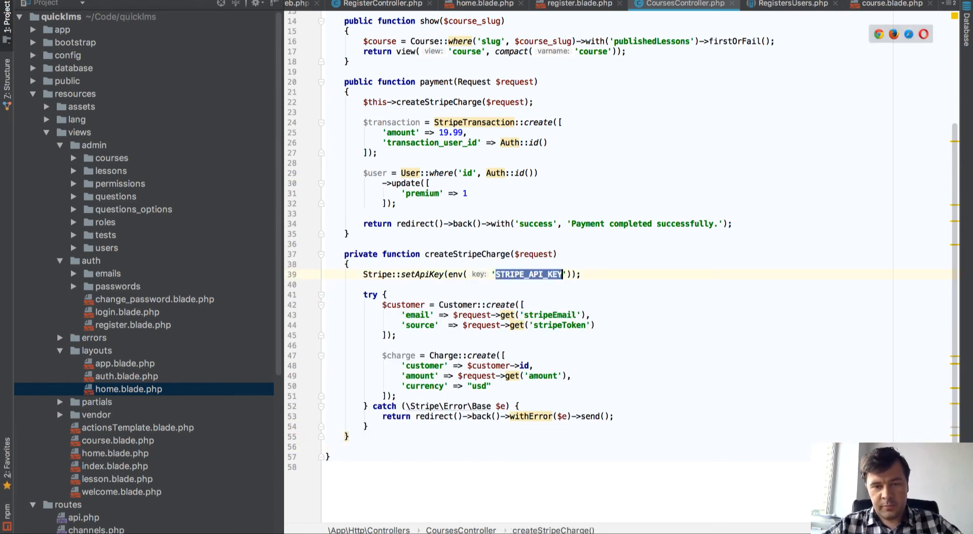
{"action": "left_click", "coordinate": [887, 5]}
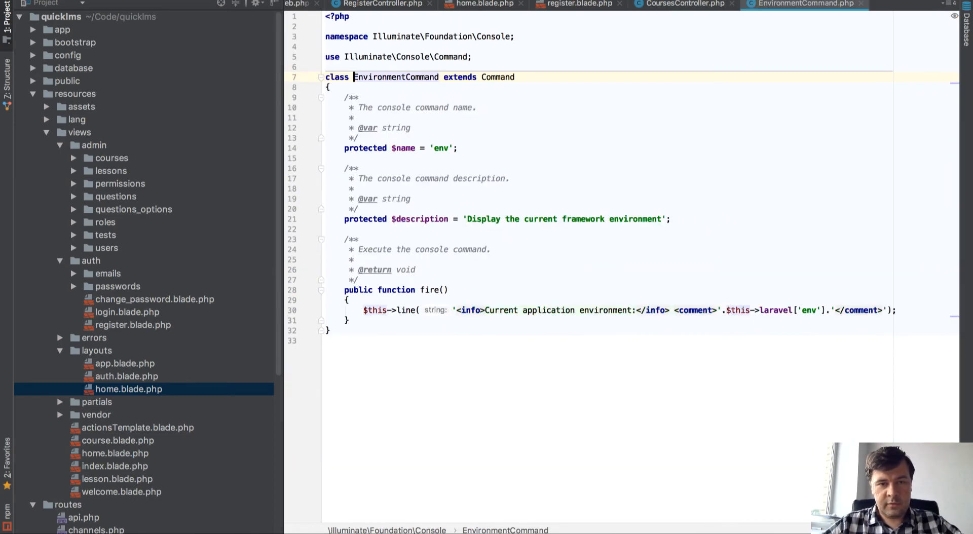
{"action": "type", "text": "STRIPE_API_KEY"}
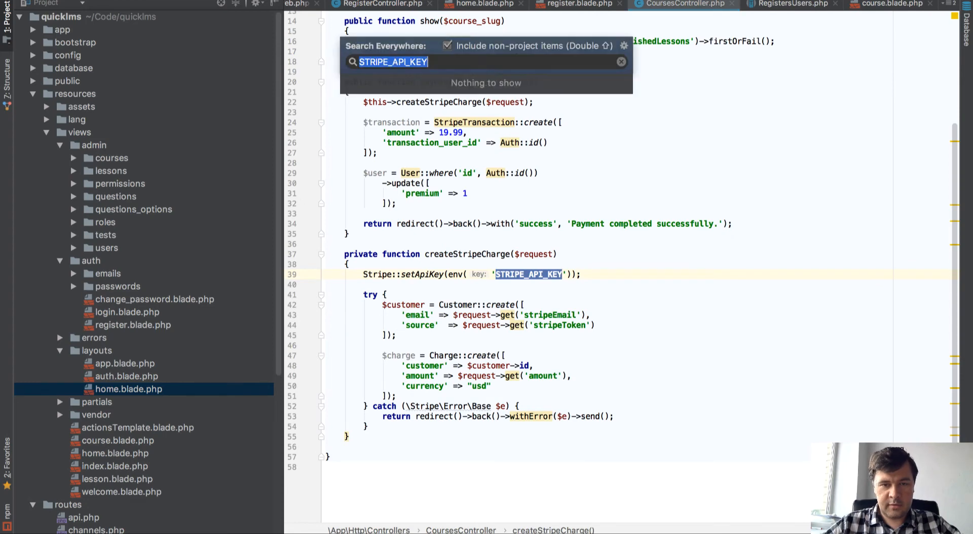
- Add STRIPE_API_KEY and PUB_STRIPE_API_KEY test key values to the project's .env file
{"action": "type", "text": ".env"}
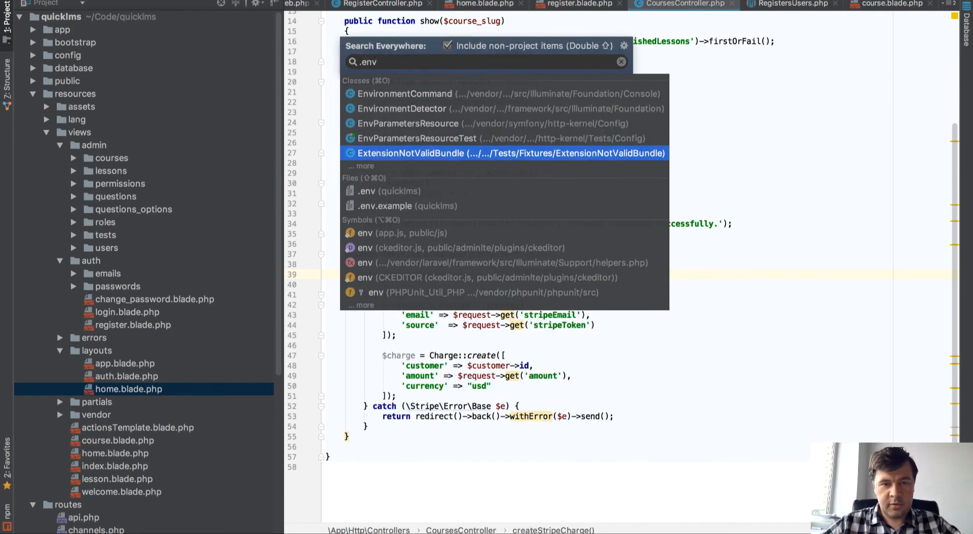
{"action": "left_click", "coordinate": [368, 191]}
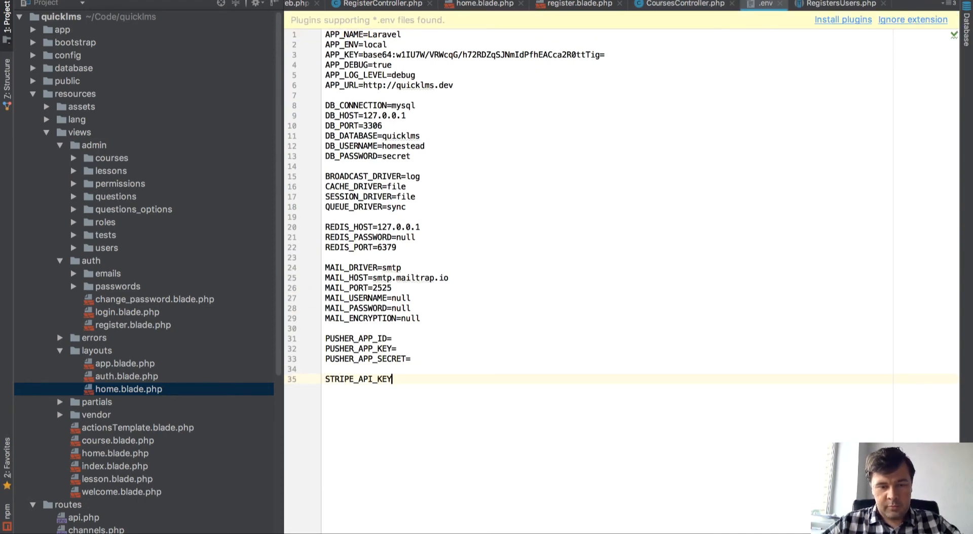
{"action": "key", "text": "ctrl+tab"}
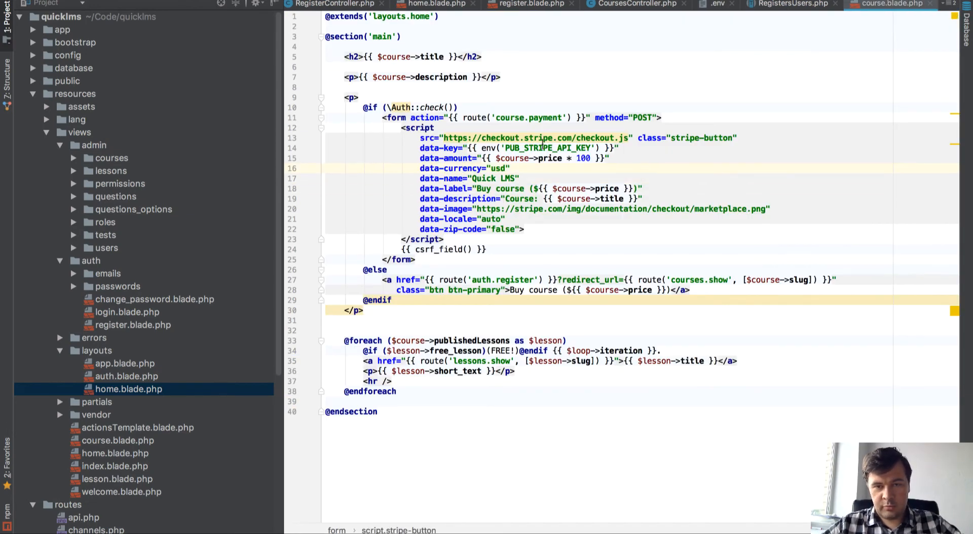
{"action": "left_click", "coordinate": [531, 5]}
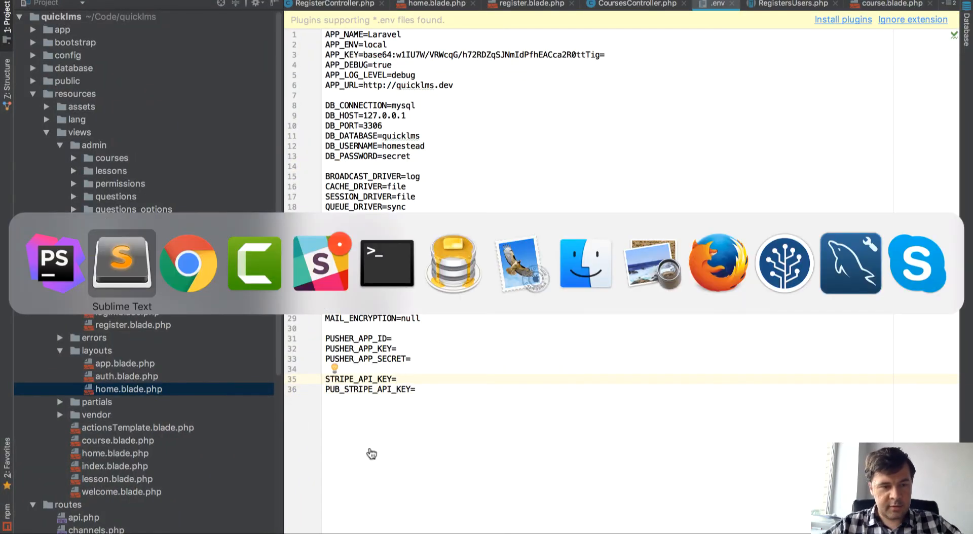
{"action": "left_click", "coordinate": [187, 262]}
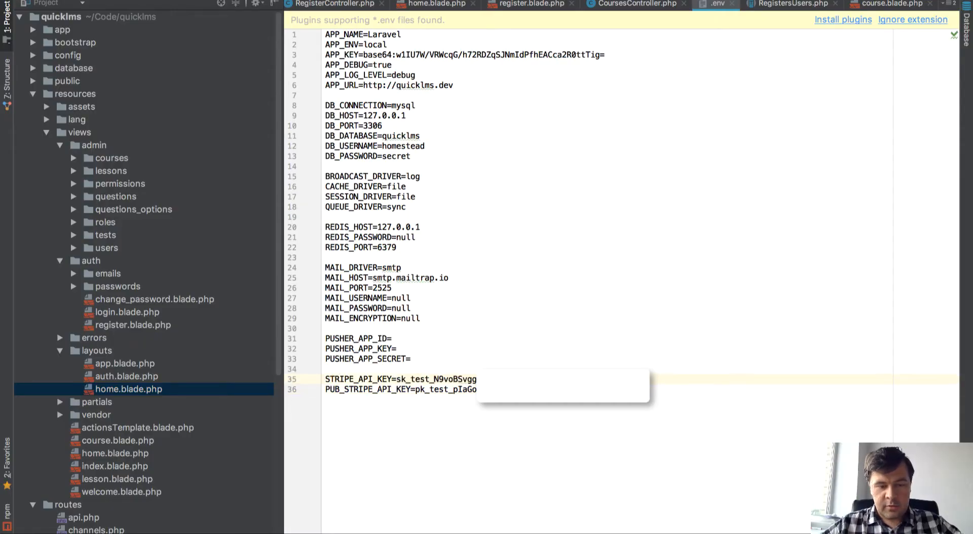
{"action": "left_click", "coordinate": [632, 5]}
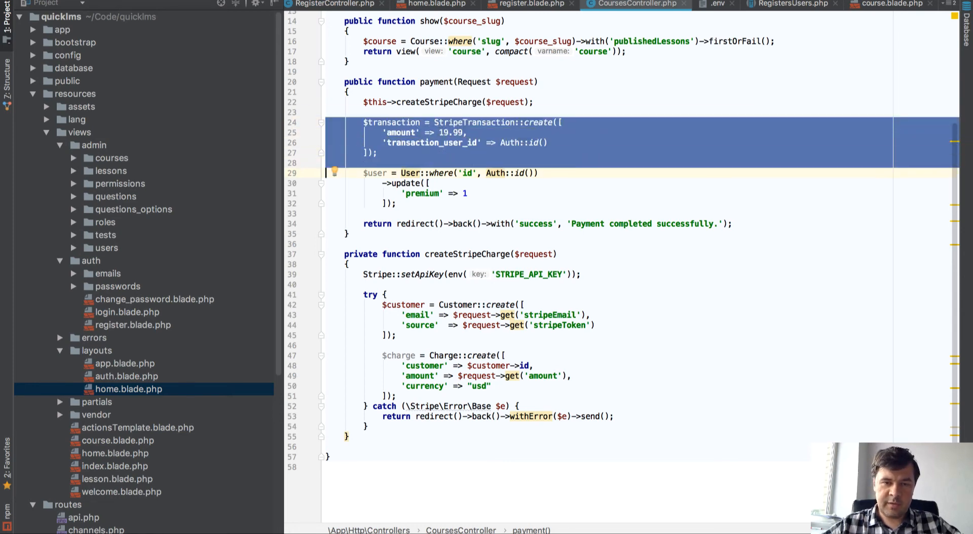
- Delete the StripeTransaction::create block and add a hidden course_id input to the course form
{"action": "key", "text": "Delete"}
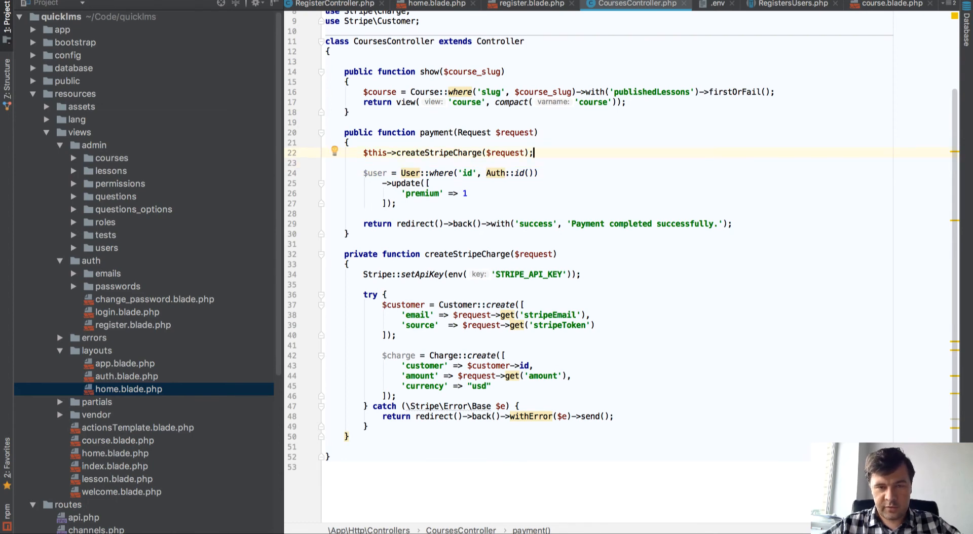
{"action": "type", "text": "$"}
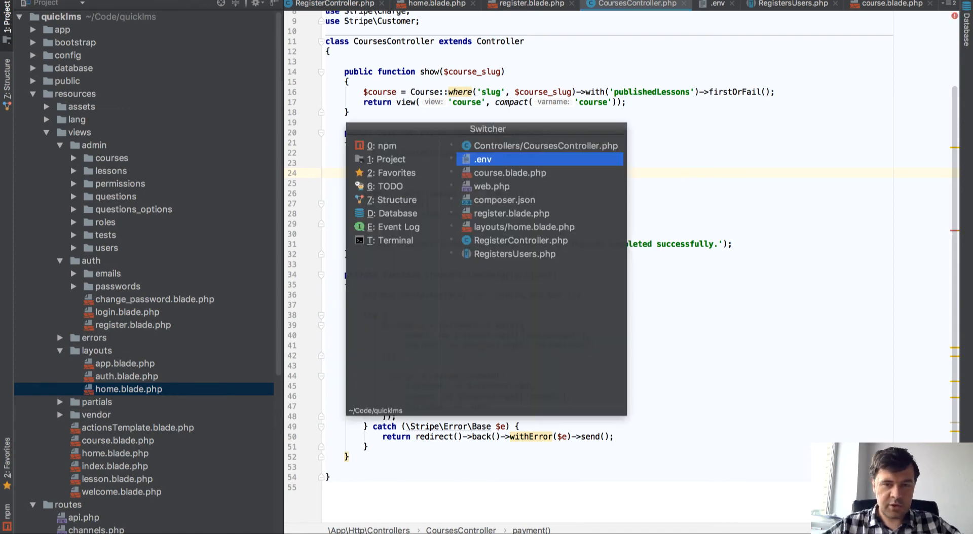
{"action": "left_click", "coordinate": [510, 173]}
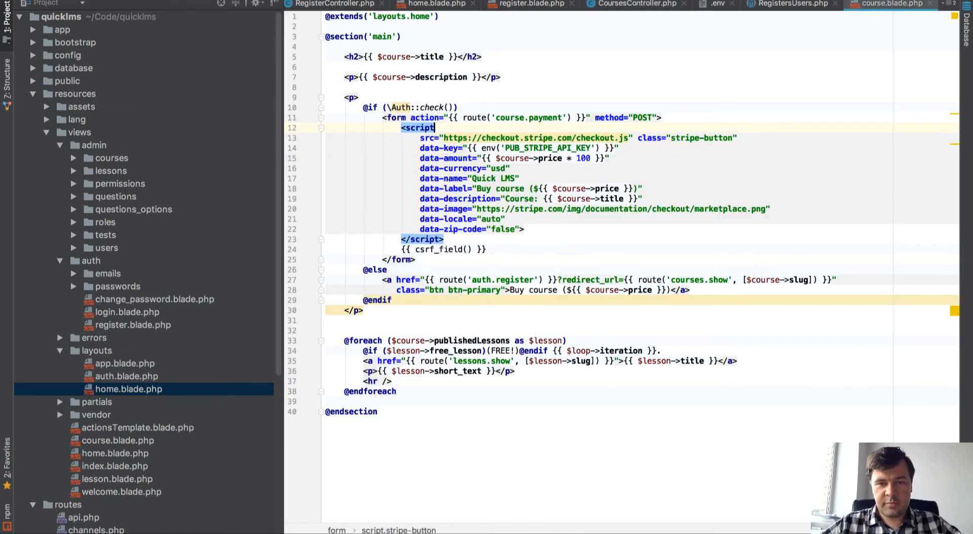
{"action": "type", "text": "input  />"}
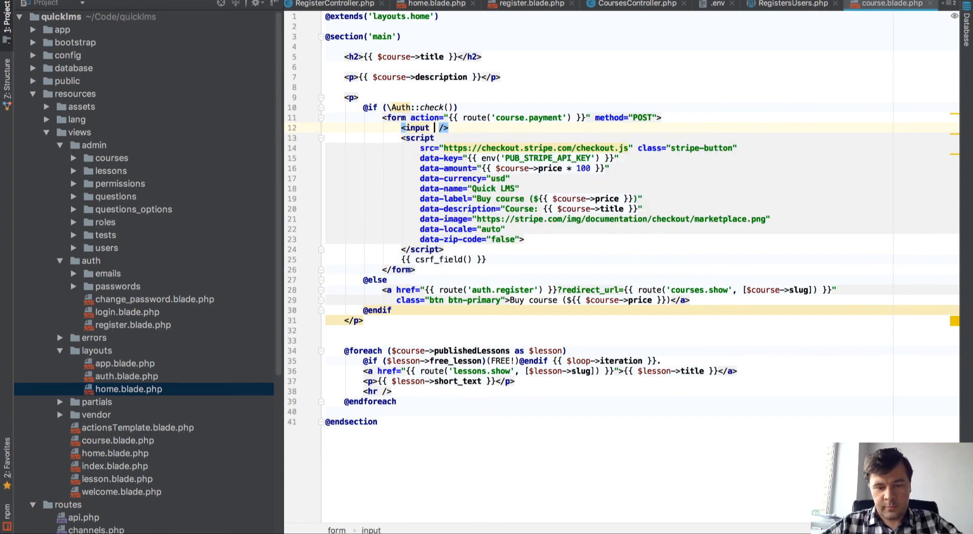
{"action": "type", "text": "type=\"hidden\""}
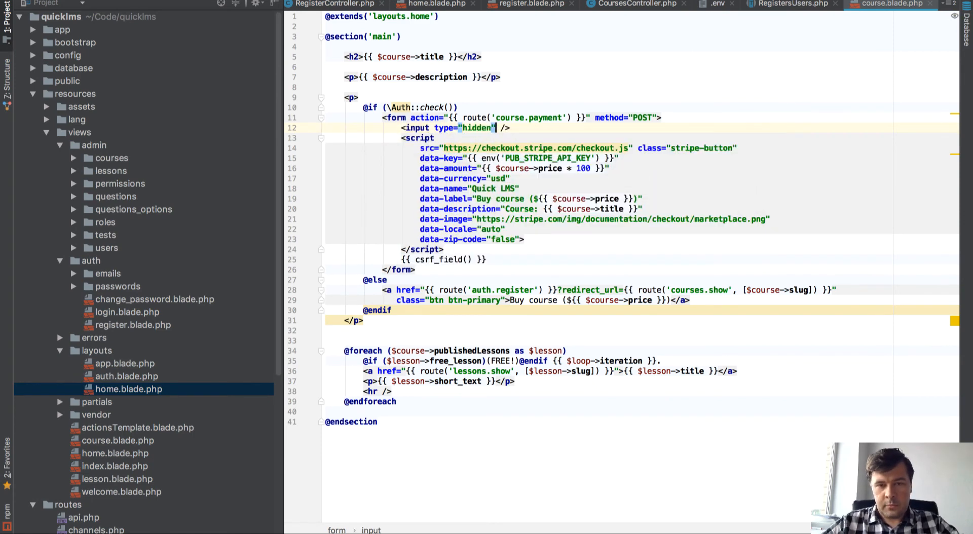
{"action": "type", "text": "name=\"course_id\" value=\"{{"}
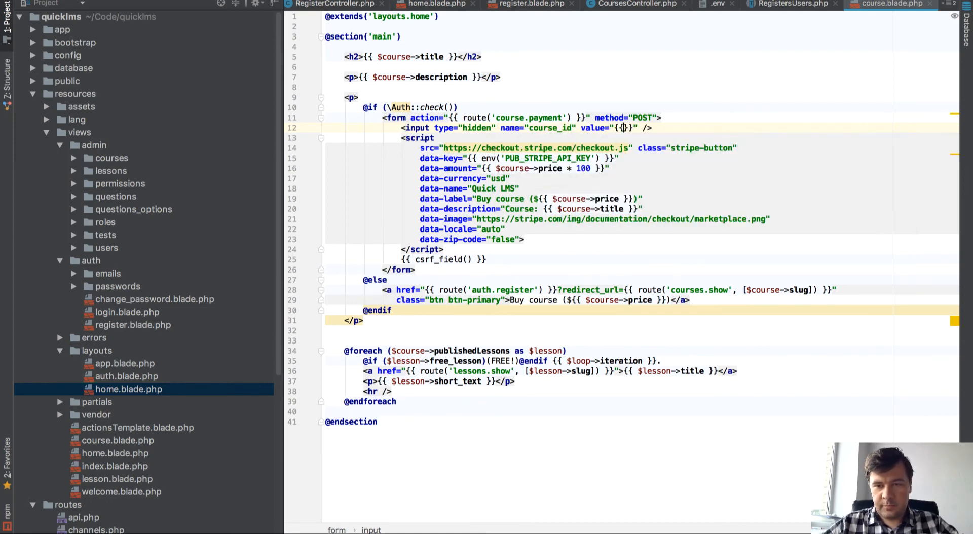
{"action": "type", "text": "$cours"}
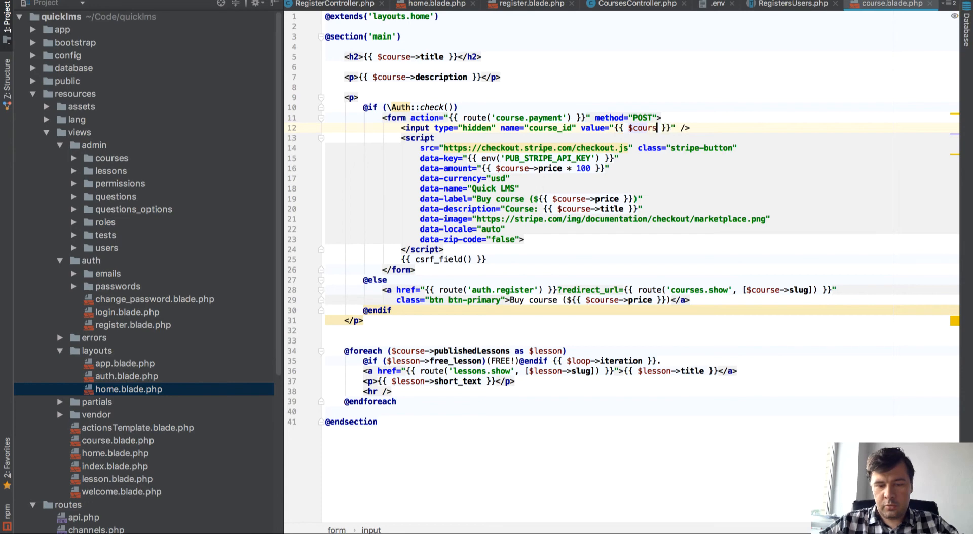
{"action": "left_click", "coordinate": [632, 4]}
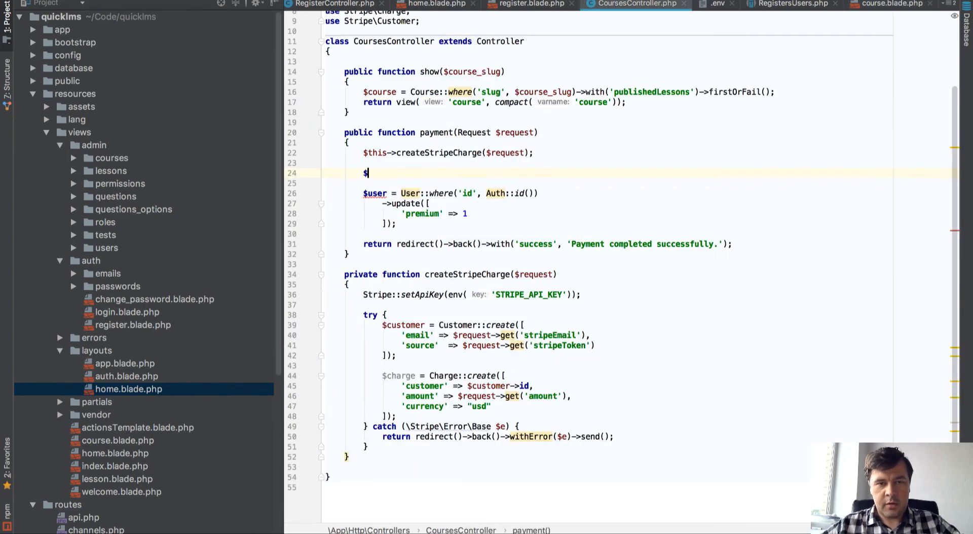
{"action": "key", "text": "Backspace"}
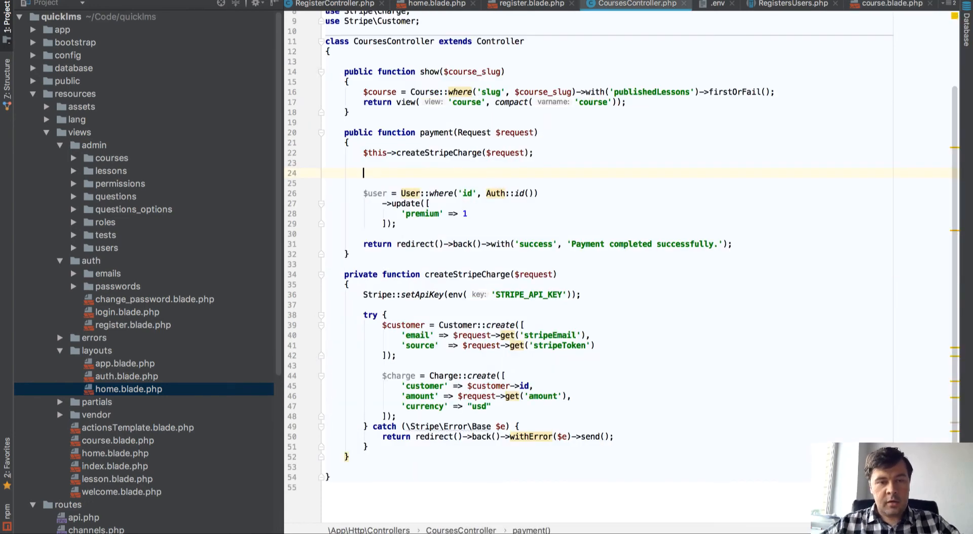
{"action": "mouse_move", "coordinate": [453, 262]}
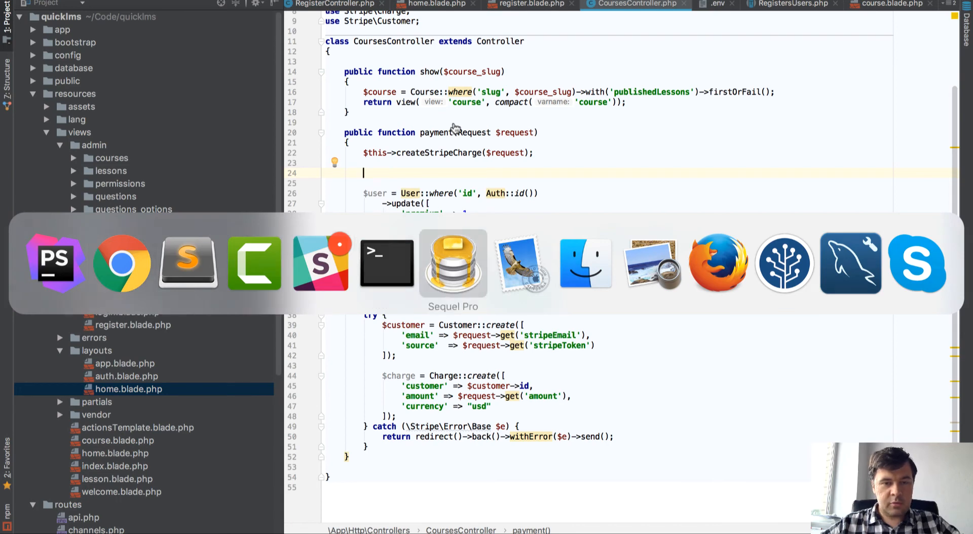
- Open quicklms course_user in Sequel Pro, showing five courses linked to user 1
{"action": "left_click", "coordinate": [453, 262]}
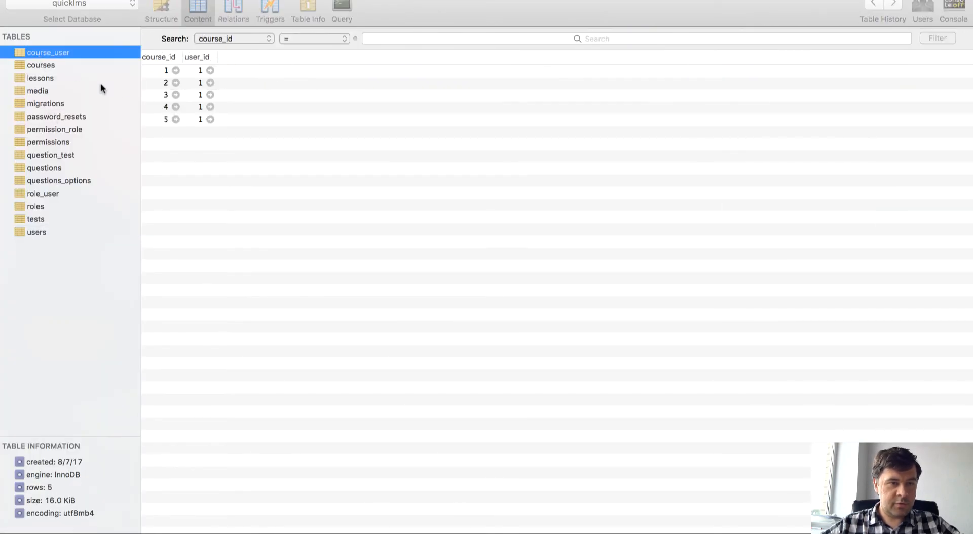
{"action": "mouse_move", "coordinate": [189, 139]}
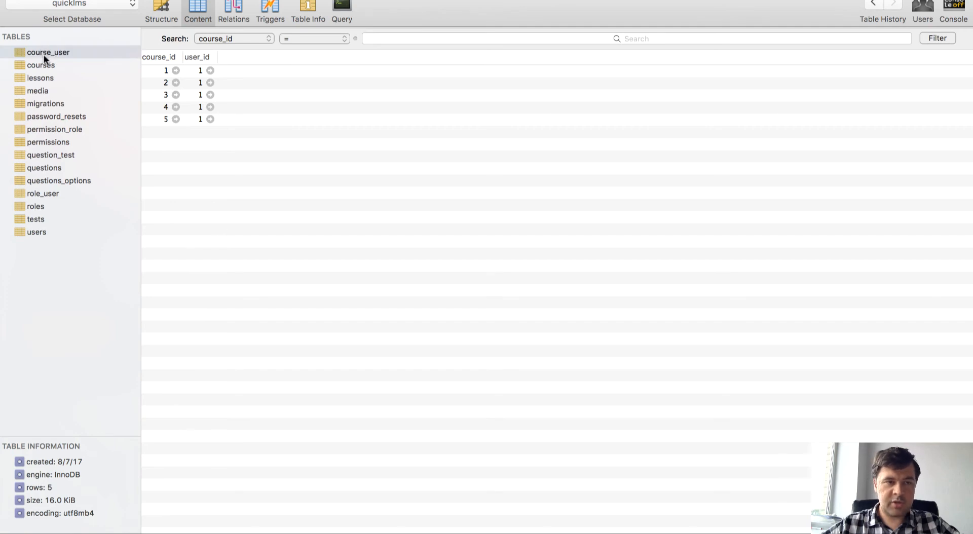
{"action": "mouse_move", "coordinate": [217, 315]}
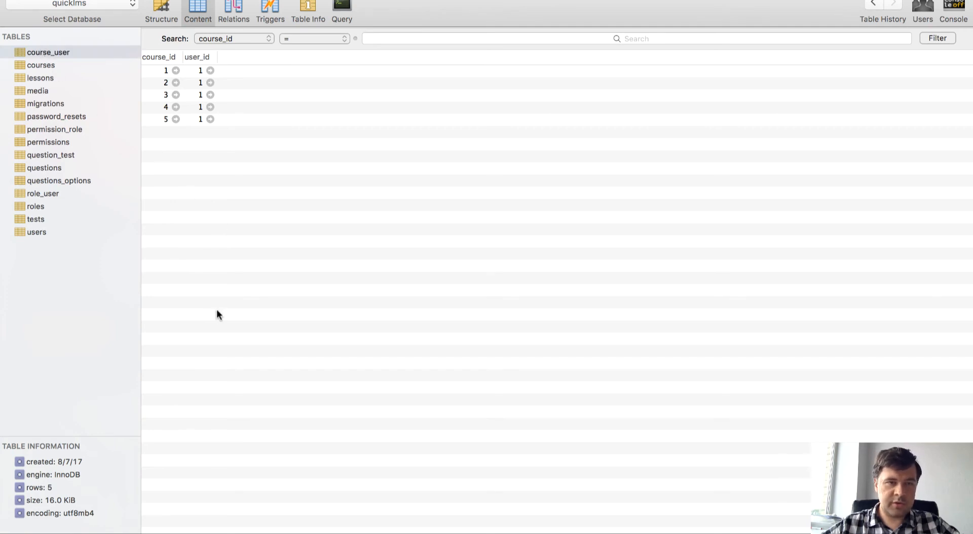
{"action": "mouse_move", "coordinate": [37, 269]}
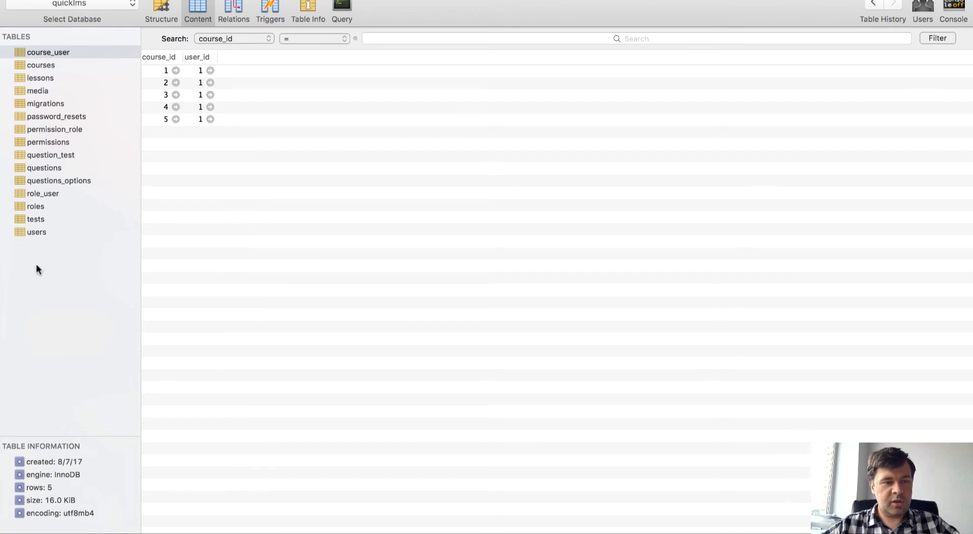
{"action": "mouse_move", "coordinate": [267, 291]}
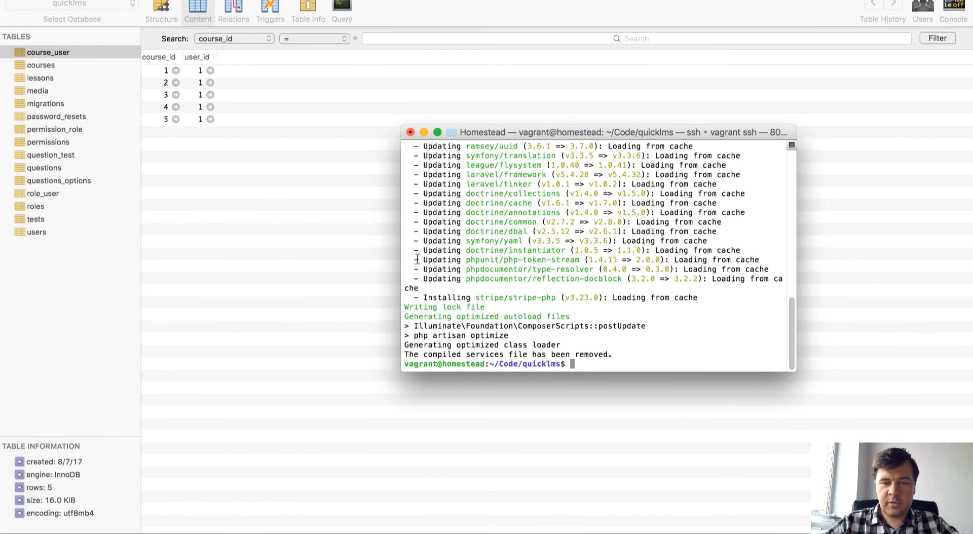
- Run php artisan make:model CourseStudent -m to create the model and its migration
{"action": "type", "text": "php artisan make"}
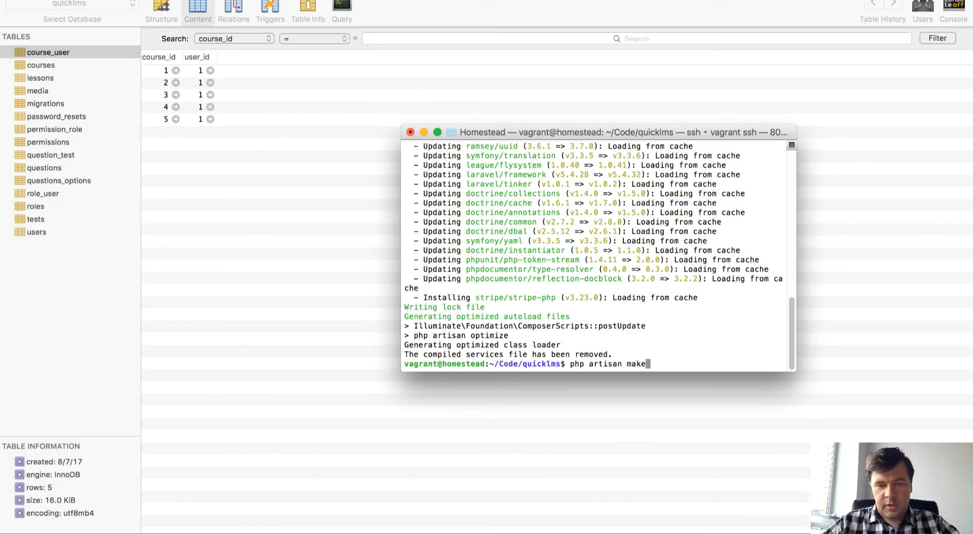
{"action": "type", "text": ":model Cours"}
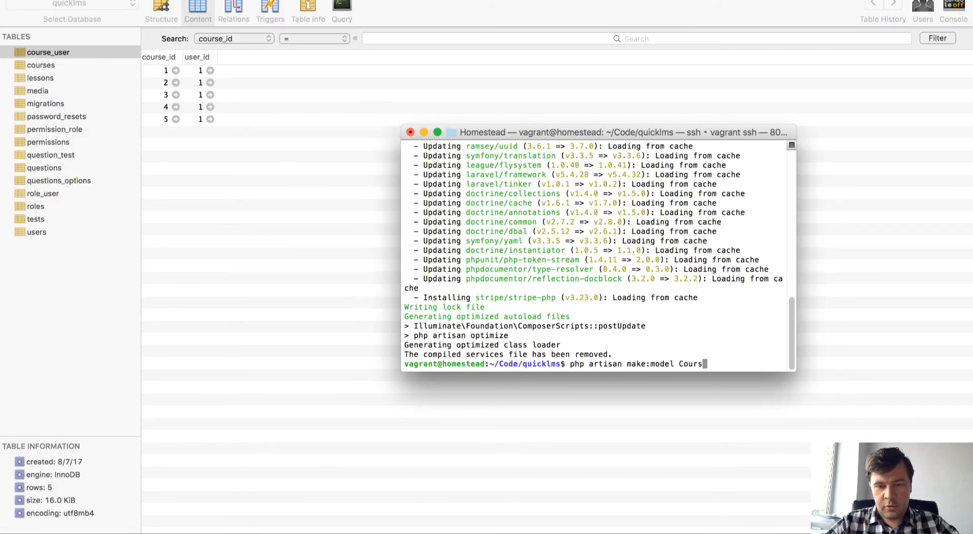
{"action": "type", "text": "eStudent"}
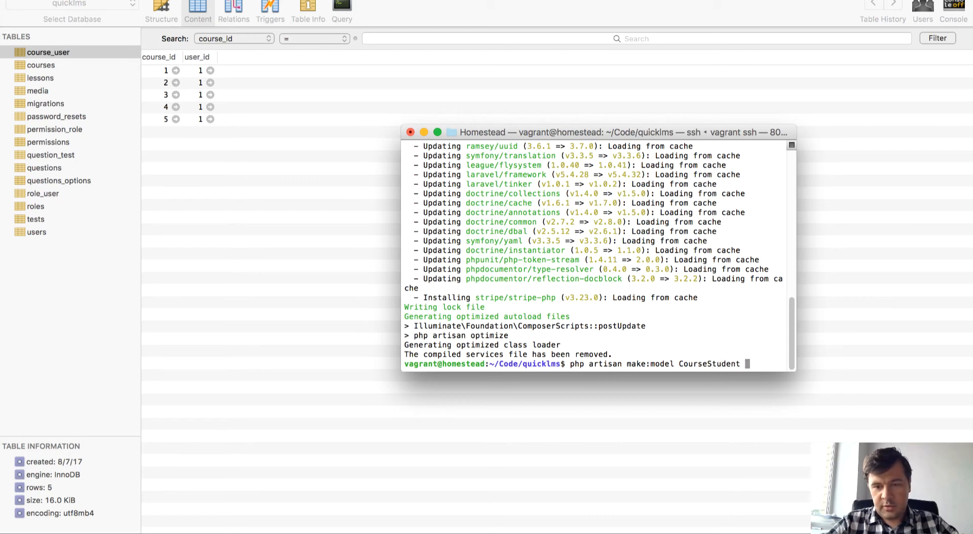
{"action": "type", "text": "-m"}
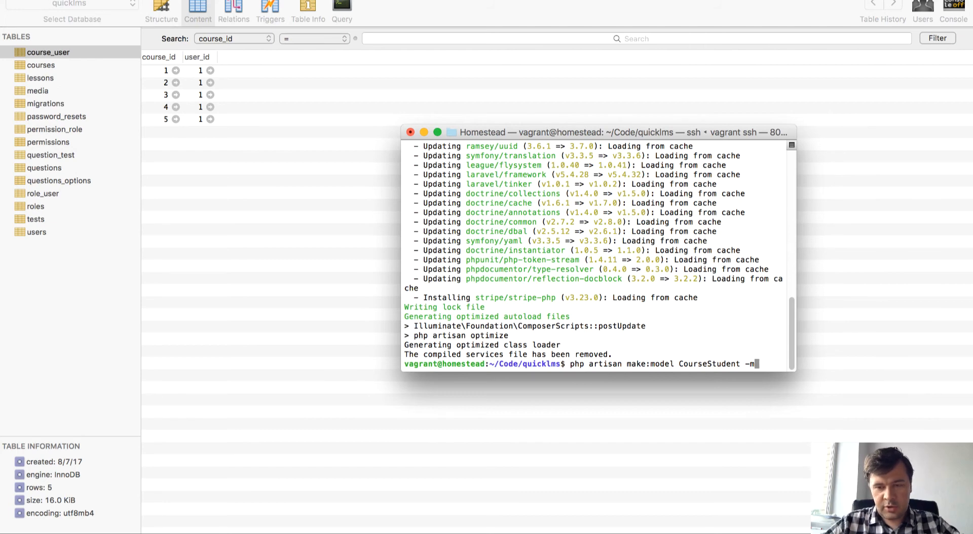
{"action": "key", "text": "Return"}
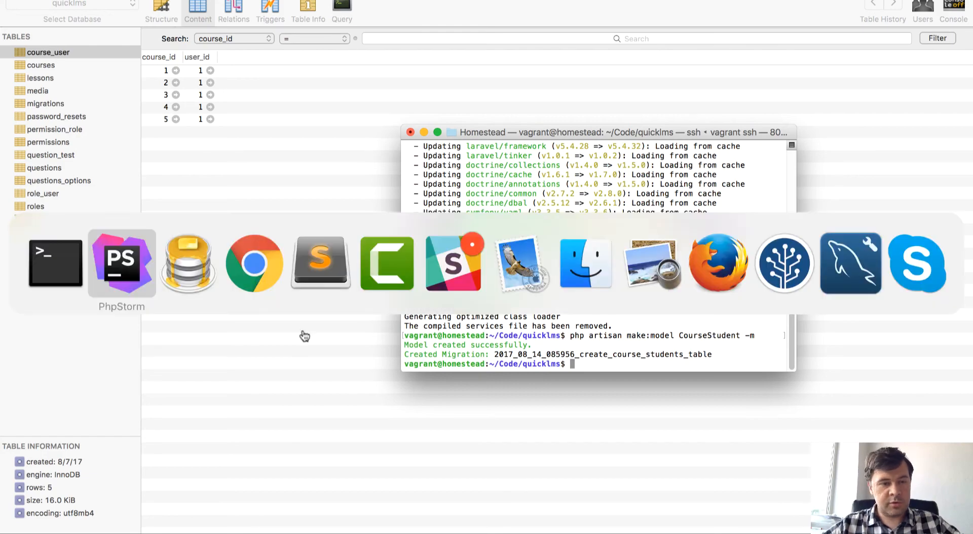
- Open the existing course_user migration to reuse its table definition code
{"action": "left_click", "coordinate": [122, 262]}
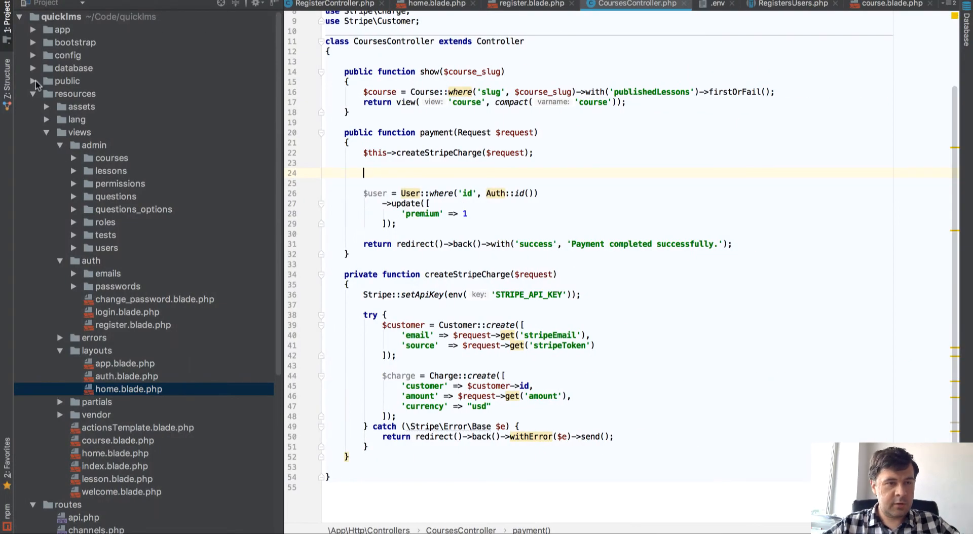
{"action": "left_click", "coordinate": [47, 67]}
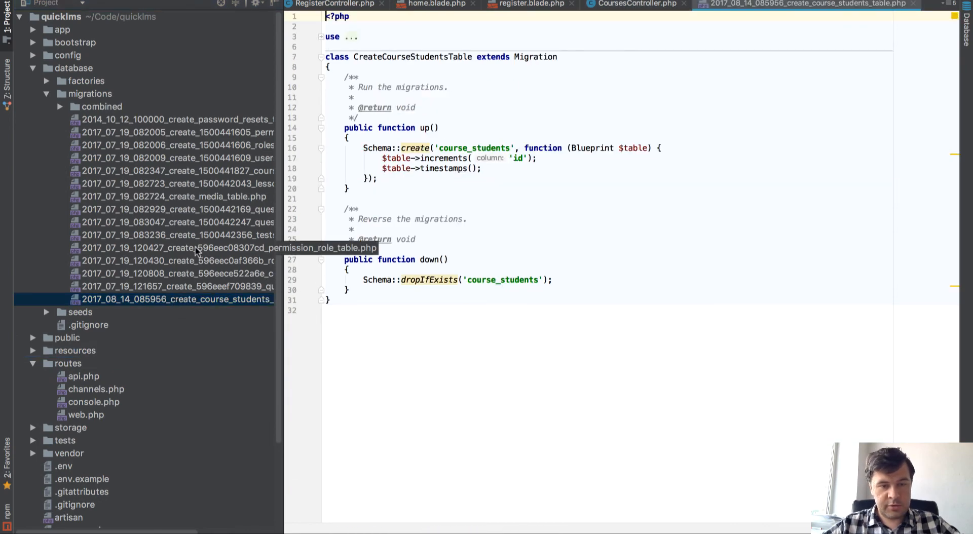
{"action": "mouse_move", "coordinate": [199, 158]}
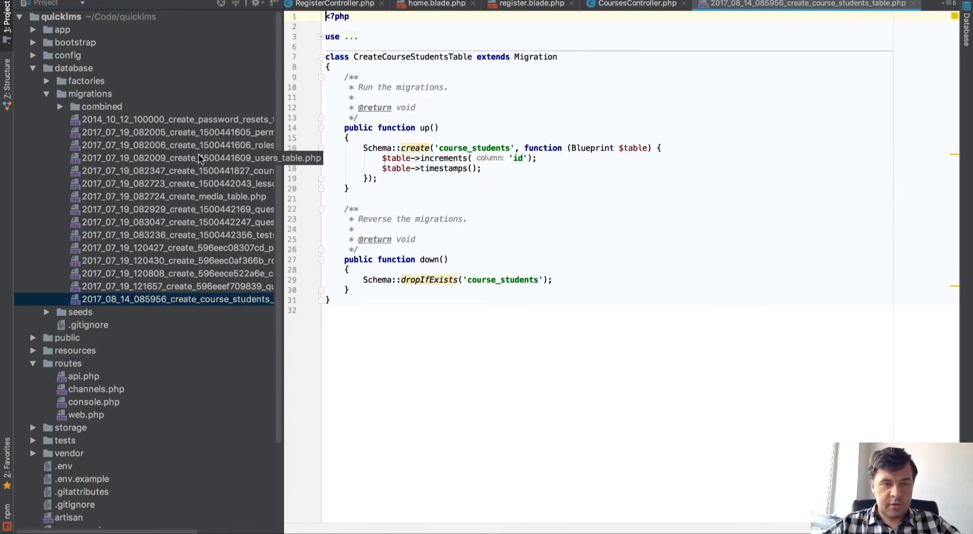
{"action": "mouse_move", "coordinate": [189, 171]}
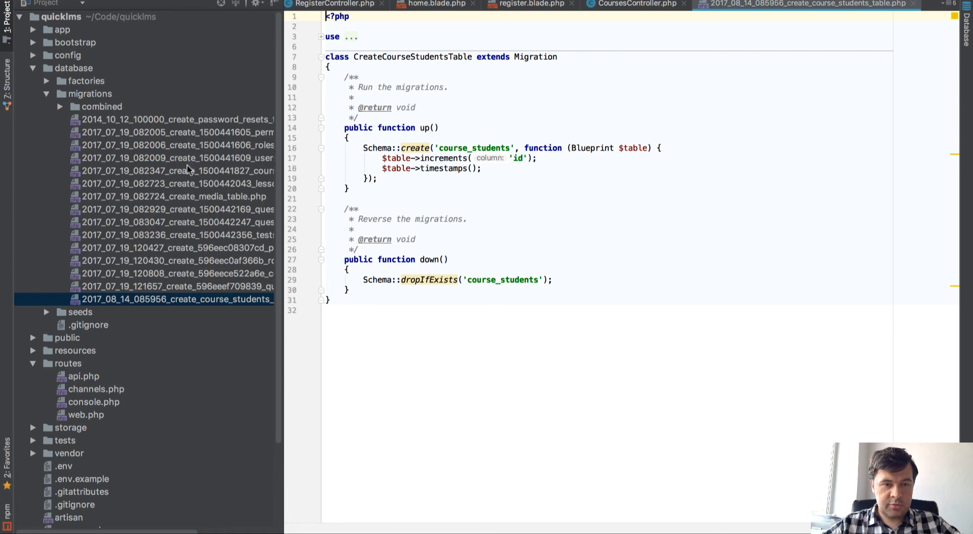
{"action": "mouse_move", "coordinate": [180, 214]}
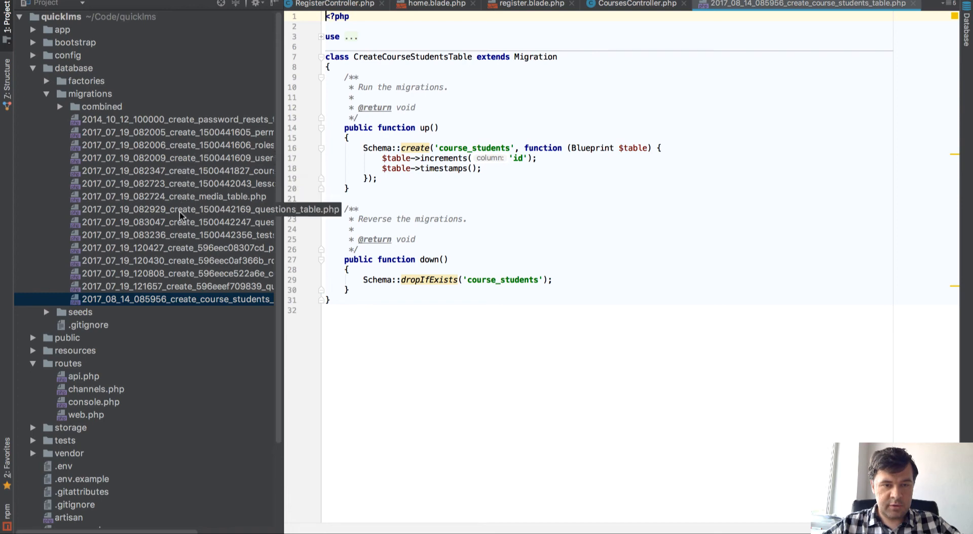
{"action": "left_click", "coordinate": [177, 274]}
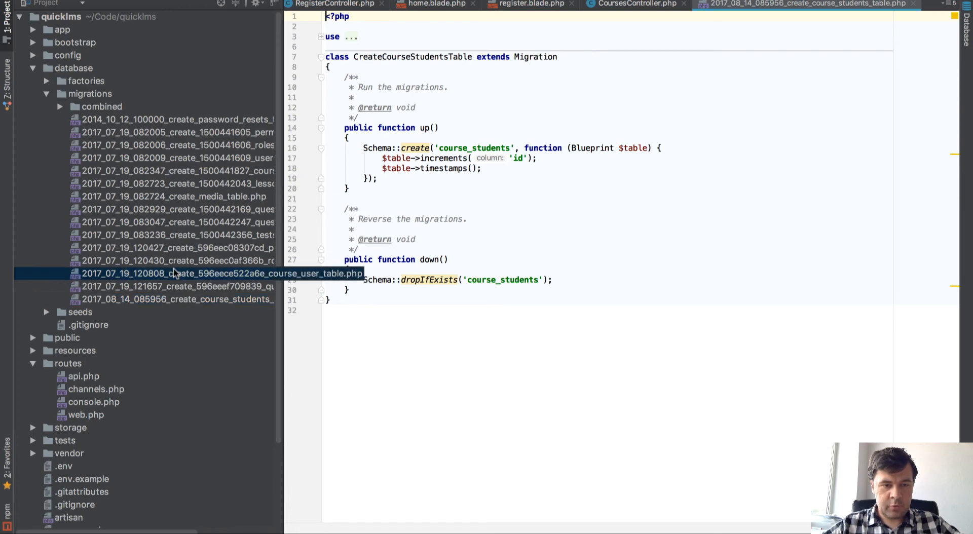
{"action": "left_click", "coordinate": [176, 273]}
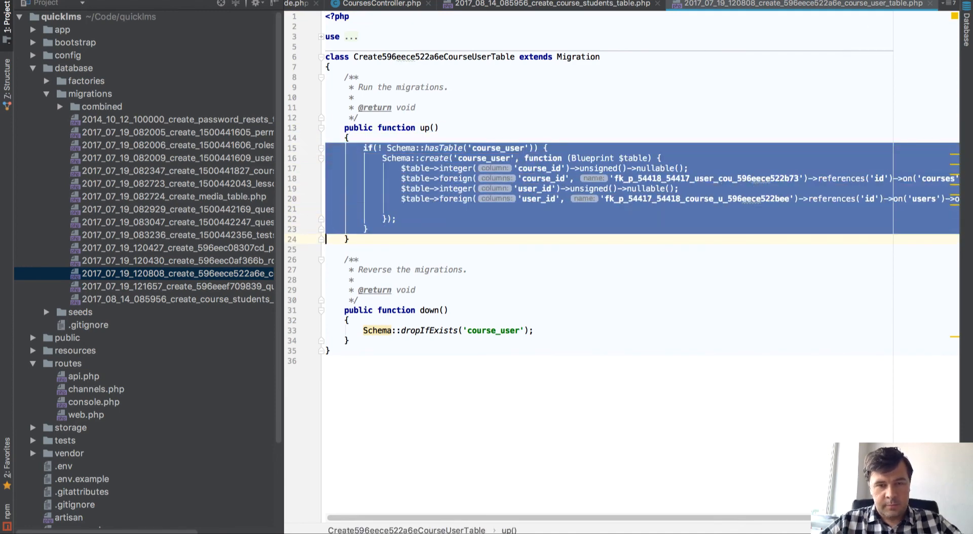
- In the course_students migration, rename tables to course_student and remove the old create block
{"action": "left_click", "coordinate": [551, 5]}
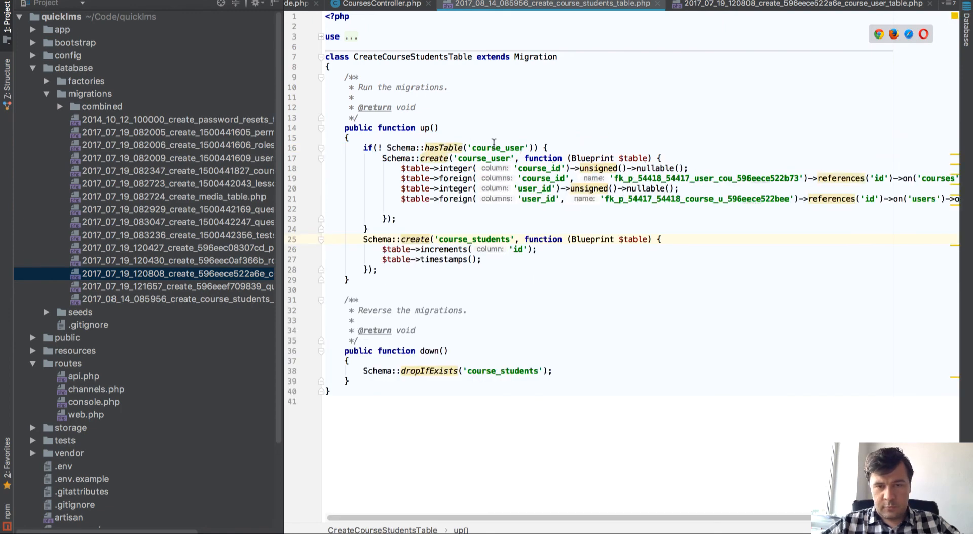
{"action": "double_click", "coordinate": [473, 239]}
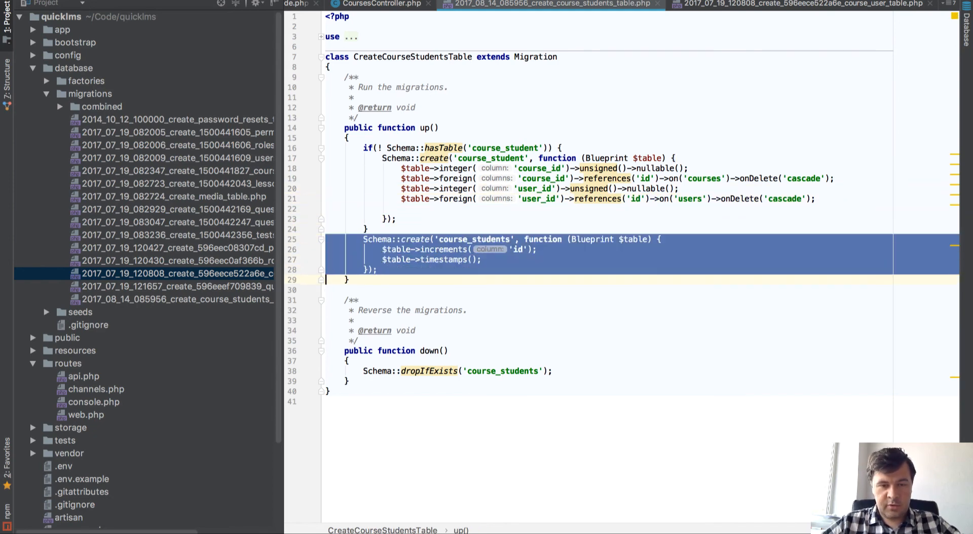
{"action": "key", "text": "Delete"}
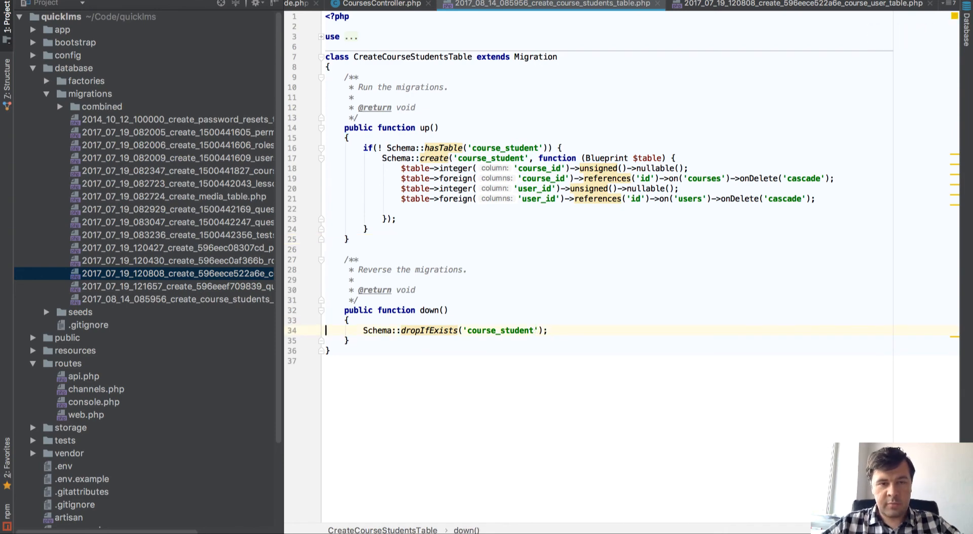
{"action": "key", "text": "ctrl+e"}
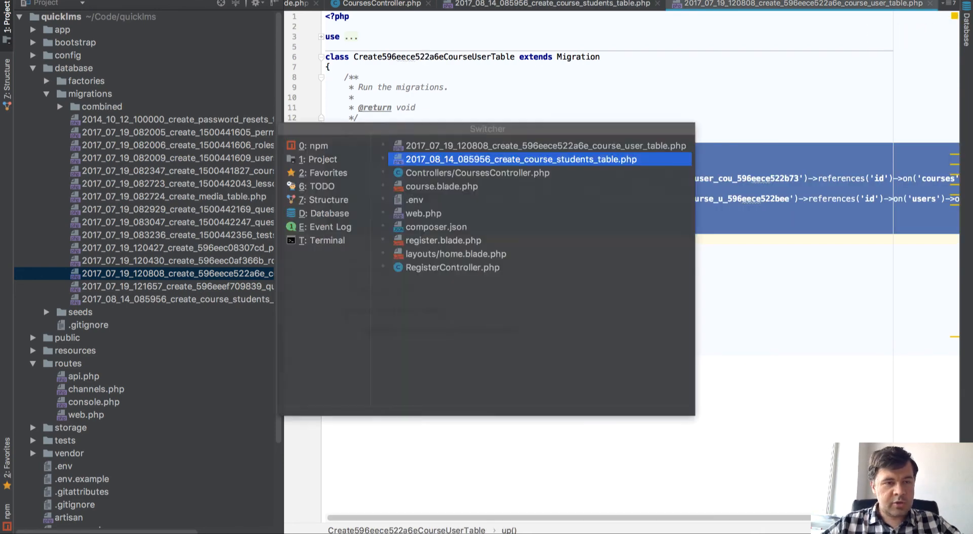
- Delete the CourseStudent.php model file from the app folder
{"action": "left_click", "coordinate": [520, 160]}
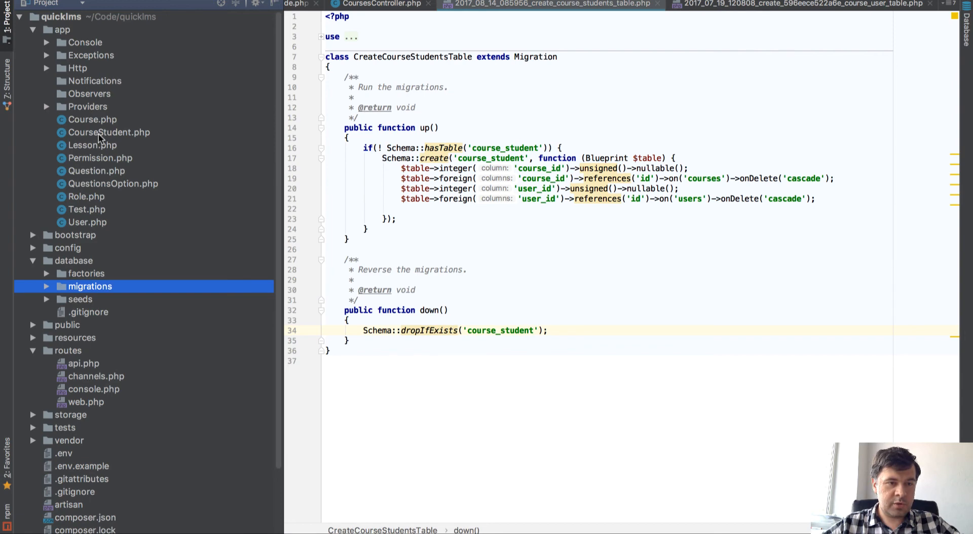
{"action": "key", "text": "Delete"}
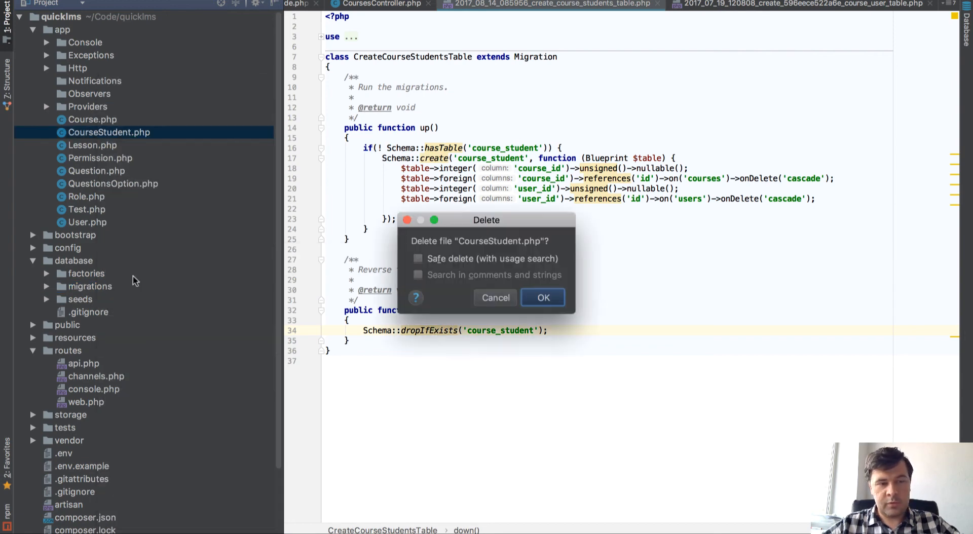
{"action": "left_click", "coordinate": [542, 297]}
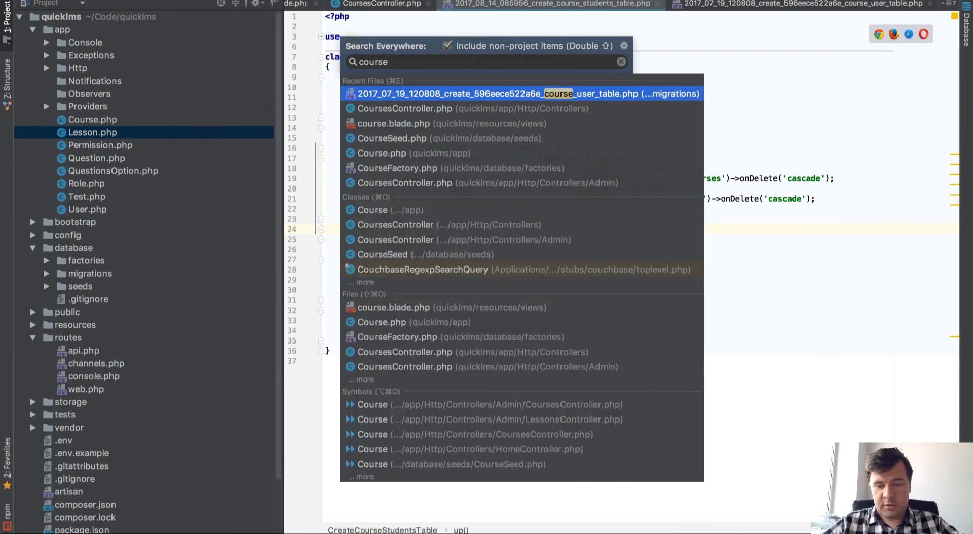
- Open Course.php and add a students() relationship copied from teachers()
{"action": "type", "text": ".php"}
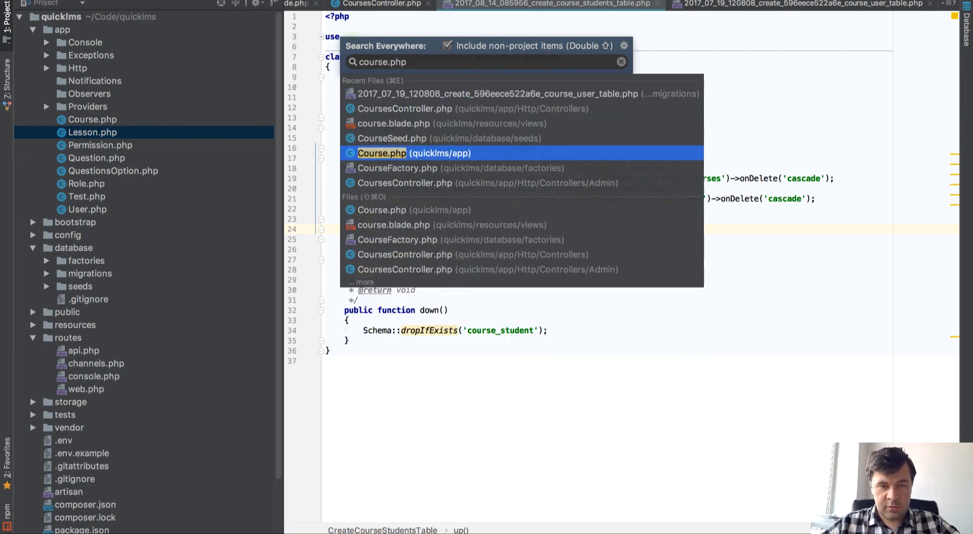
{"action": "left_click", "coordinate": [413, 153]}
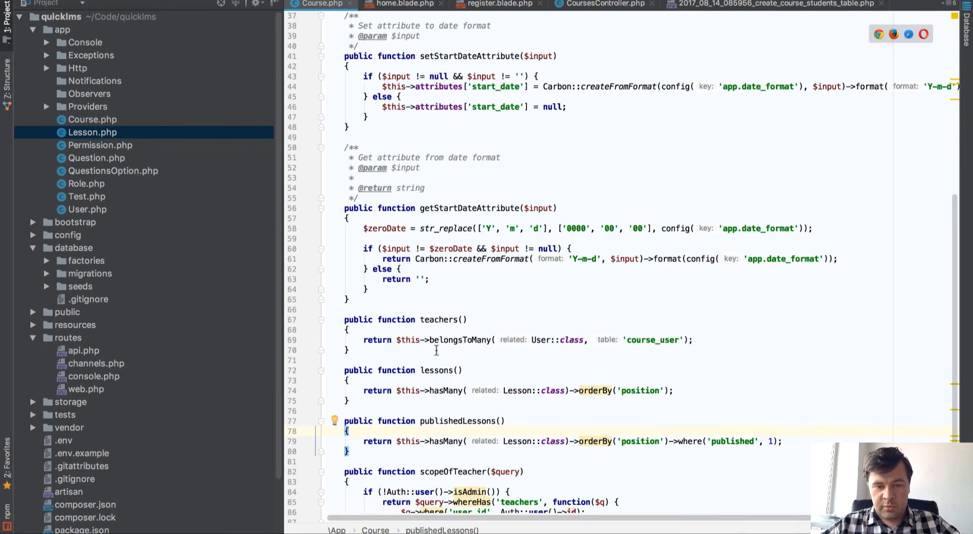
{"action": "scroll", "scroll_direction": "down", "scroll_amount": 3}
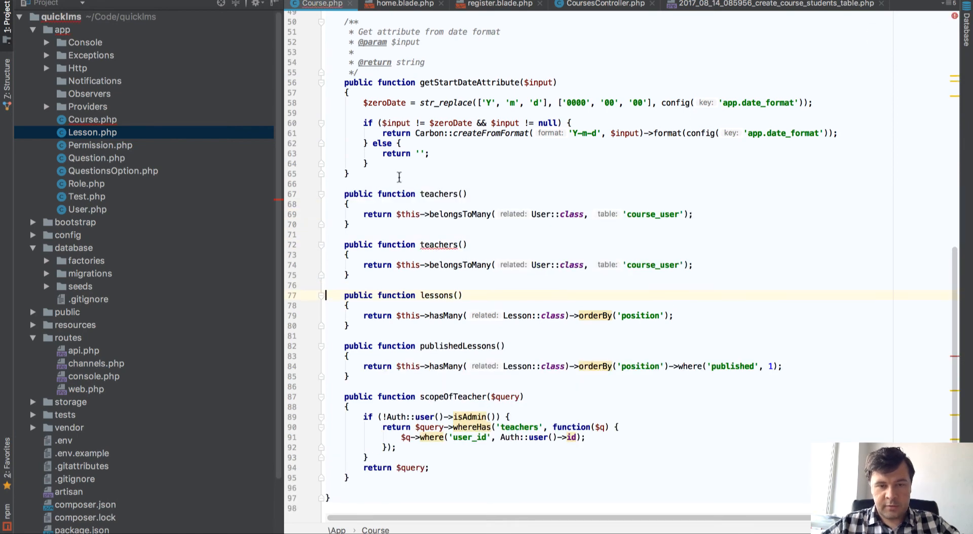
{"action": "type", "text": "stude"}
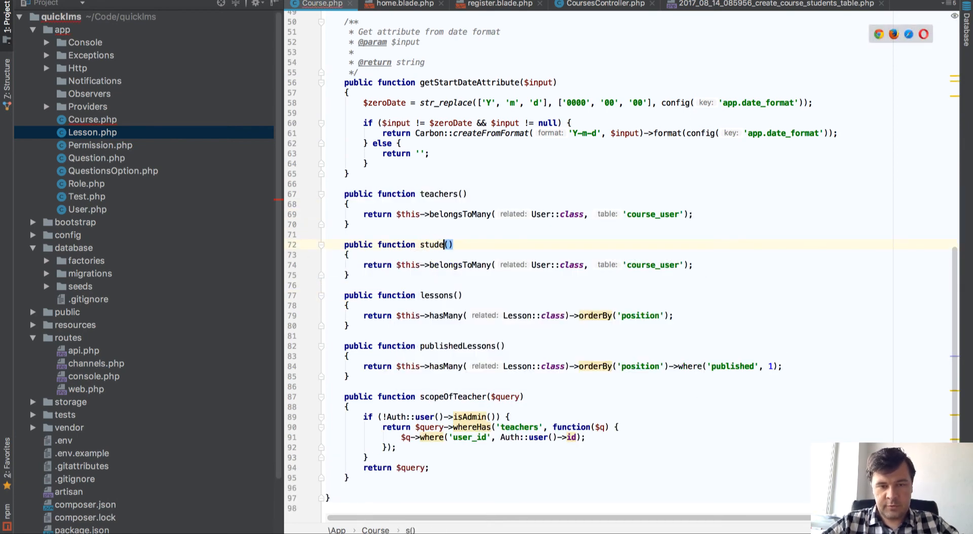
{"action": "type", "text": "nts"}
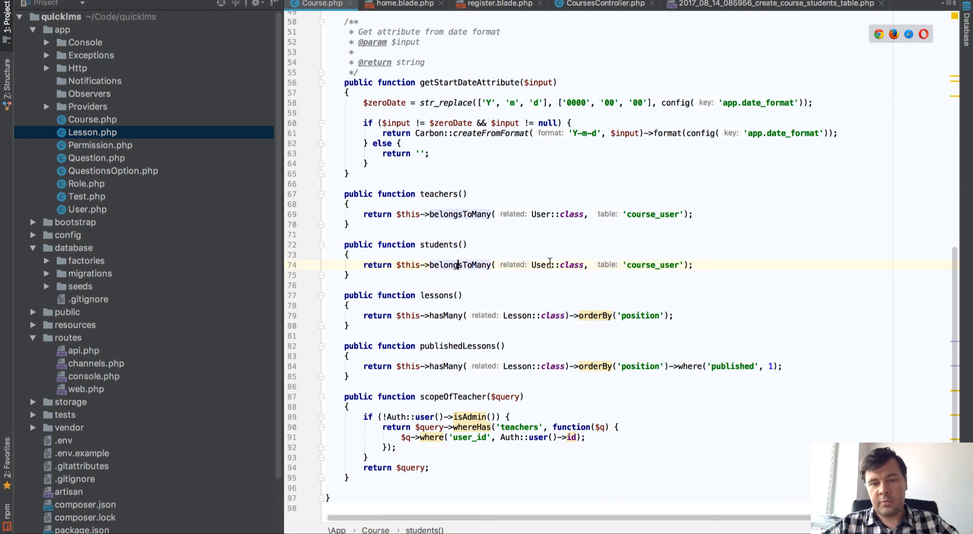
{"action": "double_click", "coordinate": [665, 265]}
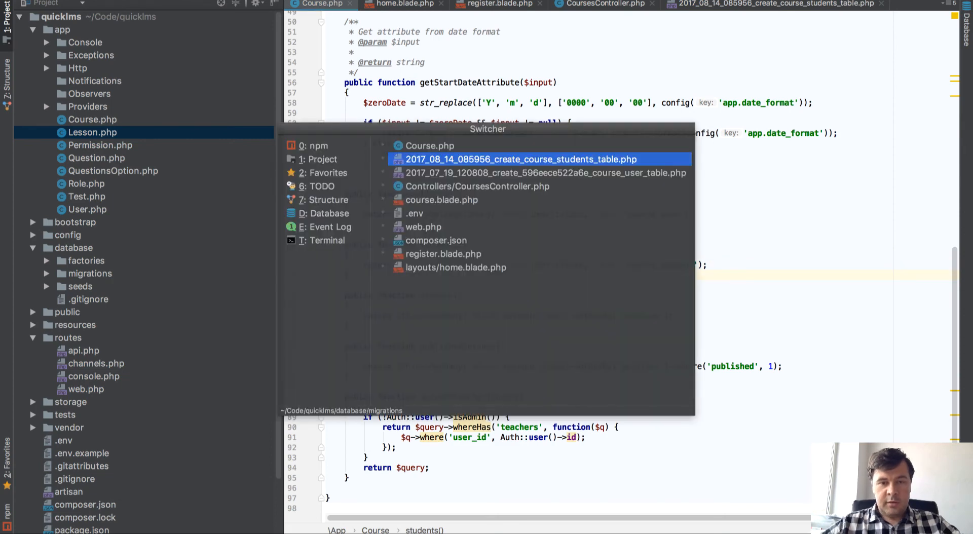
- In CoursesController, look up $course from request course_id before the charge
{"action": "left_click", "coordinate": [478, 186]}
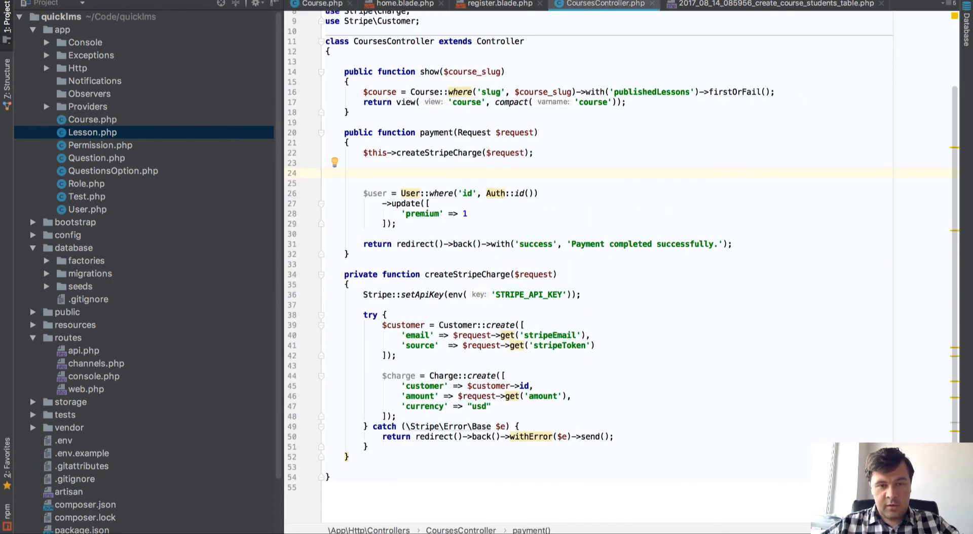
{"action": "type", "text": "$c"}
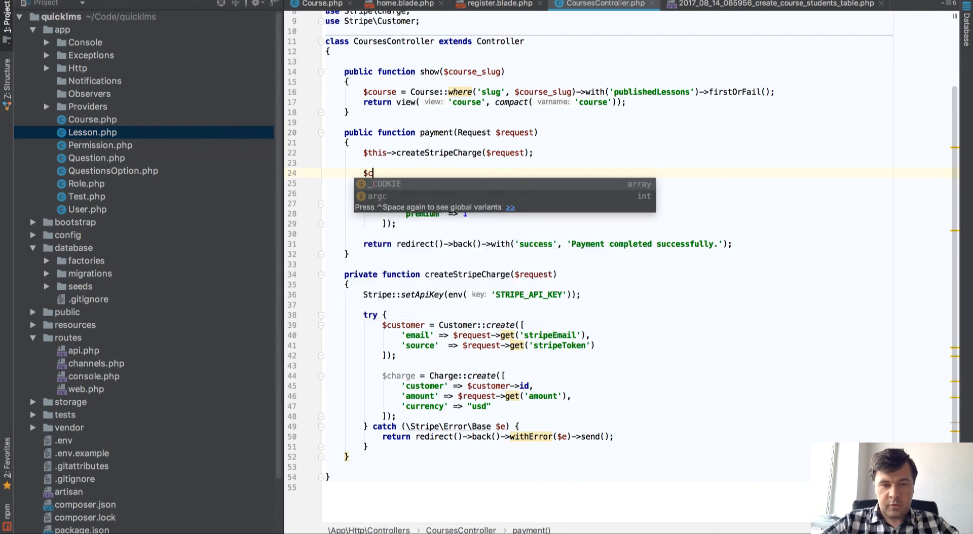
{"action": "type", "text": "ourse = Course::find($"}
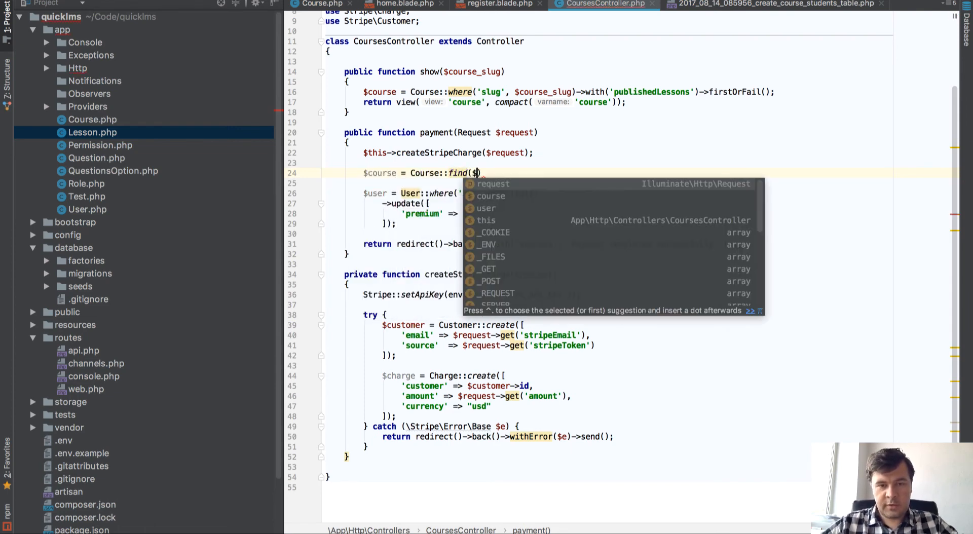
{"action": "type", "text": "request->get('"}
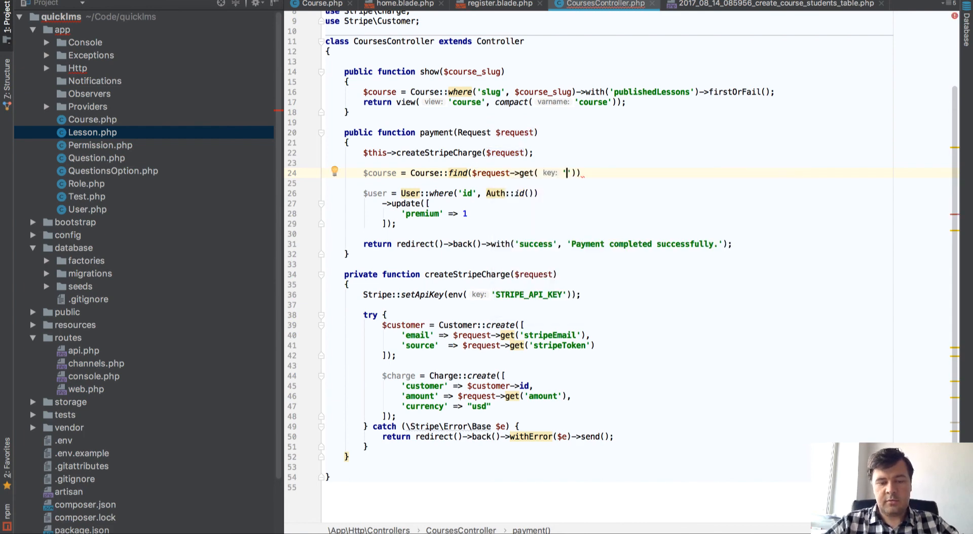
{"action": "type", "text": "course_id"}
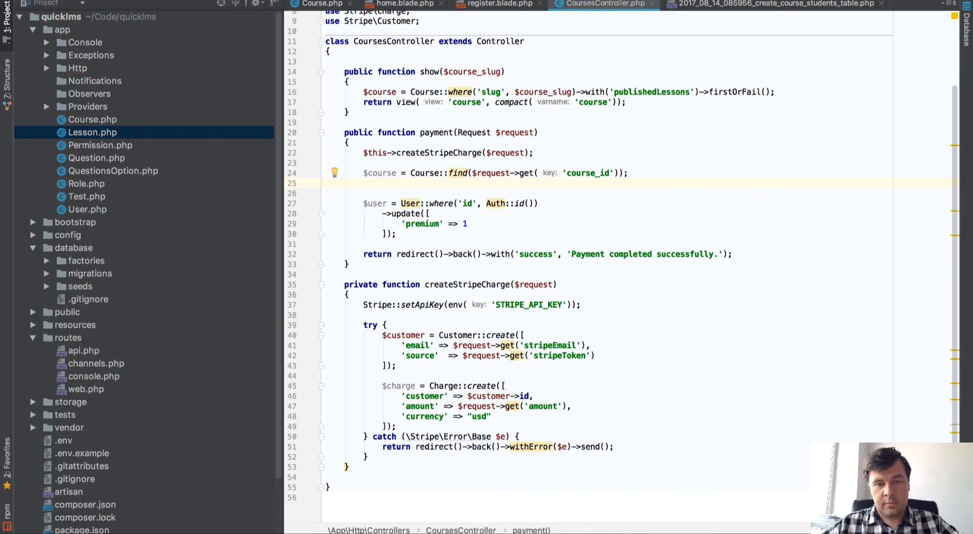
{"action": "left_click", "coordinate": [497, 173]}
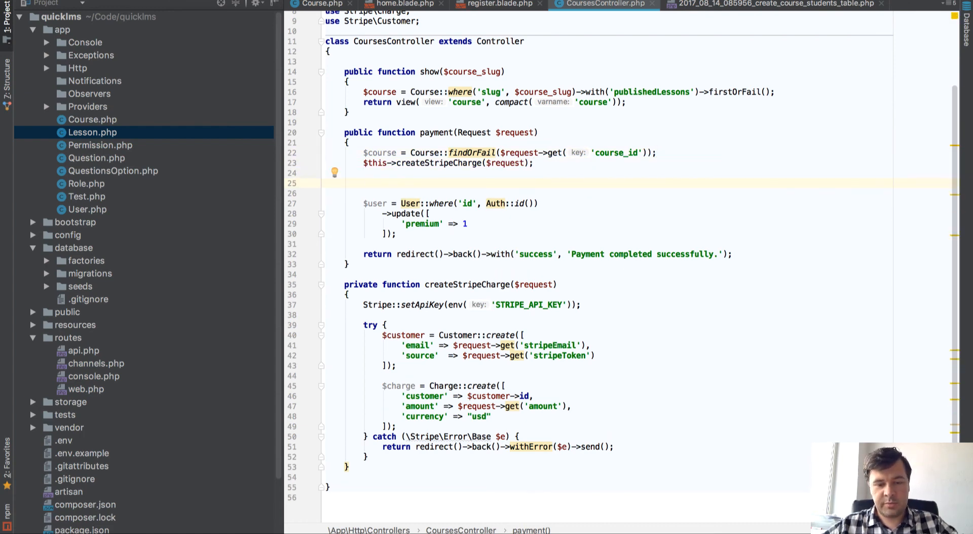
- Attach the logged-in user via $course->students()->attach(\Auth::id())
{"action": "type", "text": "$coure"}
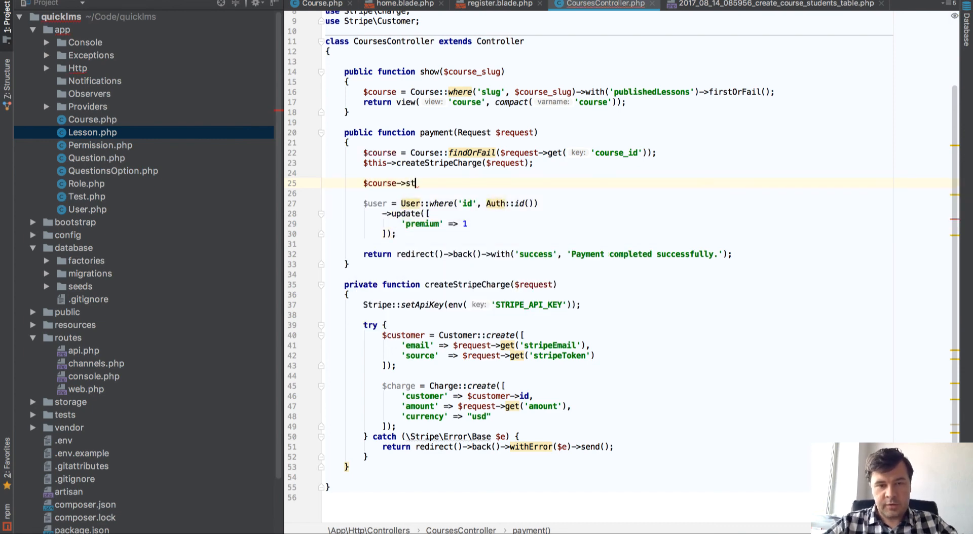
{"action": "type", "text": "udents()->"}
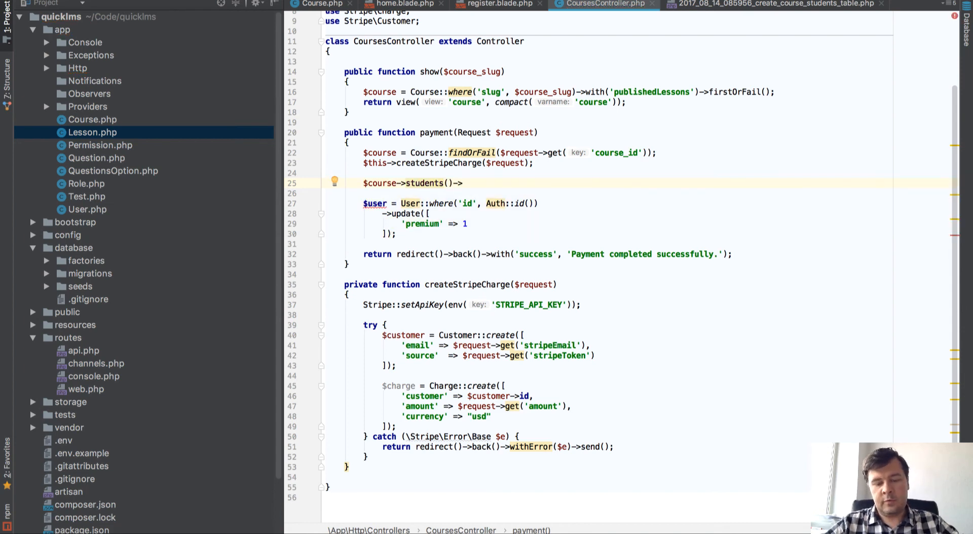
{"action": "type", "text": "->attach()"}
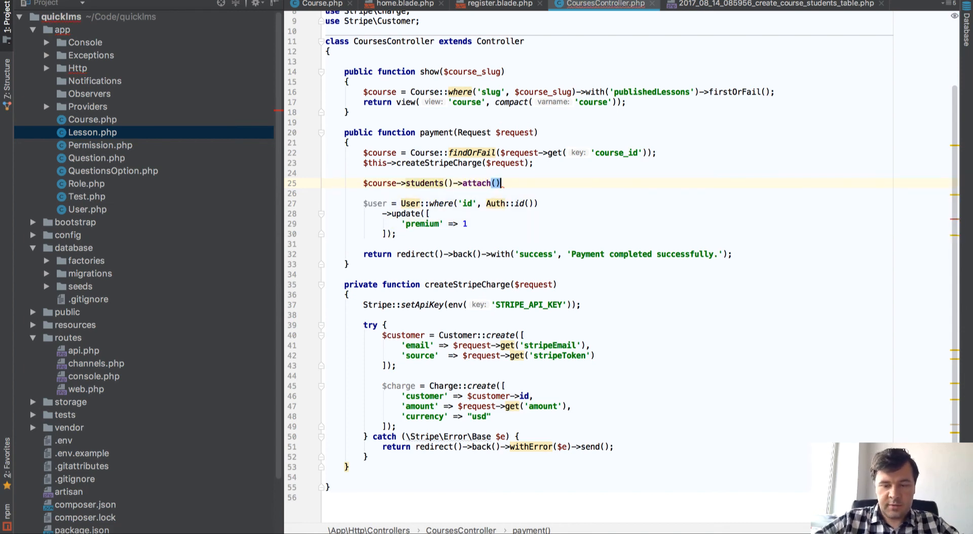
{"action": "type", "text": "[];"}
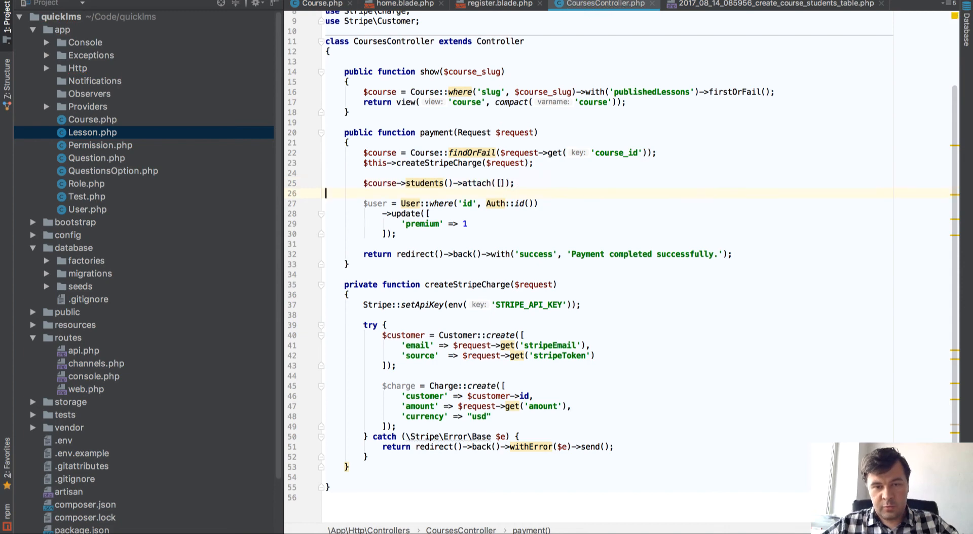
{"action": "double_click", "coordinate": [495, 204]}
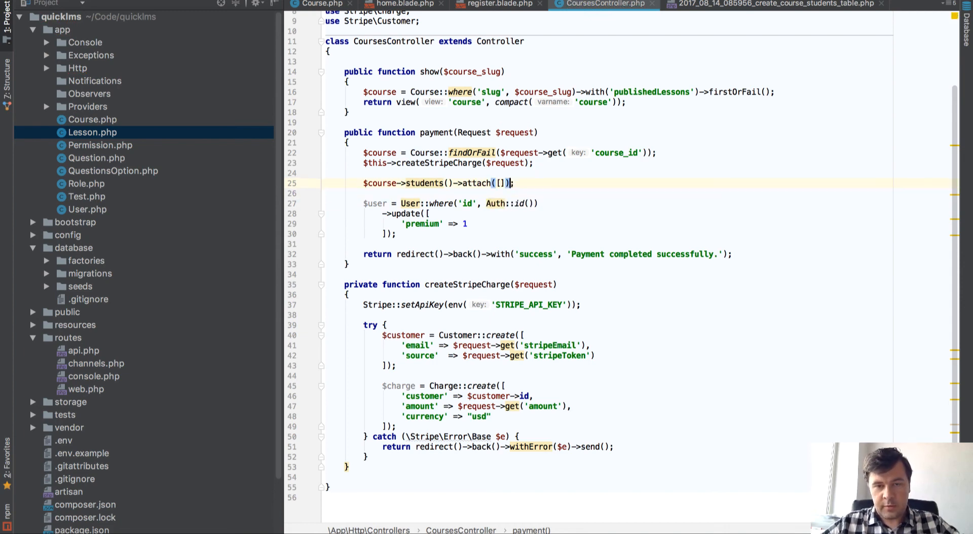
{"action": "left_click", "coordinate": [504, 183]}
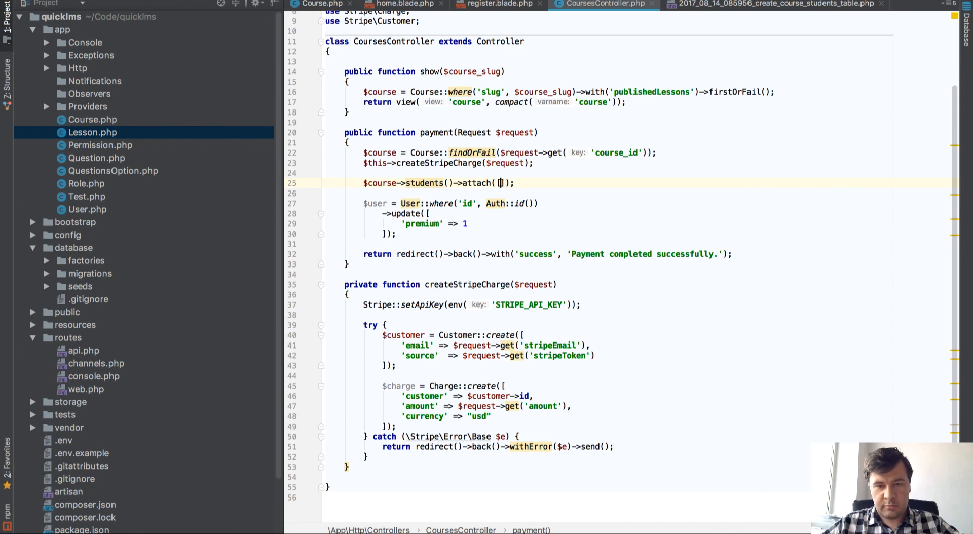
{"action": "type", "text": "Auth::id()"}
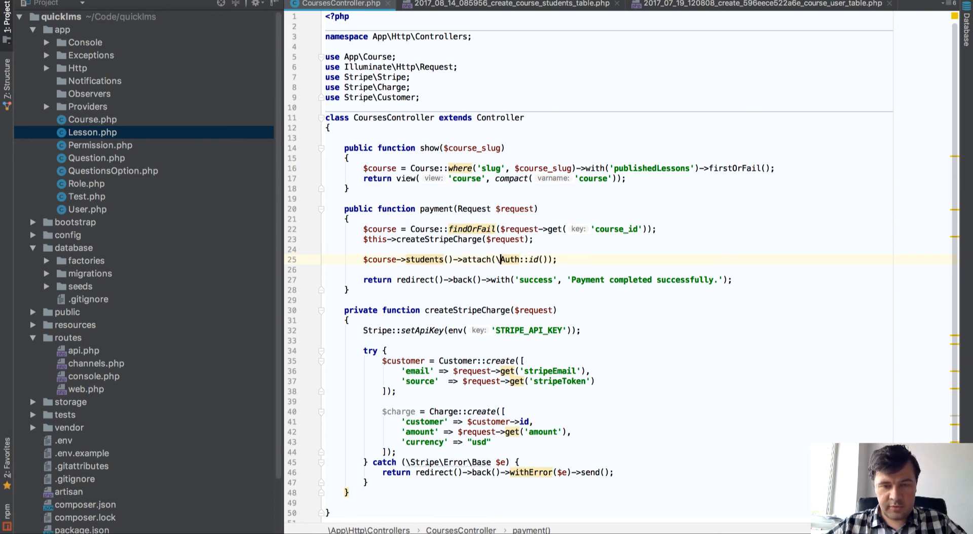
- Run php artisan migrate in the Homestead terminal
{"action": "left_click", "coordinate": [325, 270]}
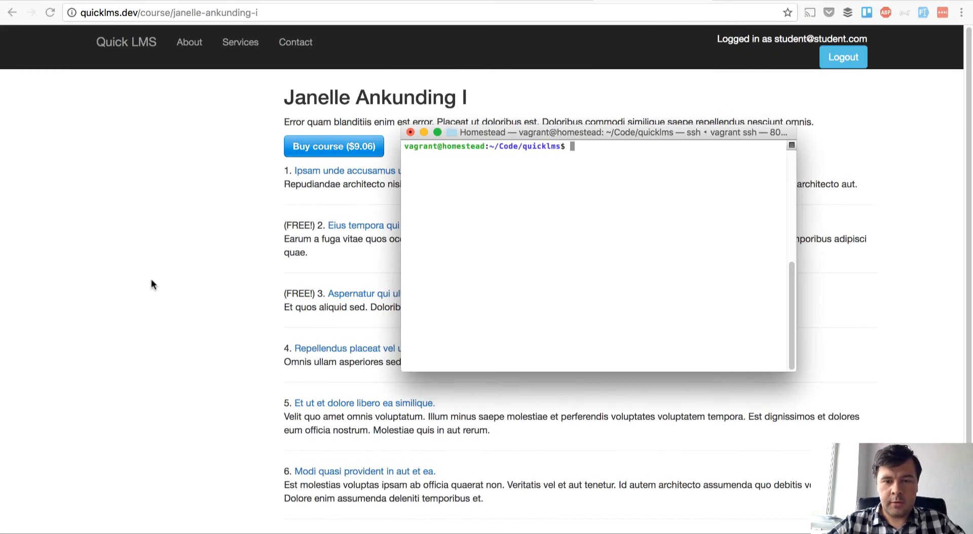
{"action": "type", "text": "php artisan"}
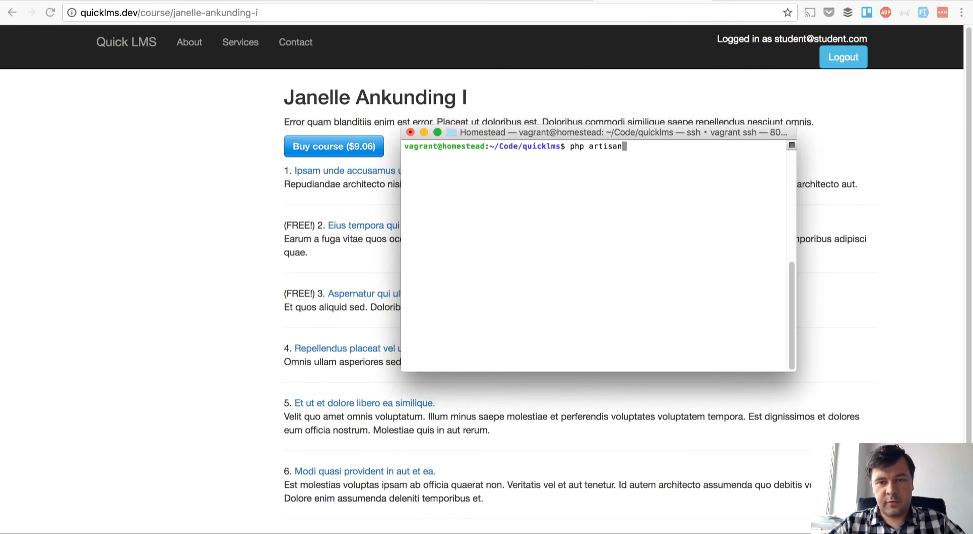
{"action": "type", "text": "migrate"}
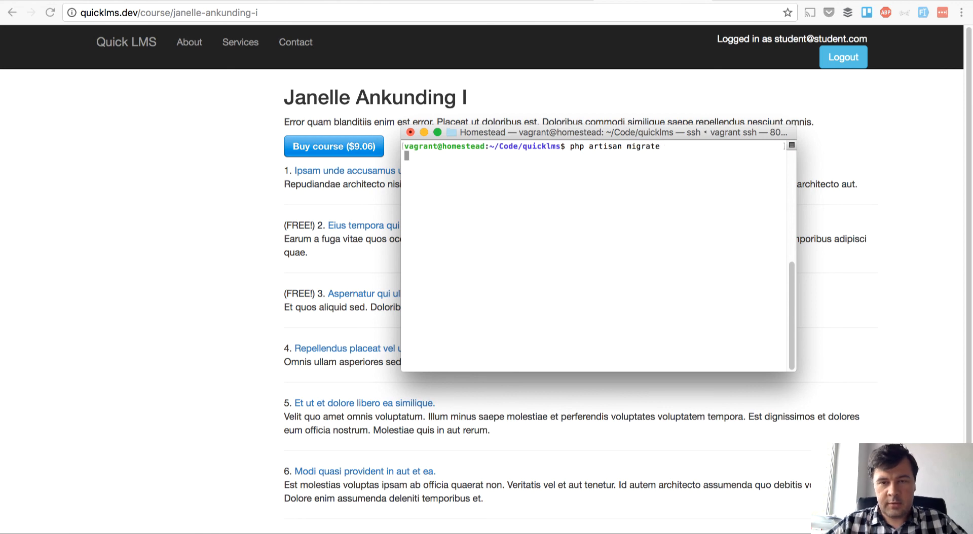
{"action": "key", "text": "Return"}
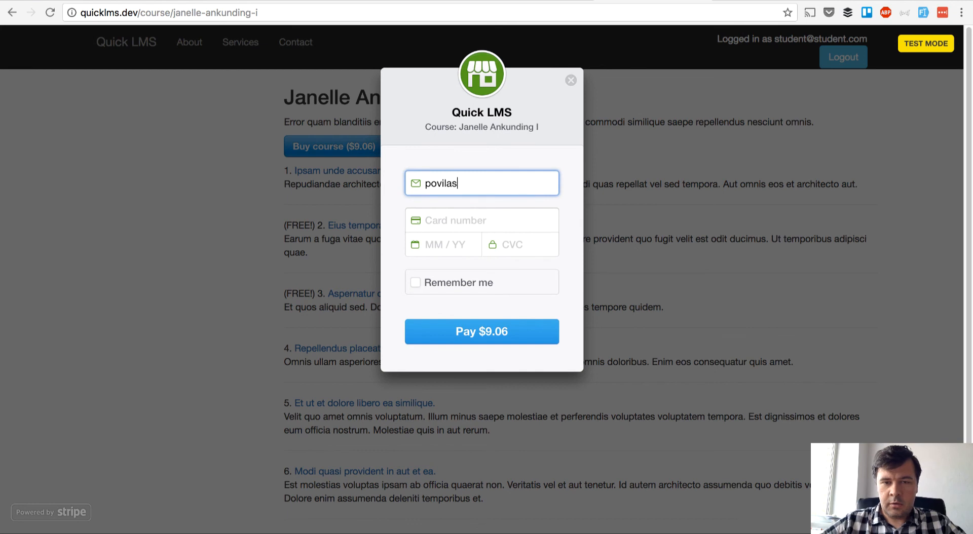
{"action": "type", "text": "@laraveldaily.com"}
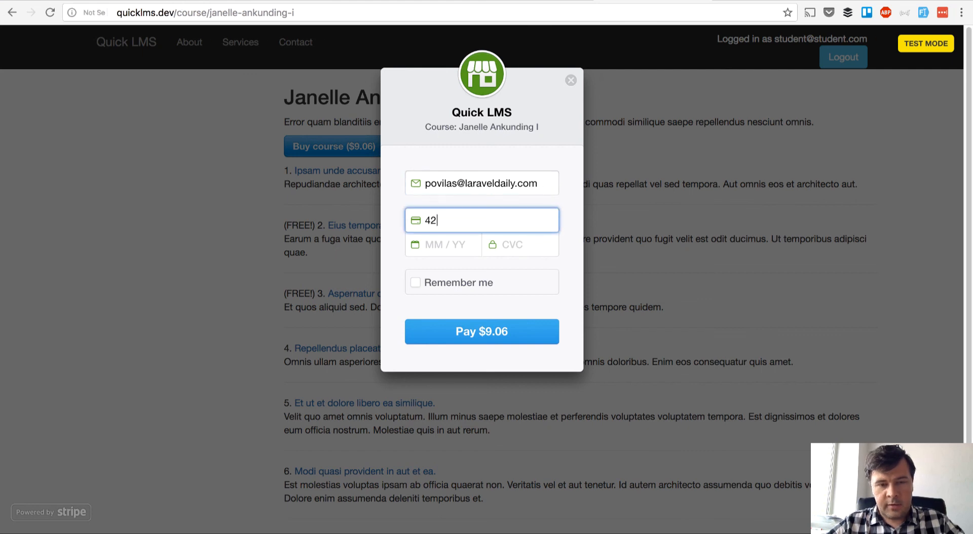
{"action": "type", "text": "42 4242 4242 4242"}
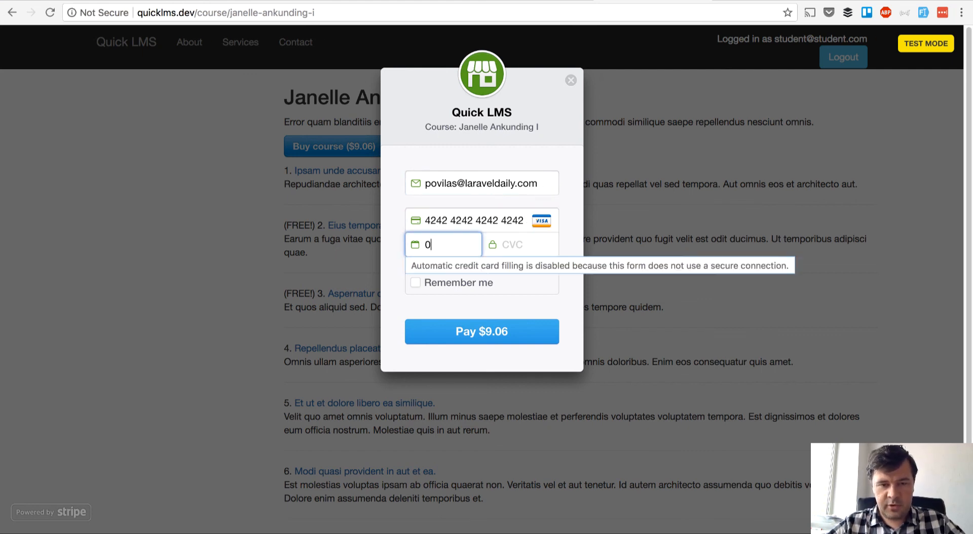
{"action": "type", "text": "123"}
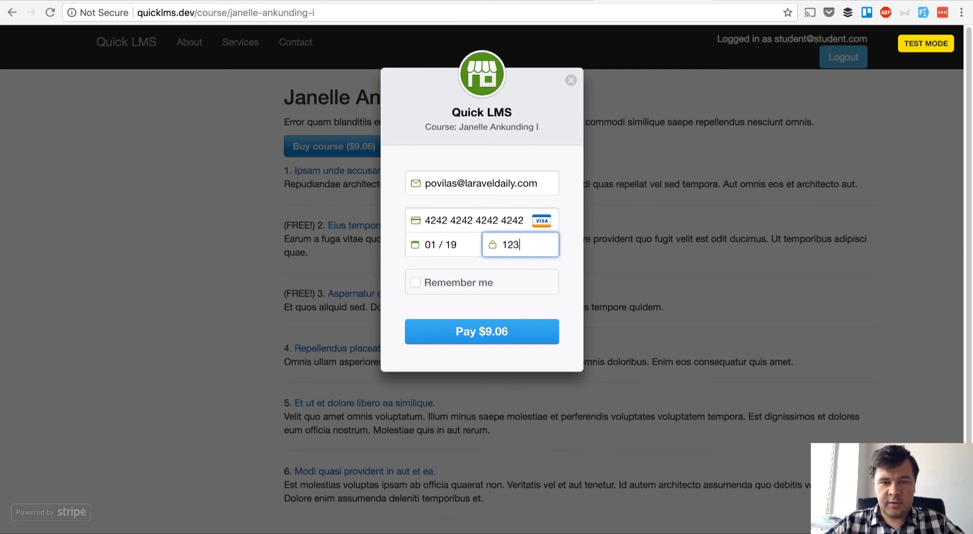
{"action": "left_click", "coordinate": [481, 331]}
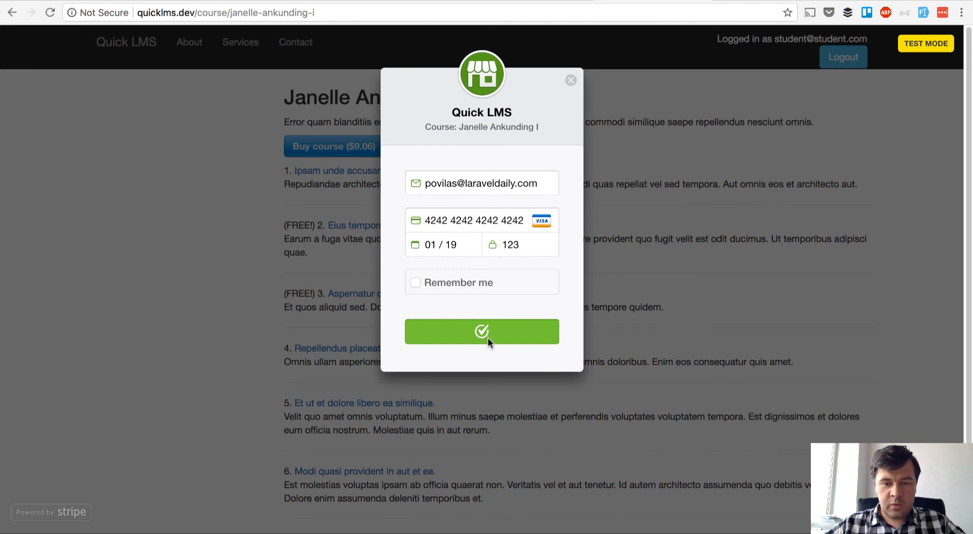
{"action": "left_click", "coordinate": [481, 332]}
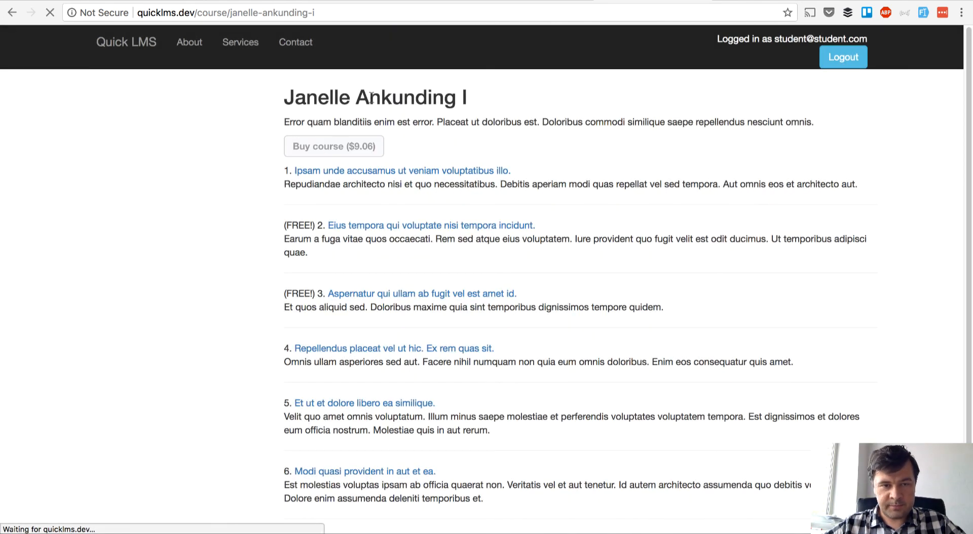
{"action": "mouse_move", "coordinate": [172, 253]}
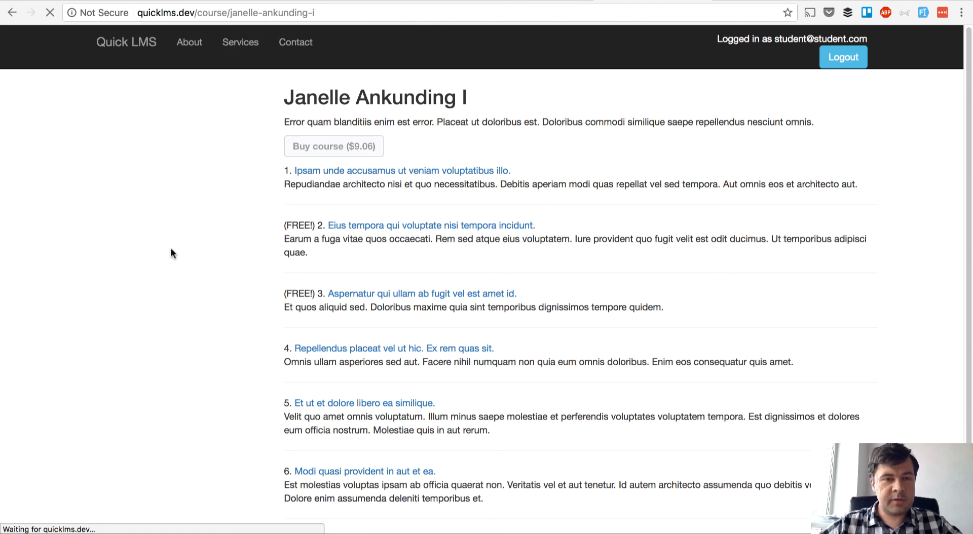
{"action": "left_click", "coordinate": [334, 146]}
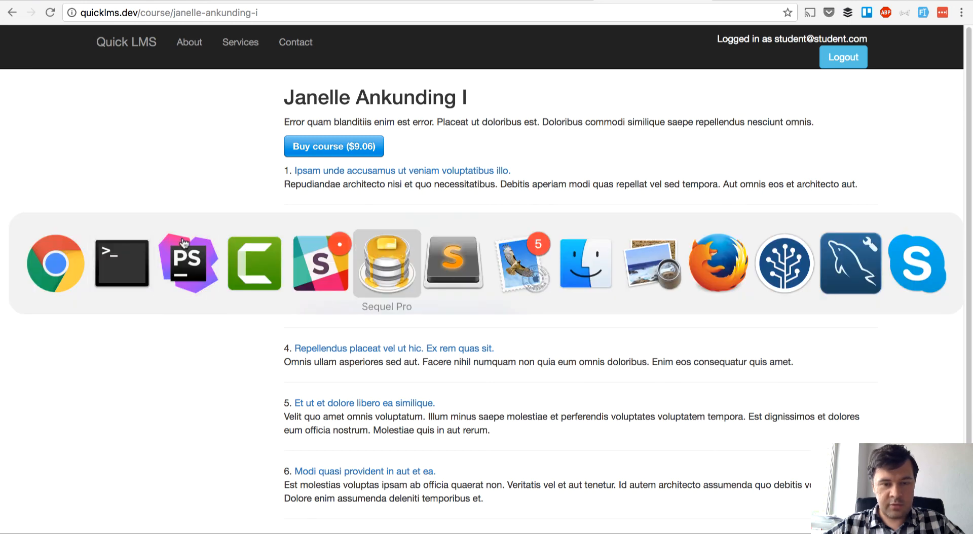
- View the course_student table in Sequel Pro, showing course 5 linked to user 4
{"action": "left_click", "coordinate": [387, 263]}
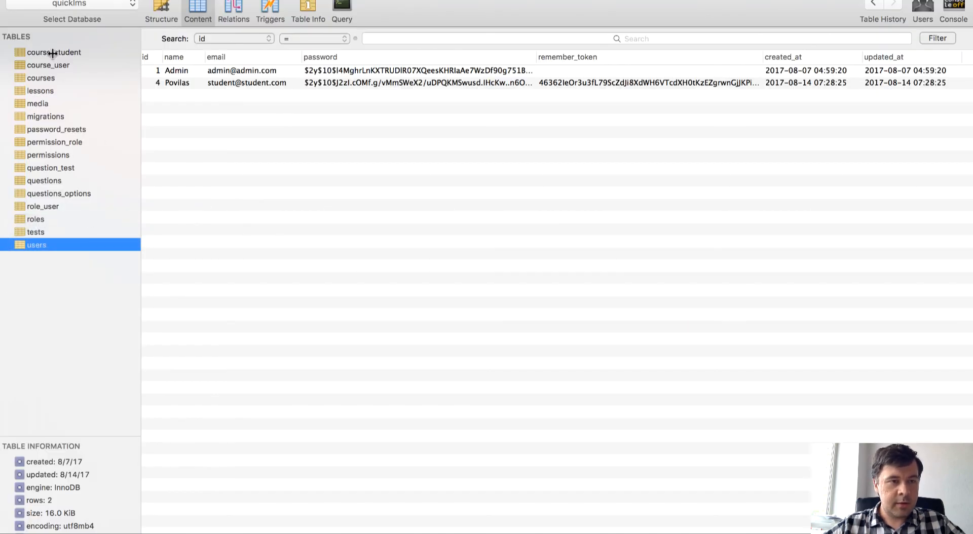
{"action": "left_click", "coordinate": [53, 52]}
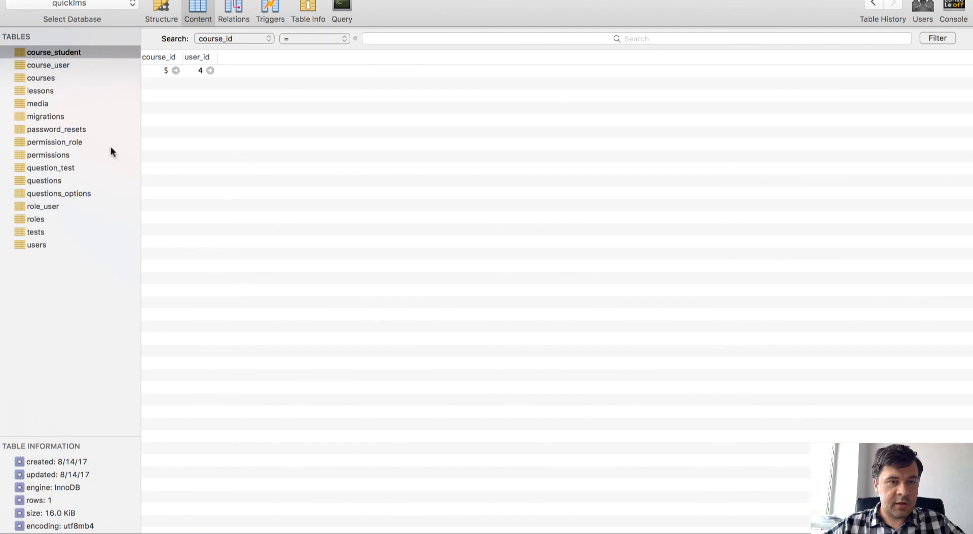
{"action": "mouse_move", "coordinate": [200, 91]}
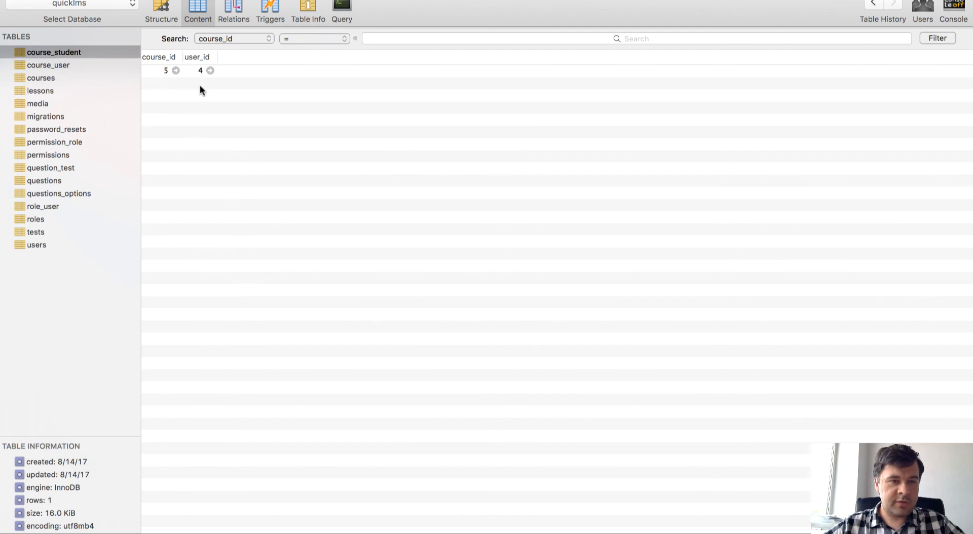
{"action": "mouse_move", "coordinate": [287, 300]}
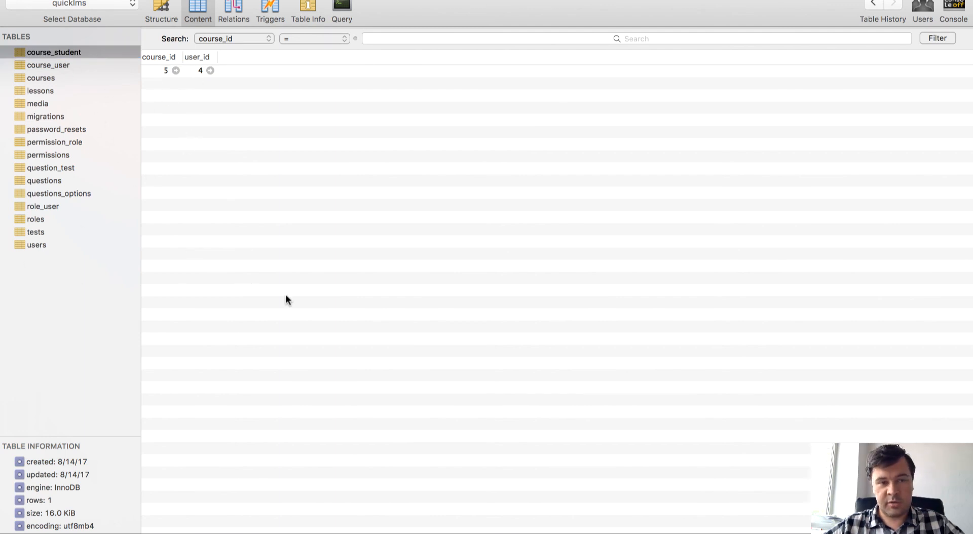
{"action": "mouse_move", "coordinate": [288, 301]}
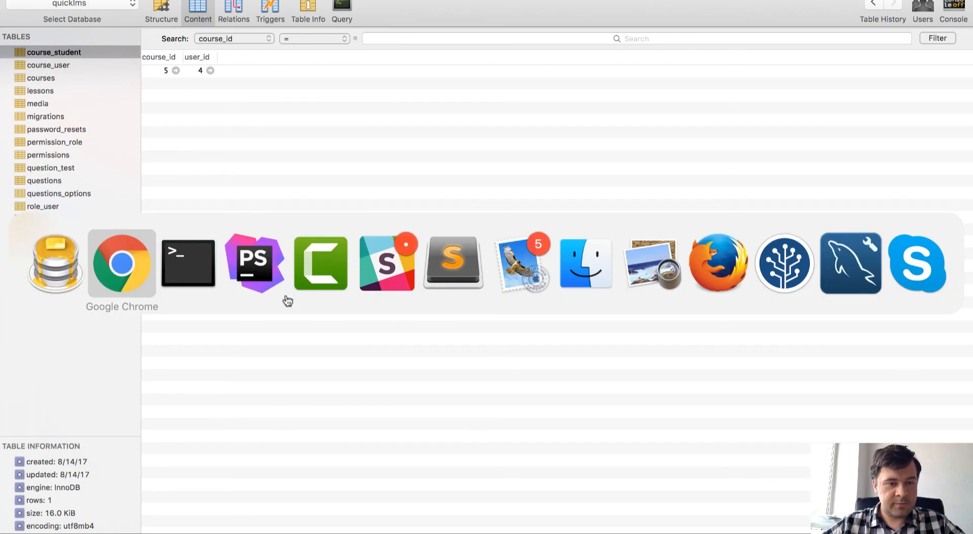
- Return to the Janelle Ankunding I course page in Chrome
{"action": "left_click", "coordinate": [122, 263]}
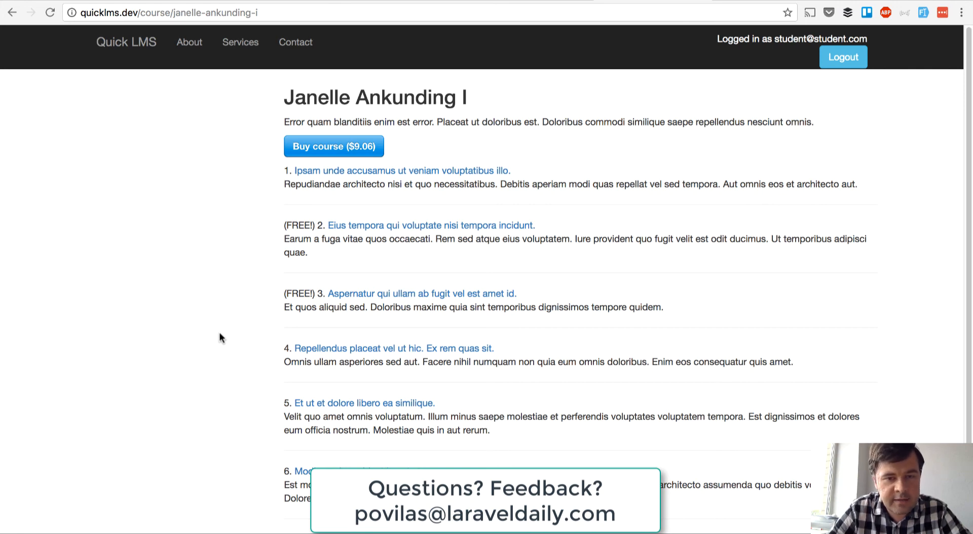
{"action": "mouse_move", "coordinate": [332, 147]}
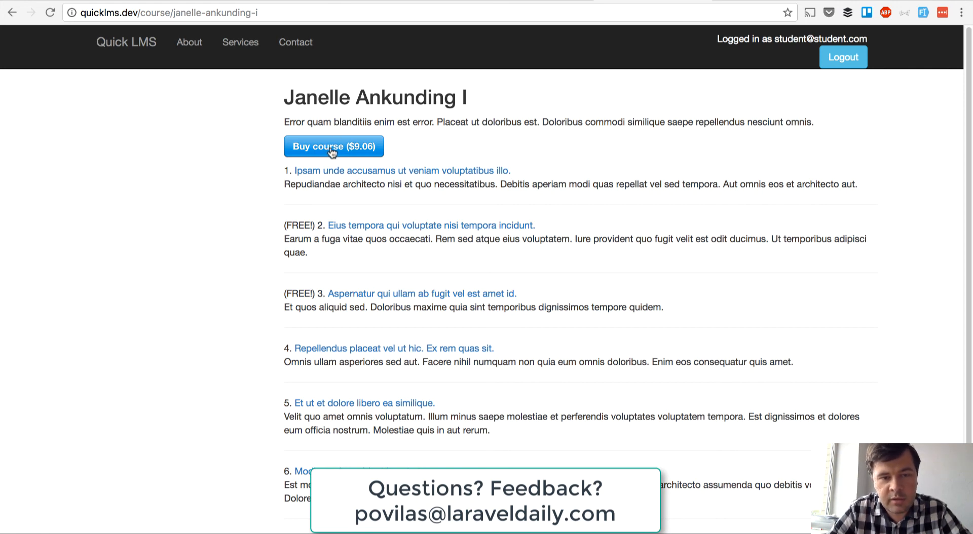
{"action": "mouse_move", "coordinate": [216, 269]}
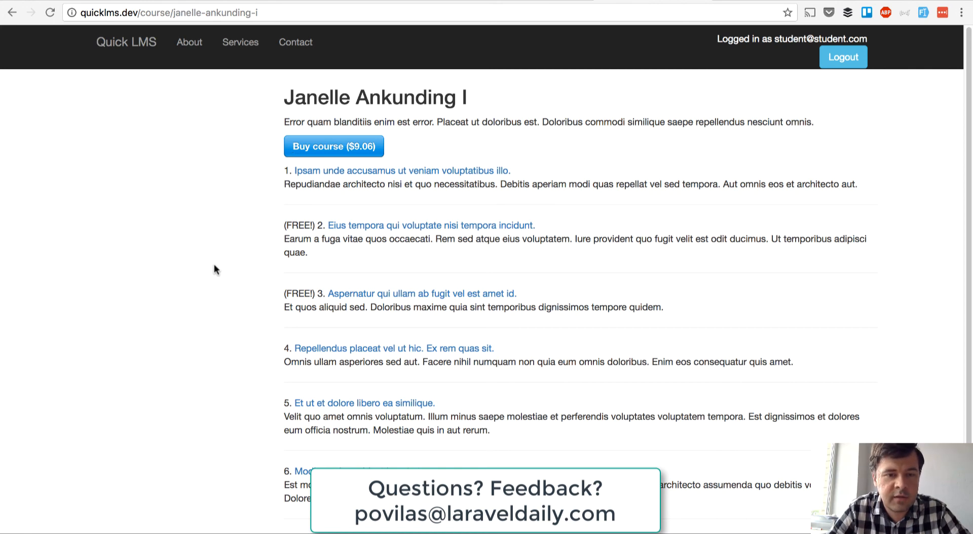
{"action": "mouse_move", "coordinate": [348, 171]}
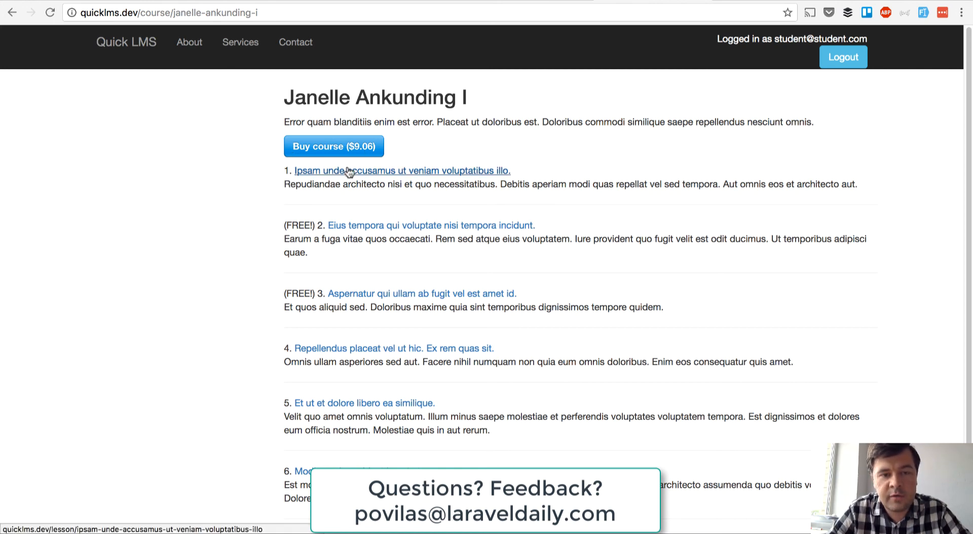
{"action": "mouse_move", "coordinate": [220, 246]}
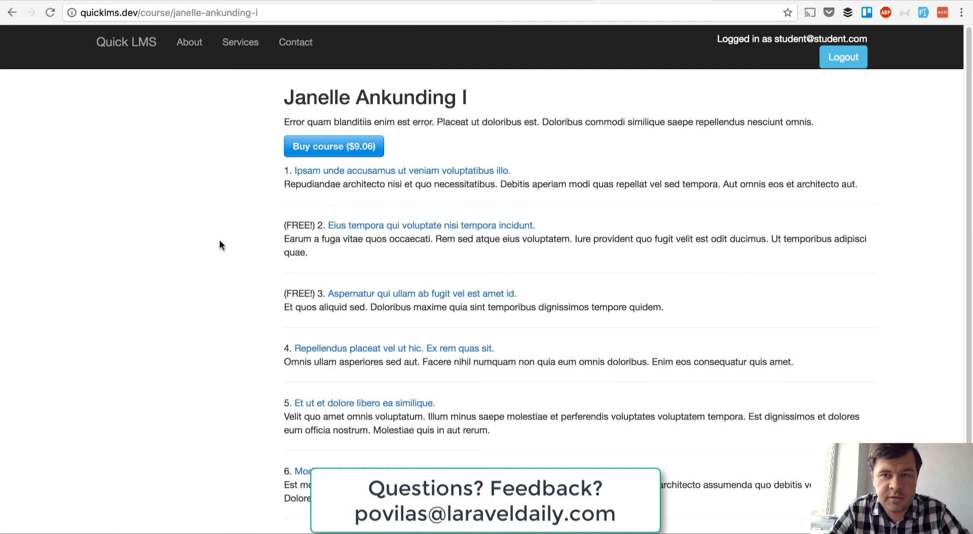